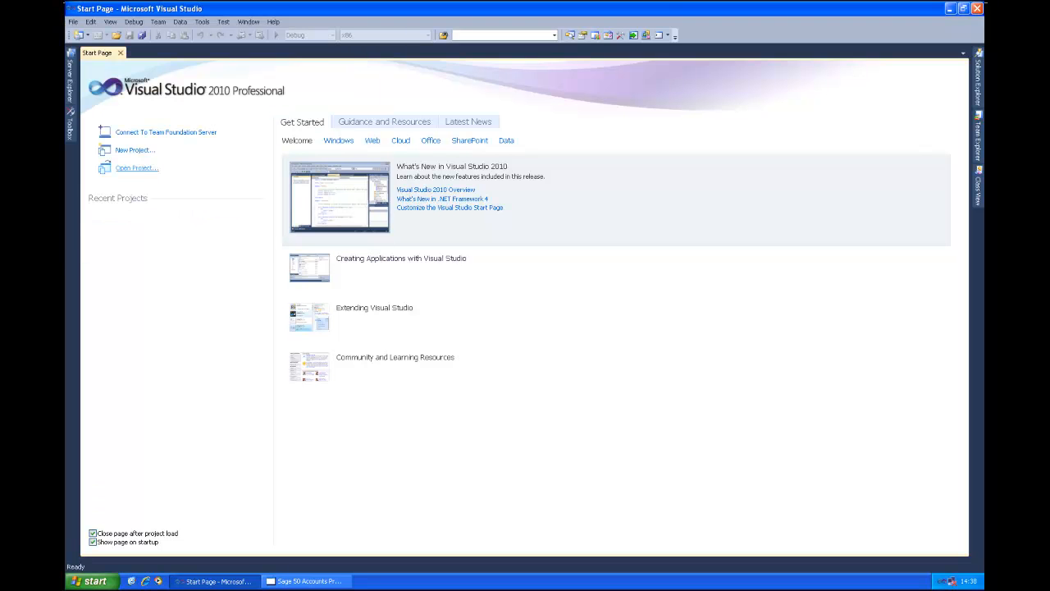
Create a new Visual C# Console Application project, ConsoleApplication1, from the Start Page.
{"action": "left_click", "coordinate": [134, 151]}
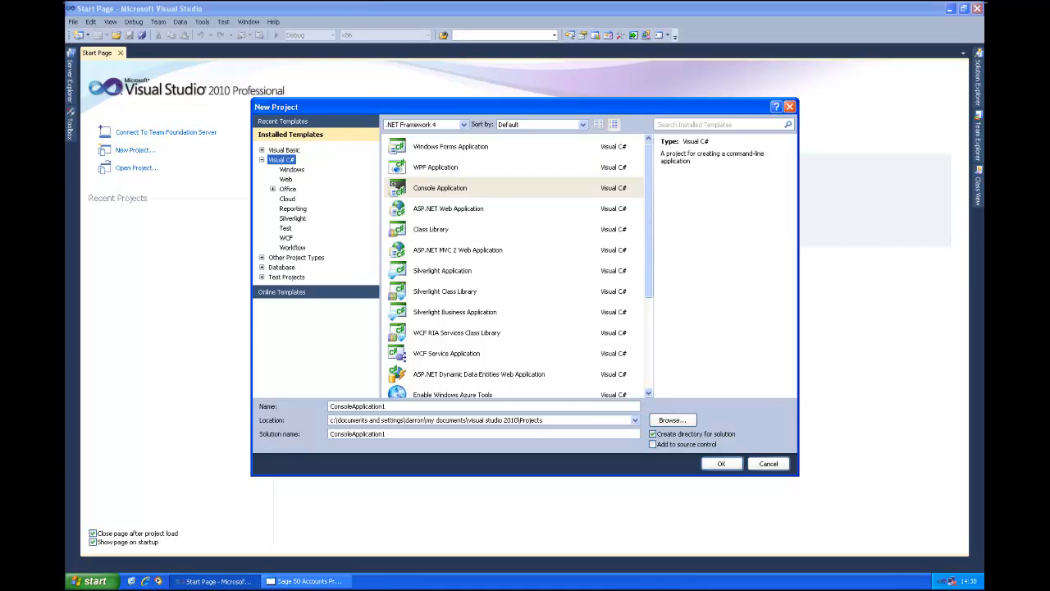
{"action": "left_click", "coordinate": [720, 463]}
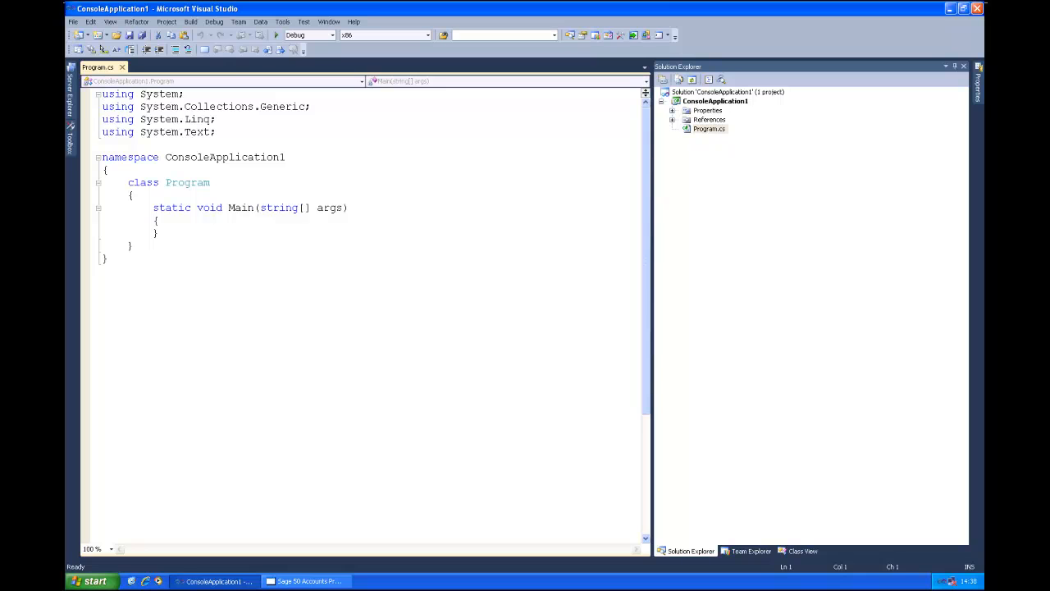
Launch the SData Reference Wizard for ConsoleApplication1 via Add SData Reference.
{"action": "right_click", "coordinate": [716, 102]}
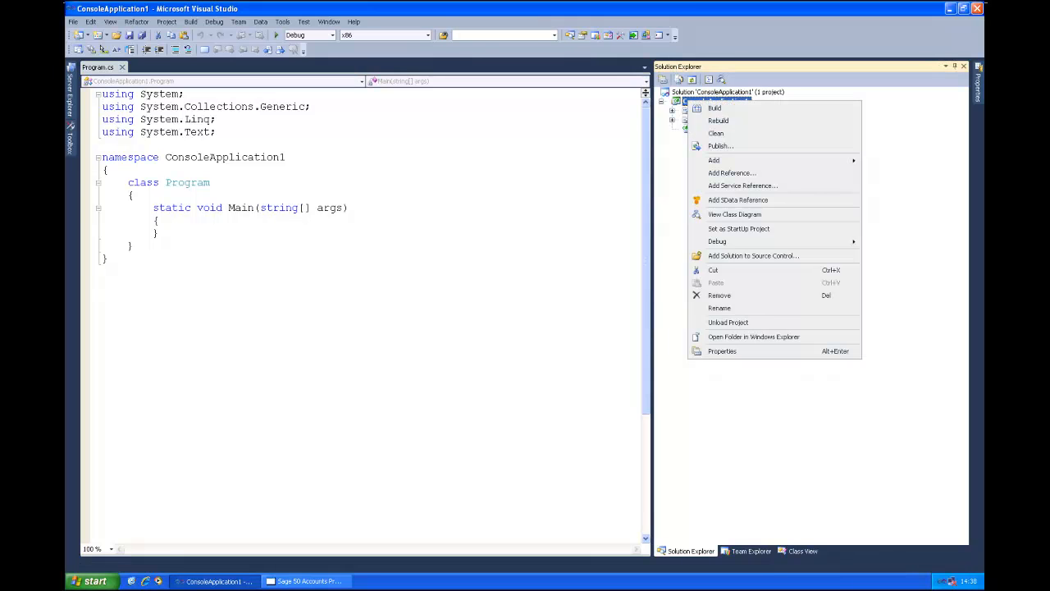
{"action": "mouse_move", "coordinate": [738, 200]}
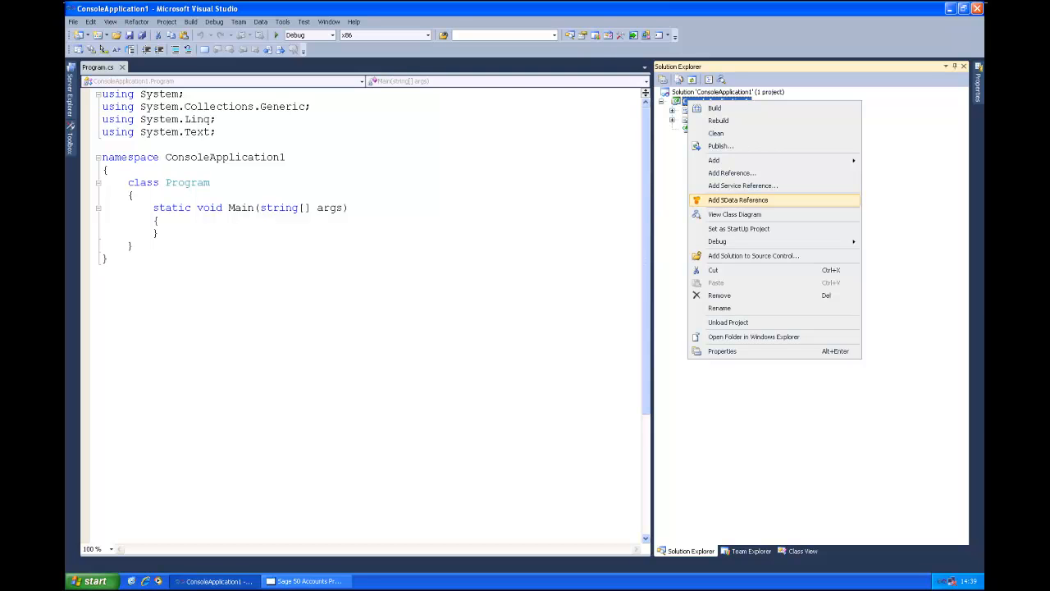
{"action": "left_click", "coordinate": [739, 200]}
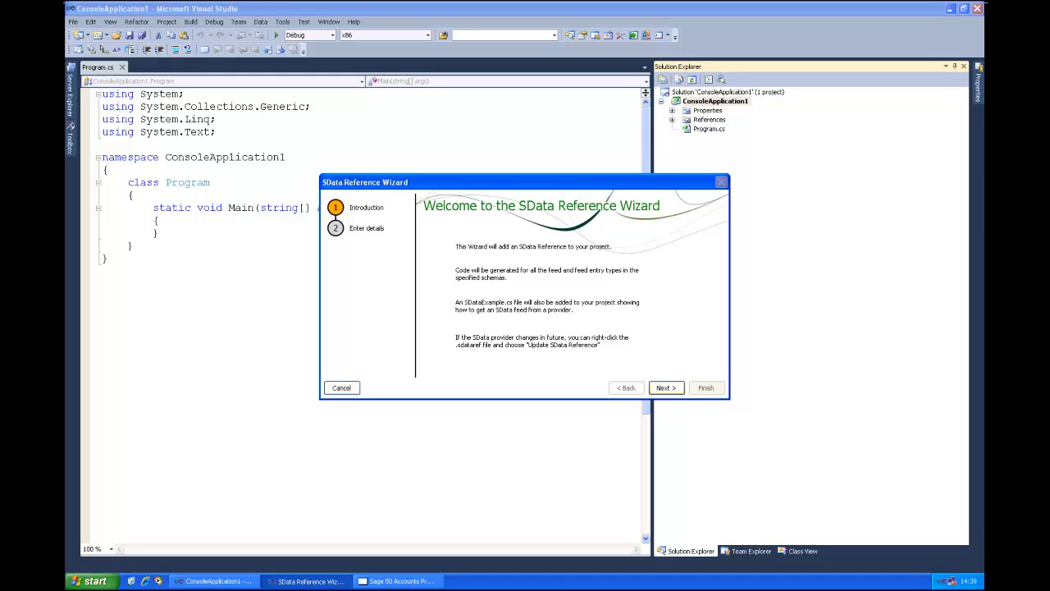
{"action": "left_click", "coordinate": [666, 388]}
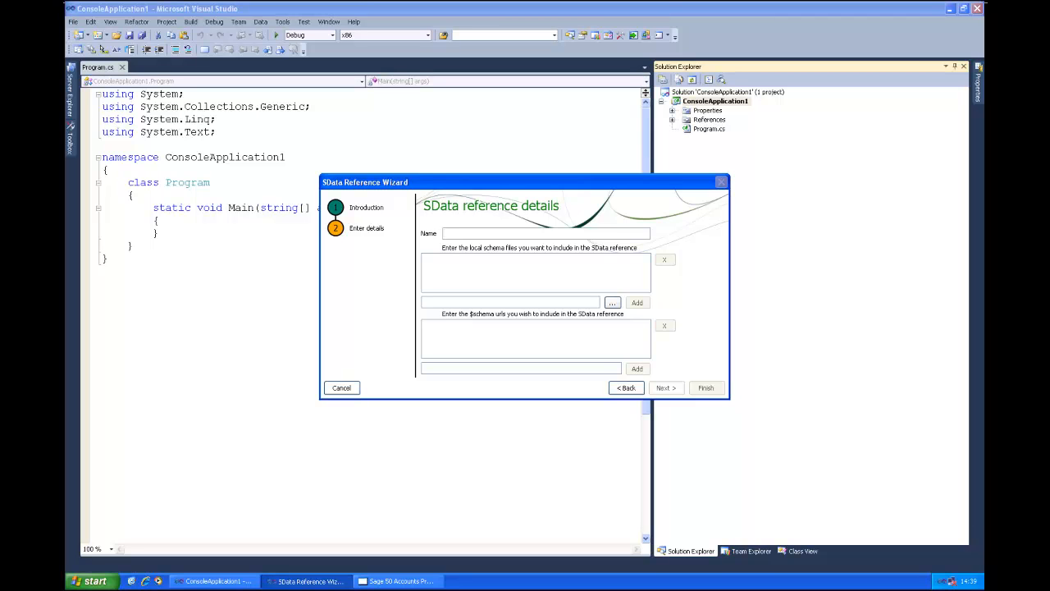
{"action": "type", "text": "GCRM"}
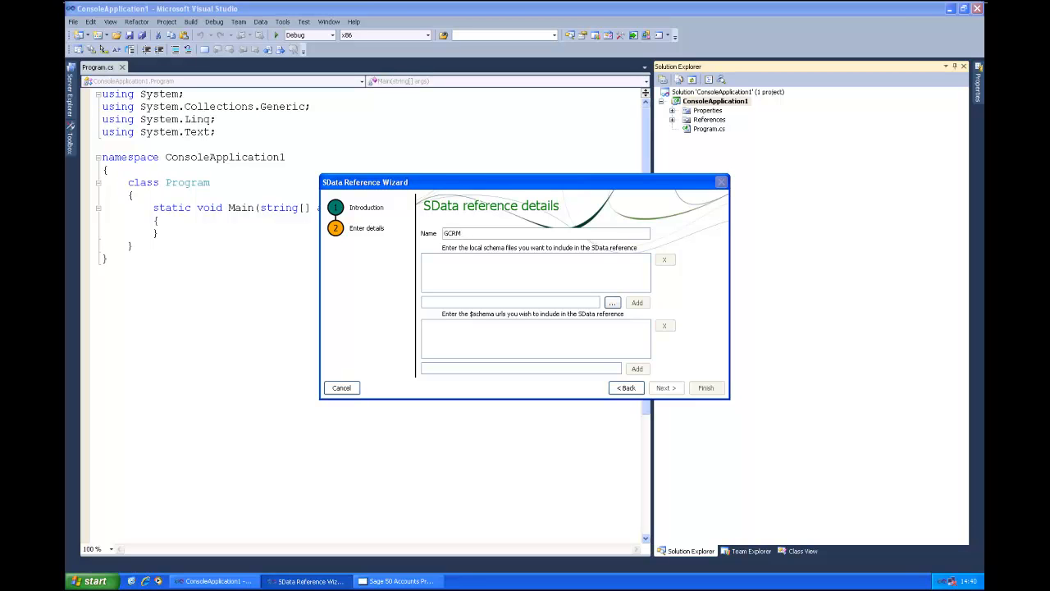
{"action": "left_click", "coordinate": [520, 368]}
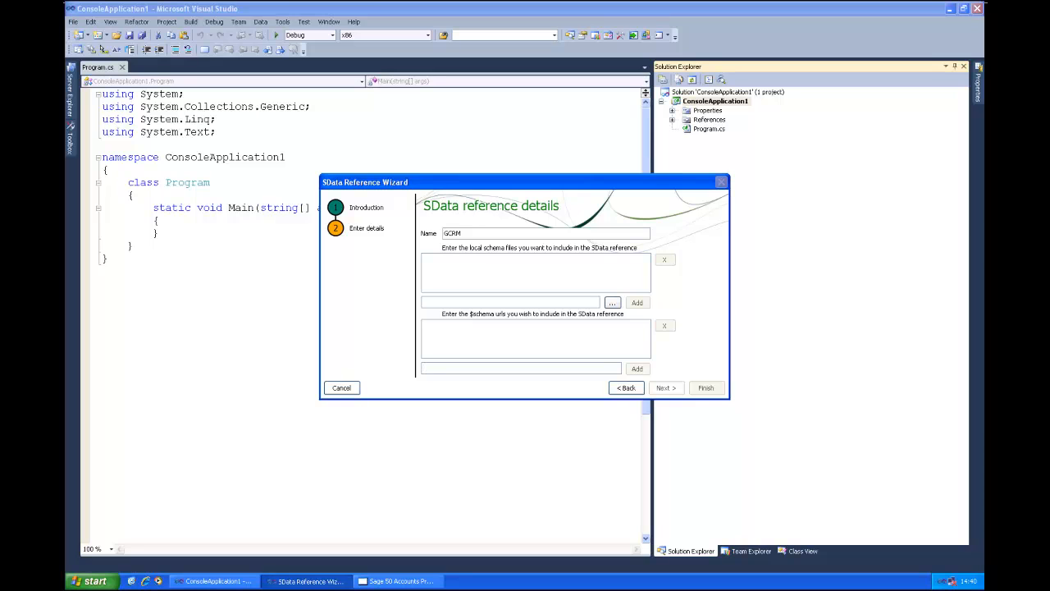
{"action": "left_click", "coordinate": [521, 367]}
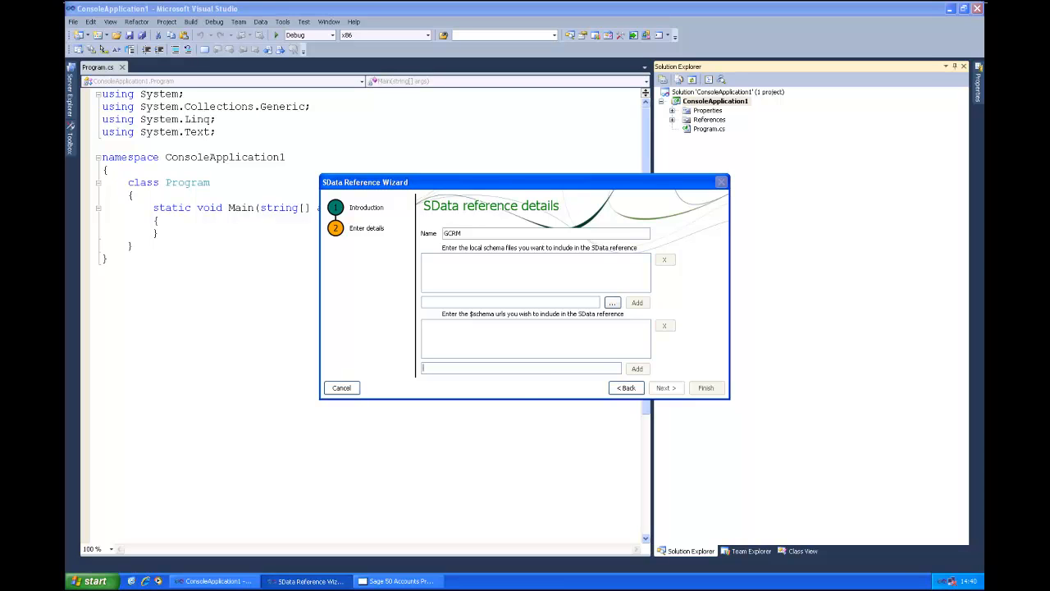
{"action": "type", "text": "http://localhost:5493/sdata/accounts50/gcrm/-/$schema"}
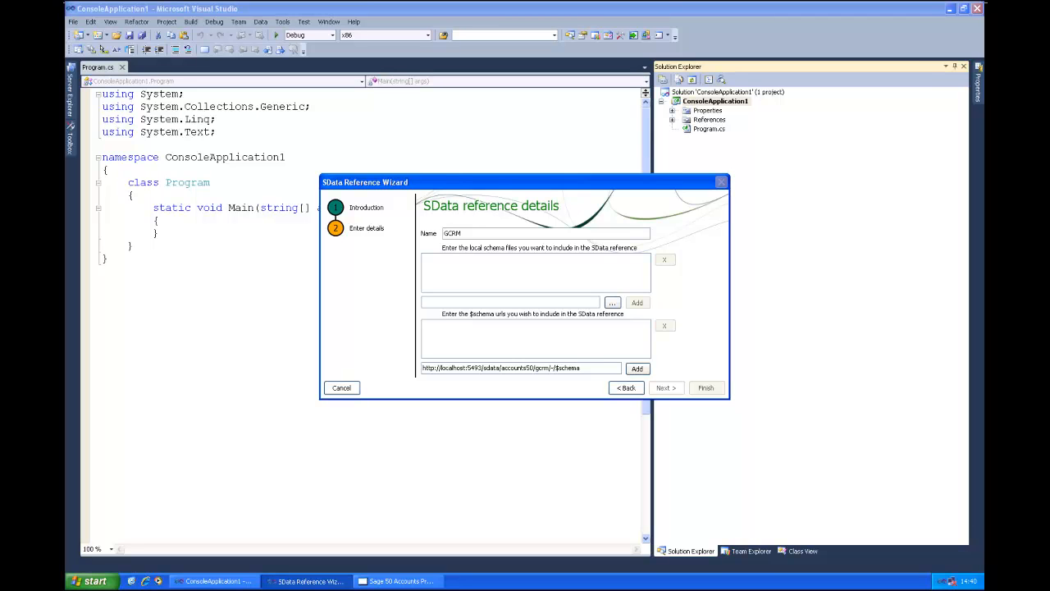
{"action": "double_click", "coordinate": [568, 367]}
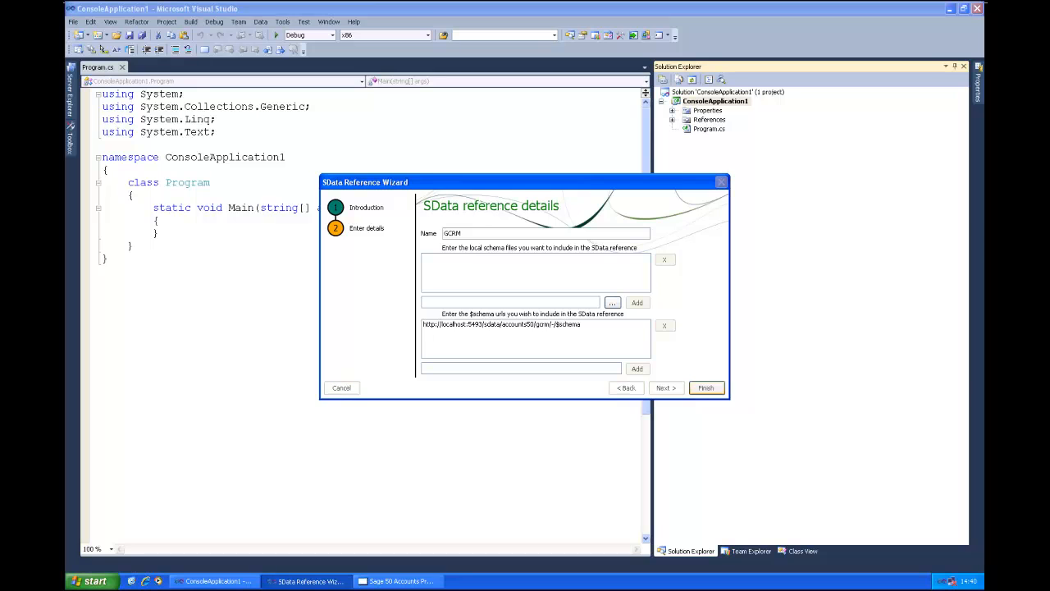
Finish the wizard, logging in to localhost as 'manager' so the GCRM schema classes generate.
{"action": "left_click", "coordinate": [705, 387]}
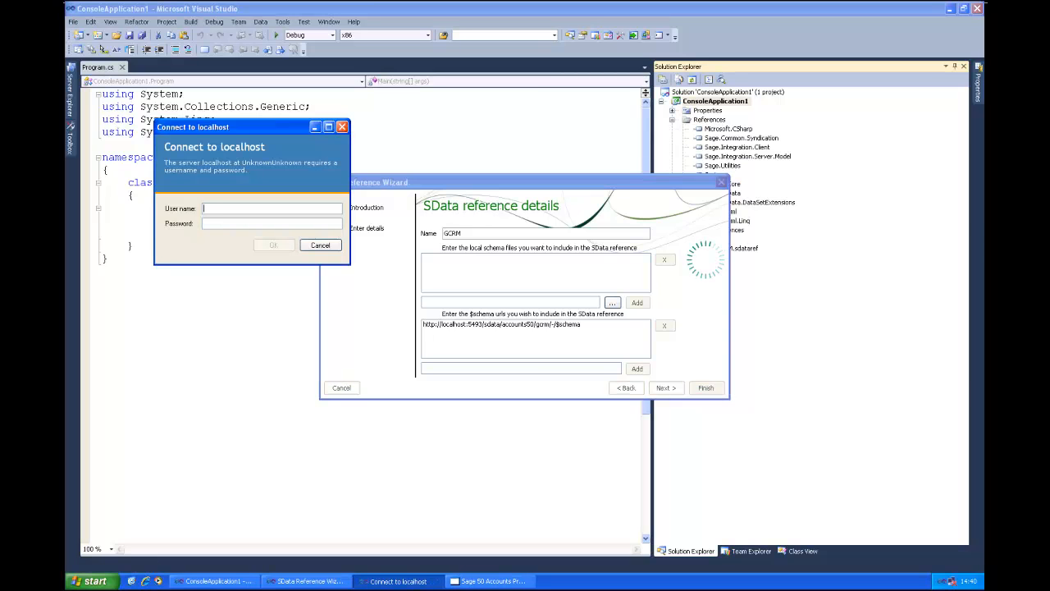
{"action": "type", "text": "manager"}
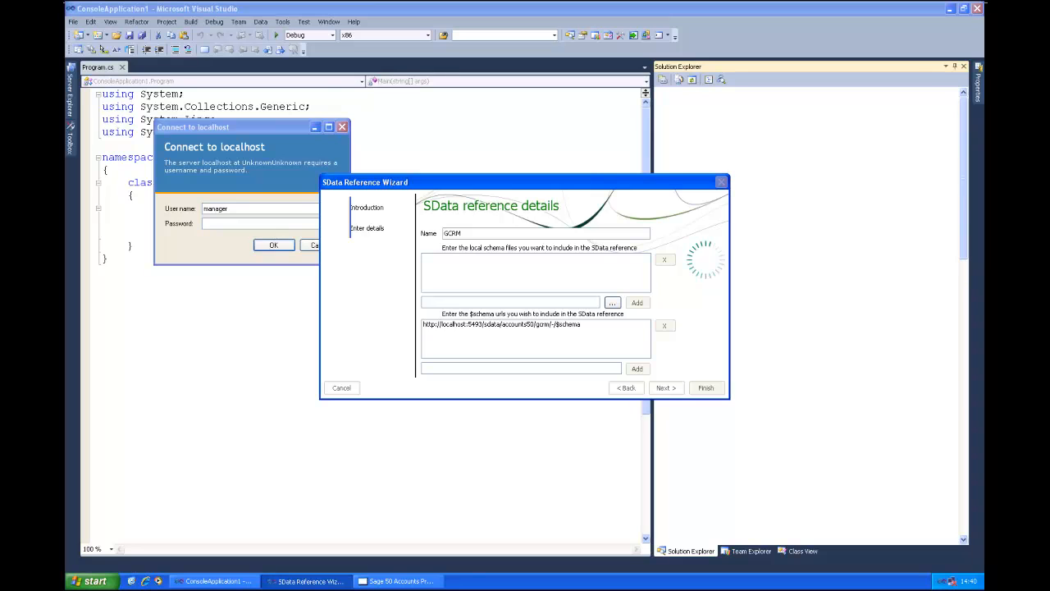
{"action": "left_click", "coordinate": [705, 387]}
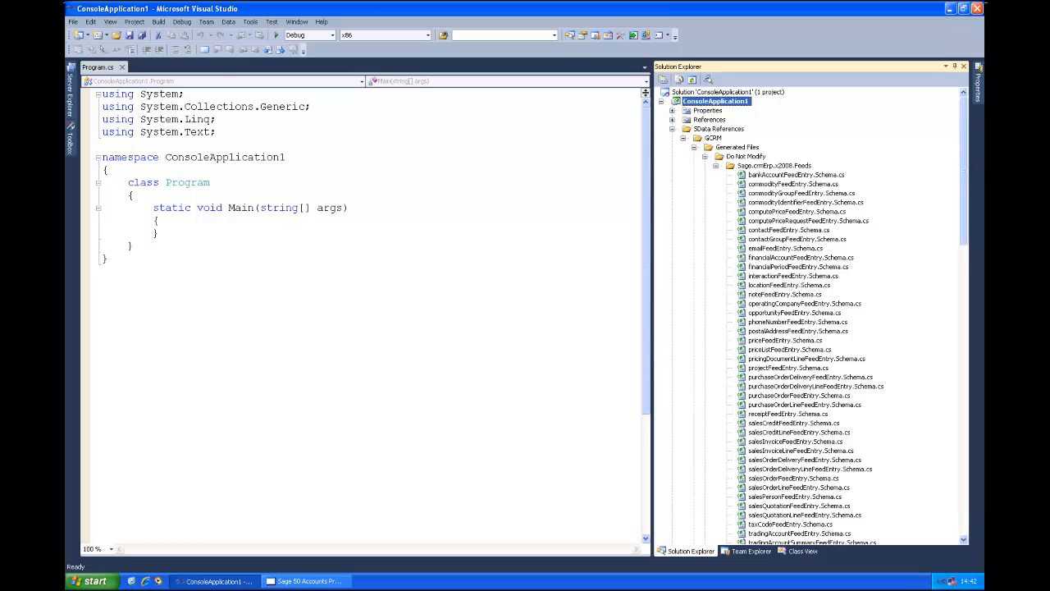
View bankAccountFeedEntry.Schema.cs with Solution Explorer auto-hidden for more code room.
{"action": "double_click", "coordinate": [796, 174]}
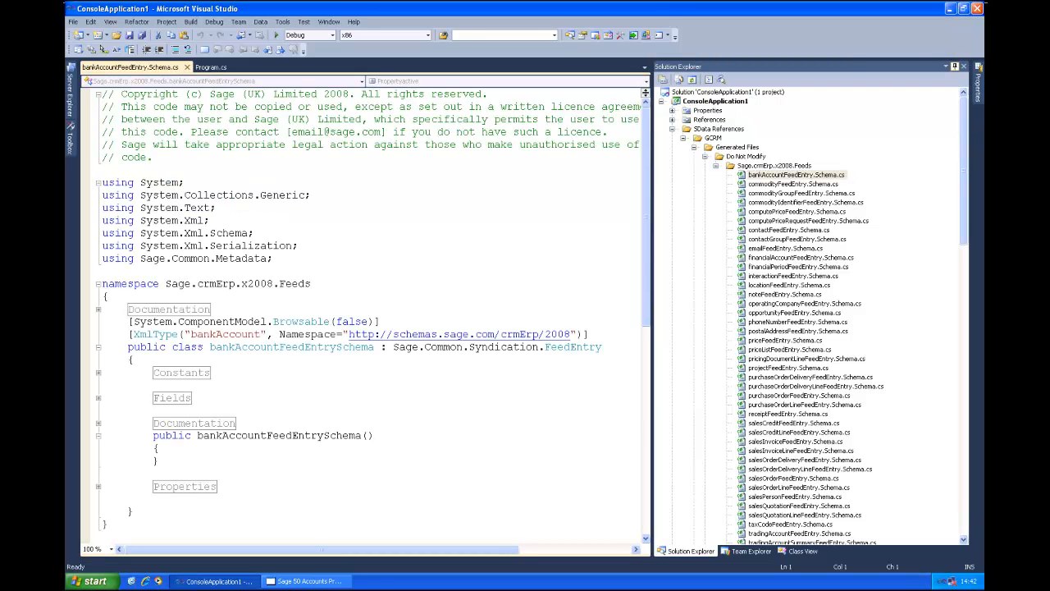
{"action": "left_click", "coordinate": [963, 65]}
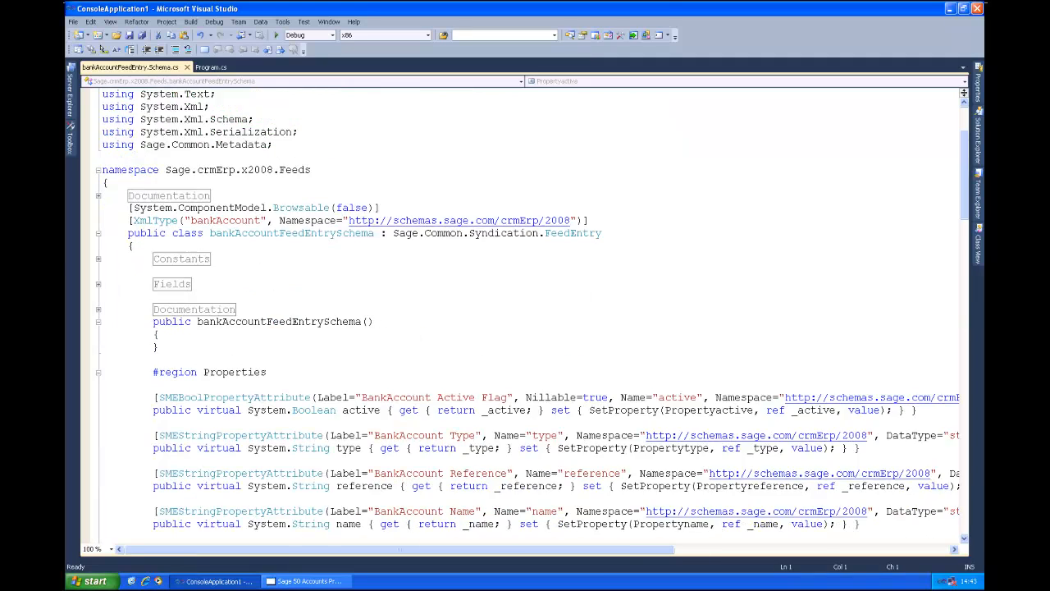
{"action": "scroll", "scroll_direction": "down", "scroll_amount": 3}
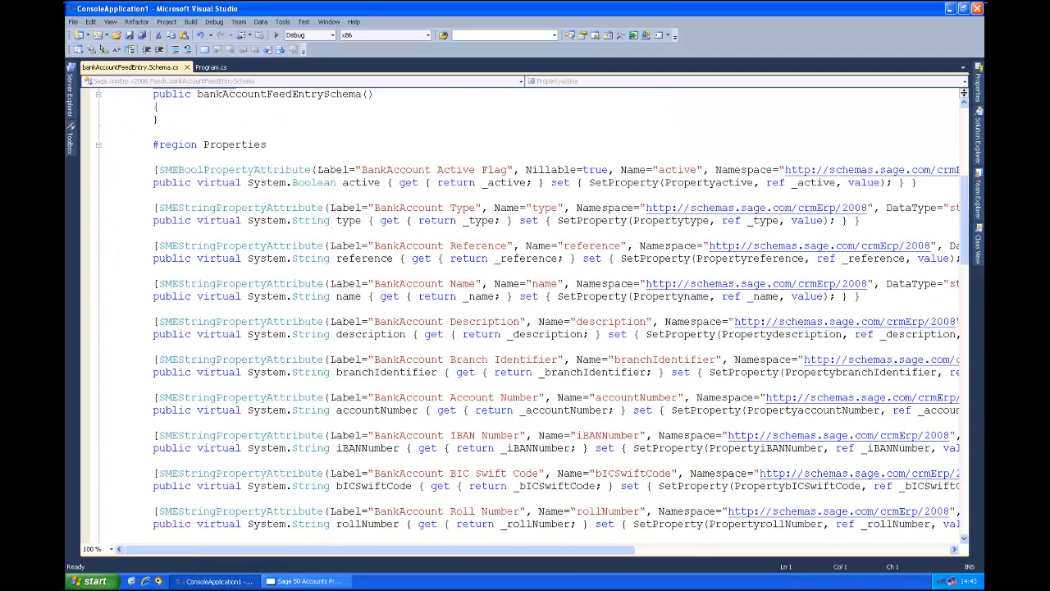
{"action": "scroll", "scroll_direction": "down", "scroll_amount": 3}
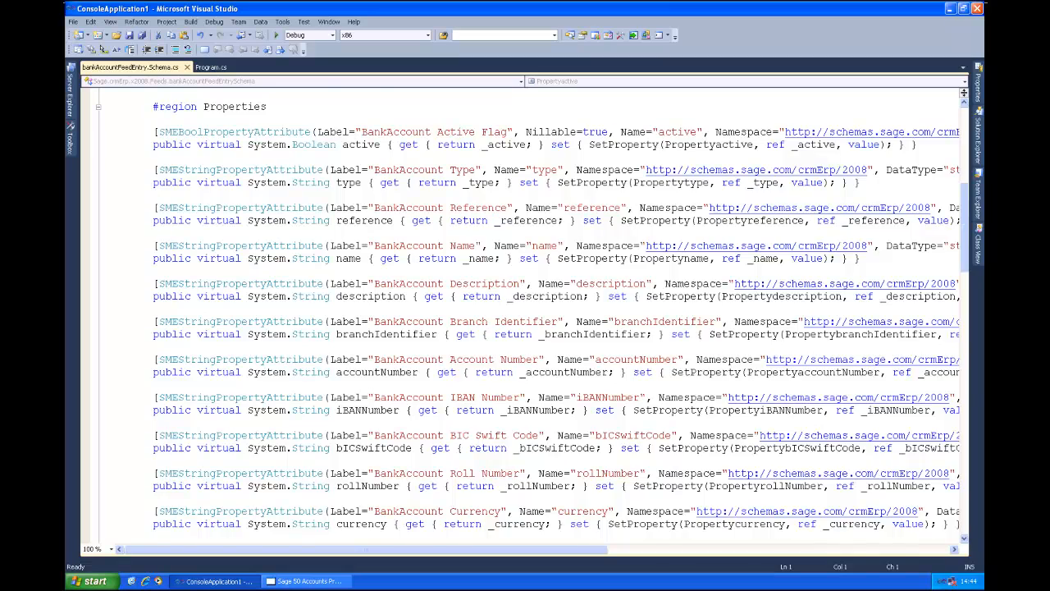
{"action": "scroll", "scroll_direction": "down", "scroll_amount": 3}
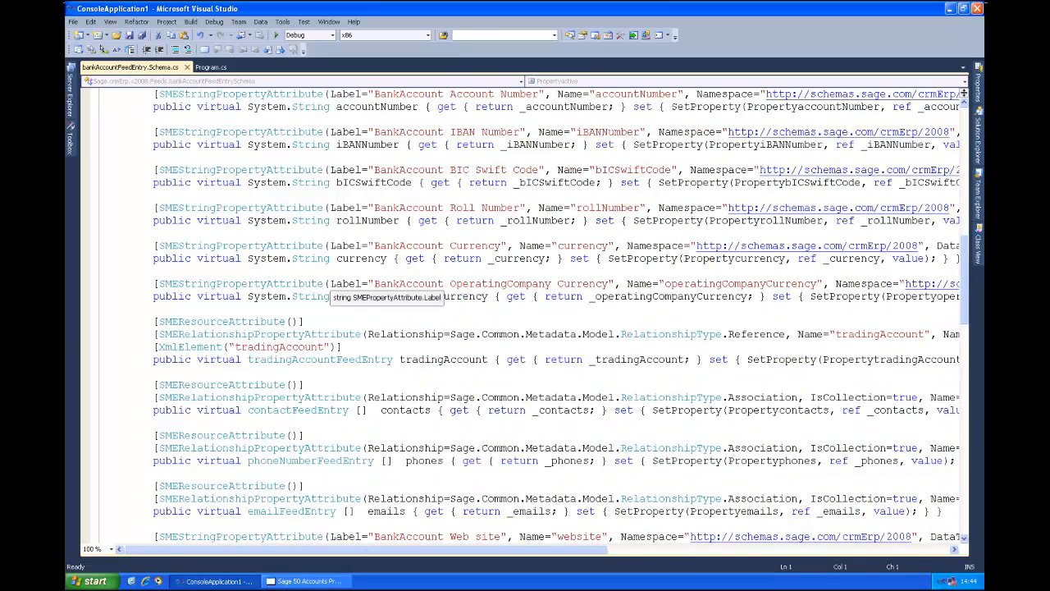
{"action": "scroll", "scroll_direction": "down", "scroll_amount": 3}
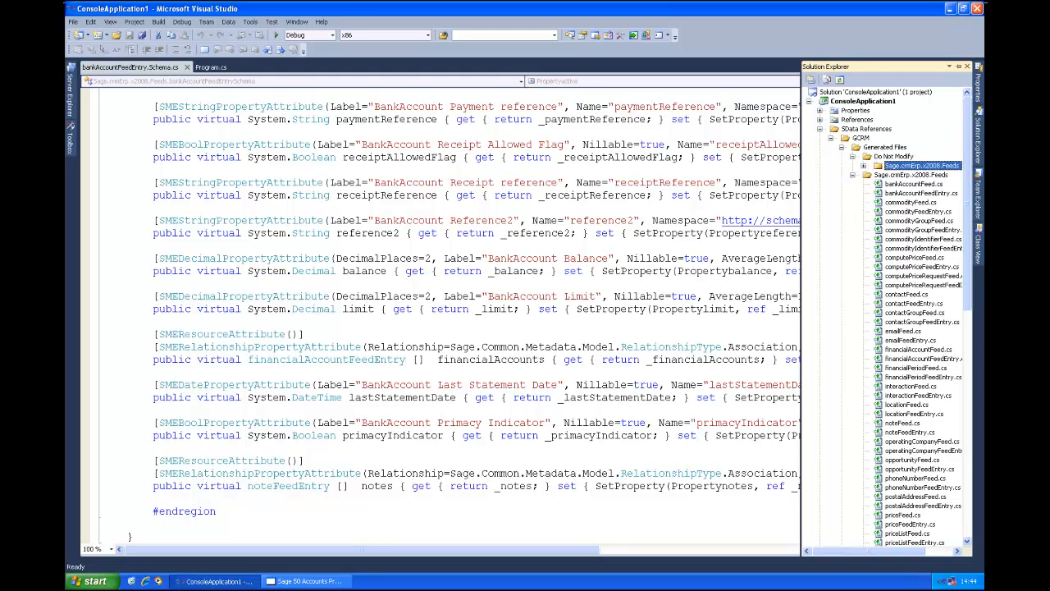
View the generated bankAccountFeed.cs class from the Generated Files folder.
{"action": "left_click", "coordinate": [916, 183]}
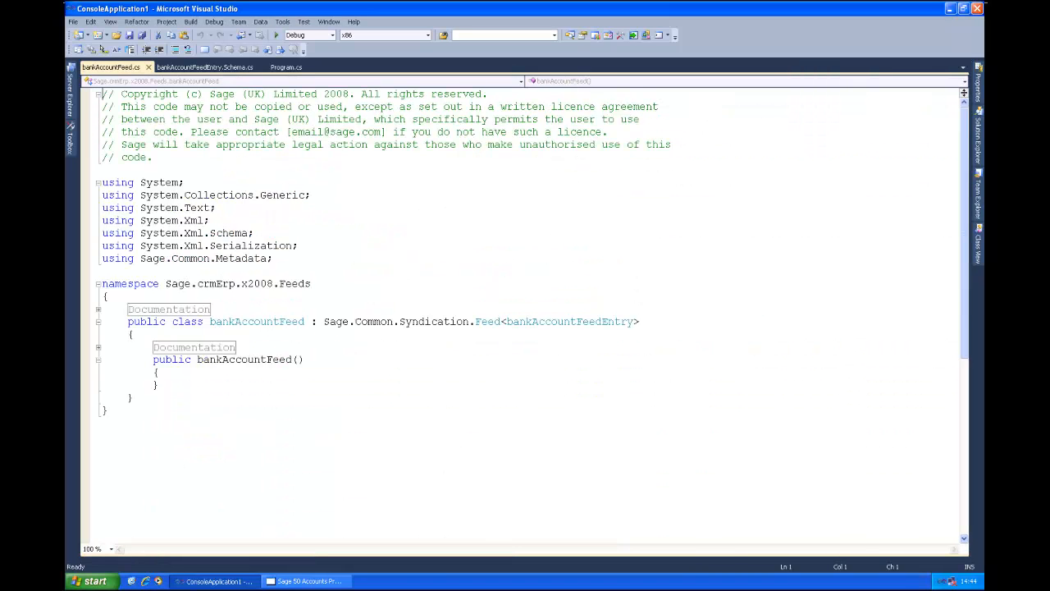
{"action": "mouse_move", "coordinate": [569, 320]}
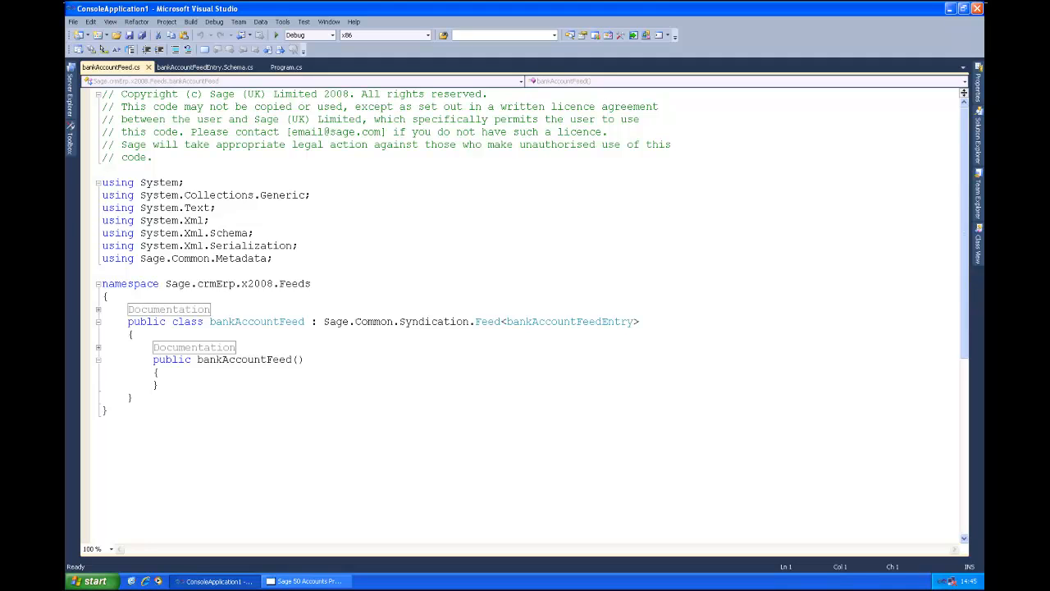
Select the bankAccountFeedEntry type name in the bankAccountFeed class.
{"action": "double_click", "coordinate": [570, 319]}
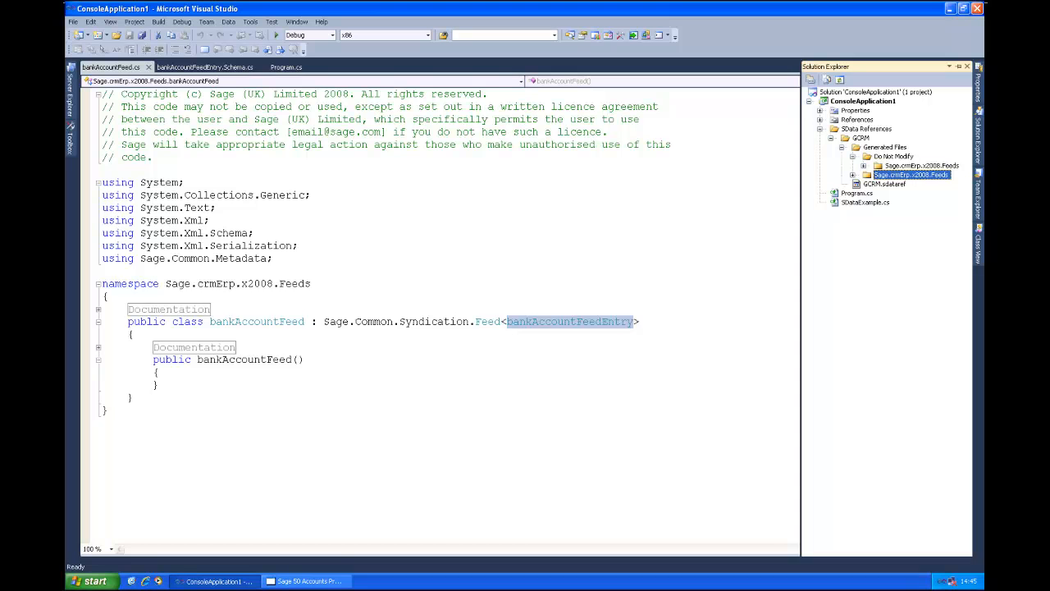
Return to Program.cs showing the empty Main method.
{"action": "left_click", "coordinate": [867, 202]}
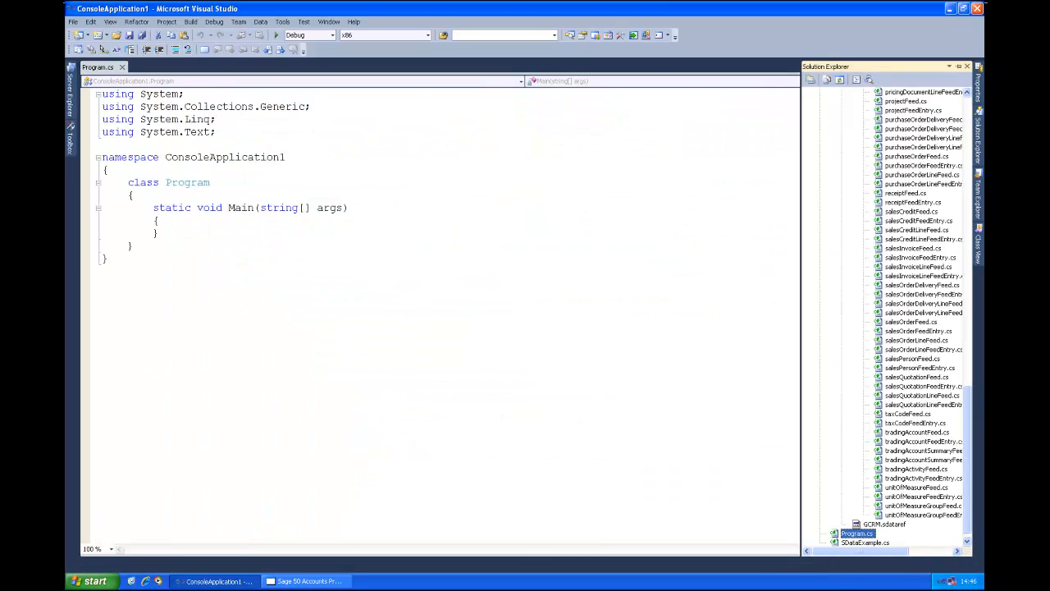
Permanently delete the SDataExample.cs sample file from the project.
{"action": "right_click", "coordinate": [856, 533]}
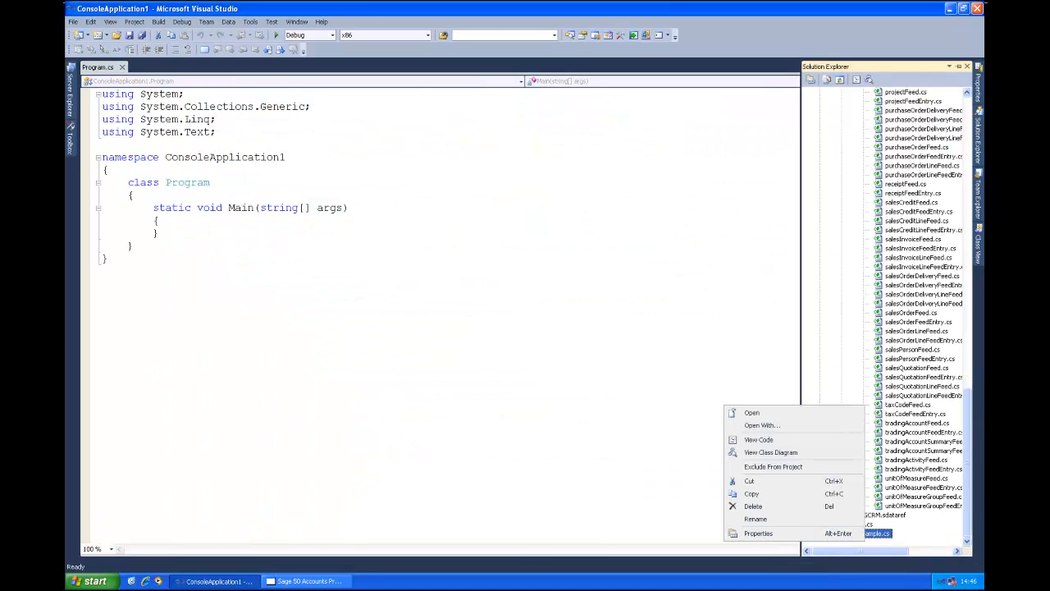
{"action": "left_click", "coordinate": [753, 505]}
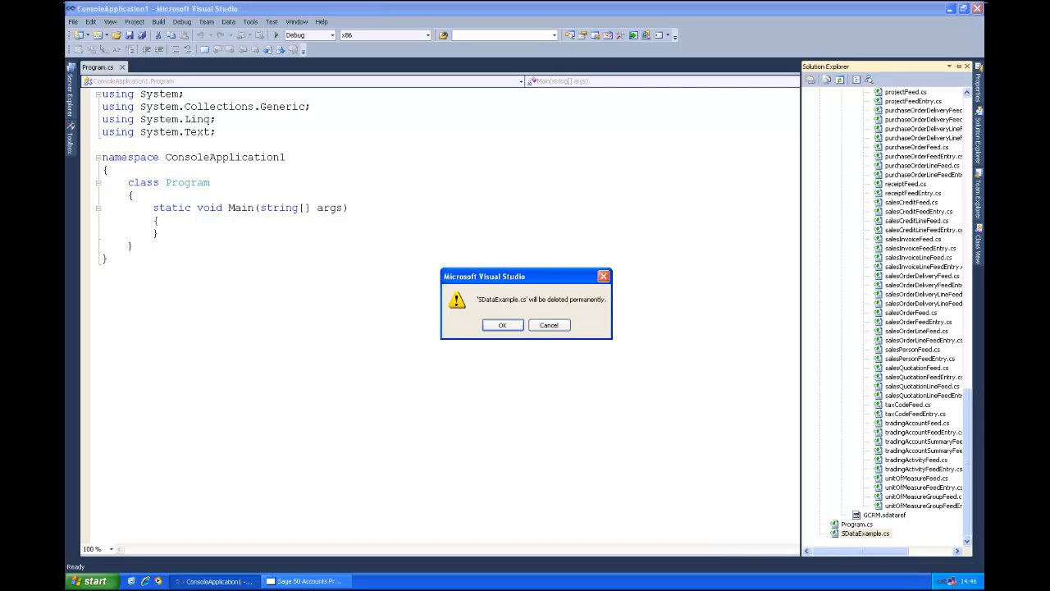
{"action": "left_click", "coordinate": [502, 325]}
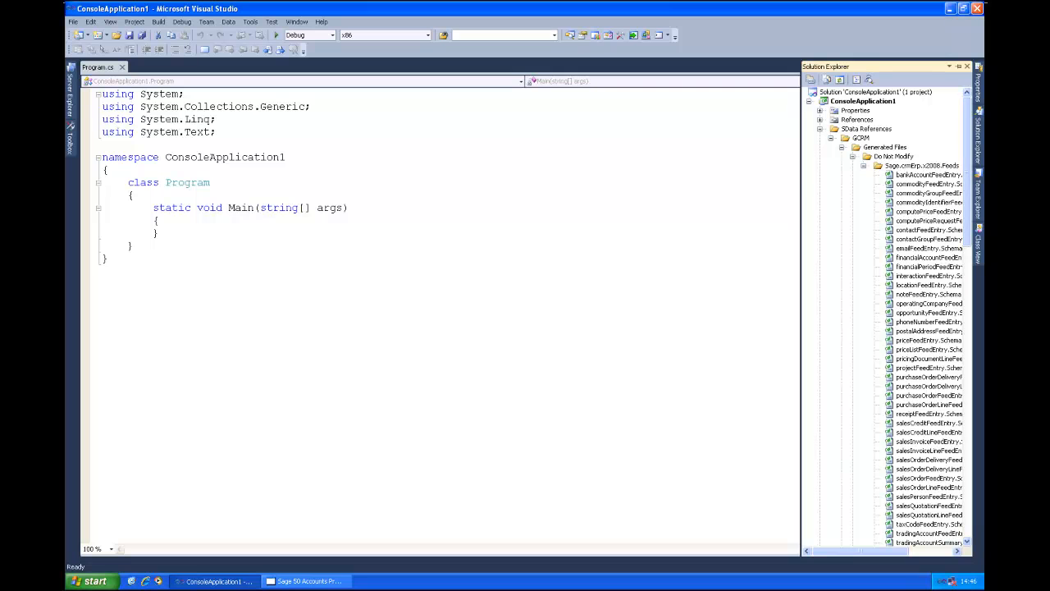
Retarget the project to the full .NET Framework 4 and confirm the reload.
{"action": "left_click", "coordinate": [863, 100]}
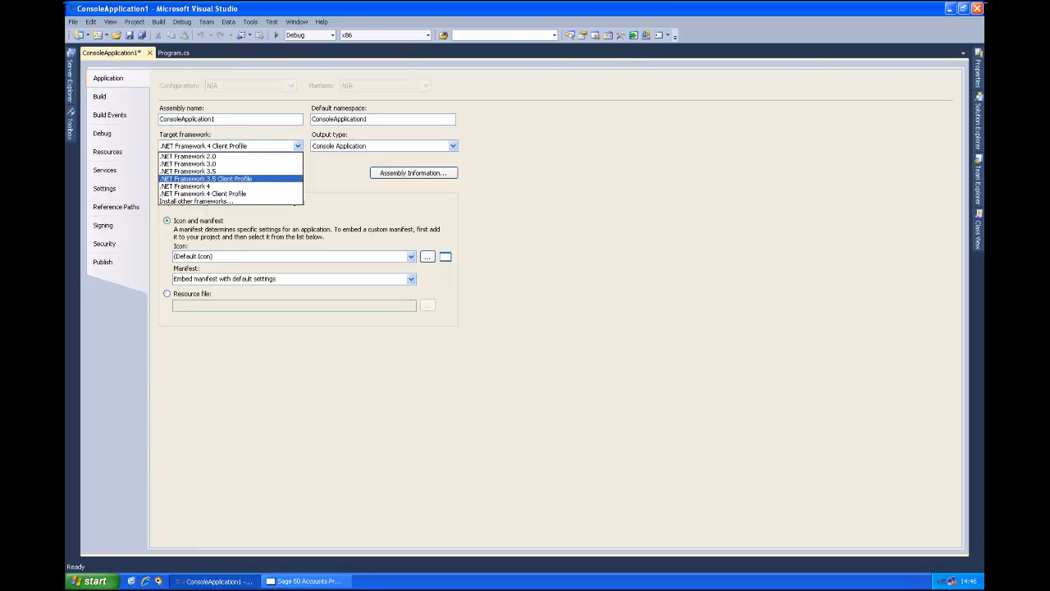
{"action": "left_click", "coordinate": [185, 185]}
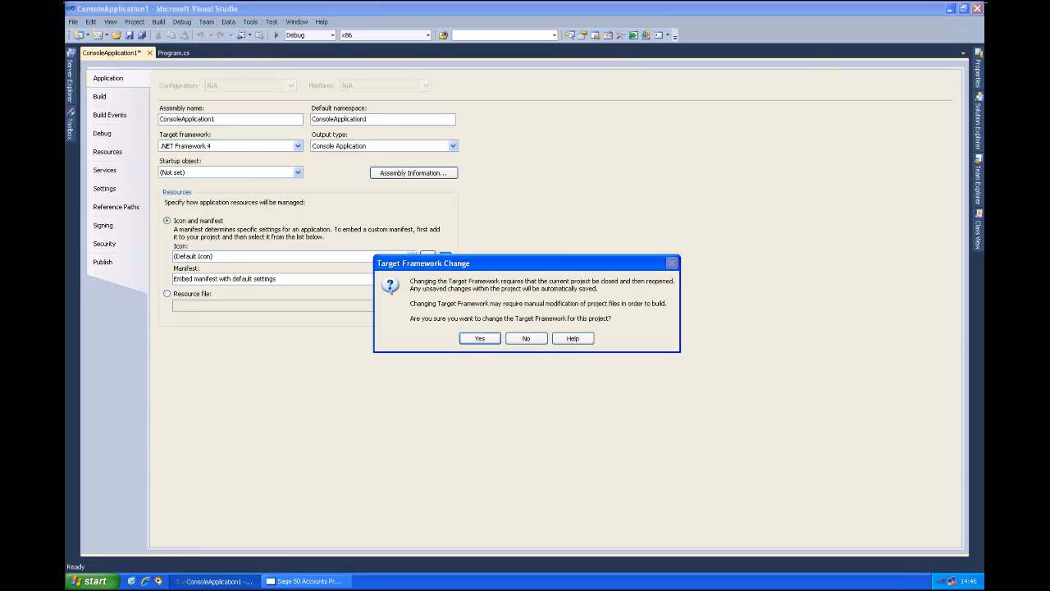
{"action": "left_click", "coordinate": [480, 338]}
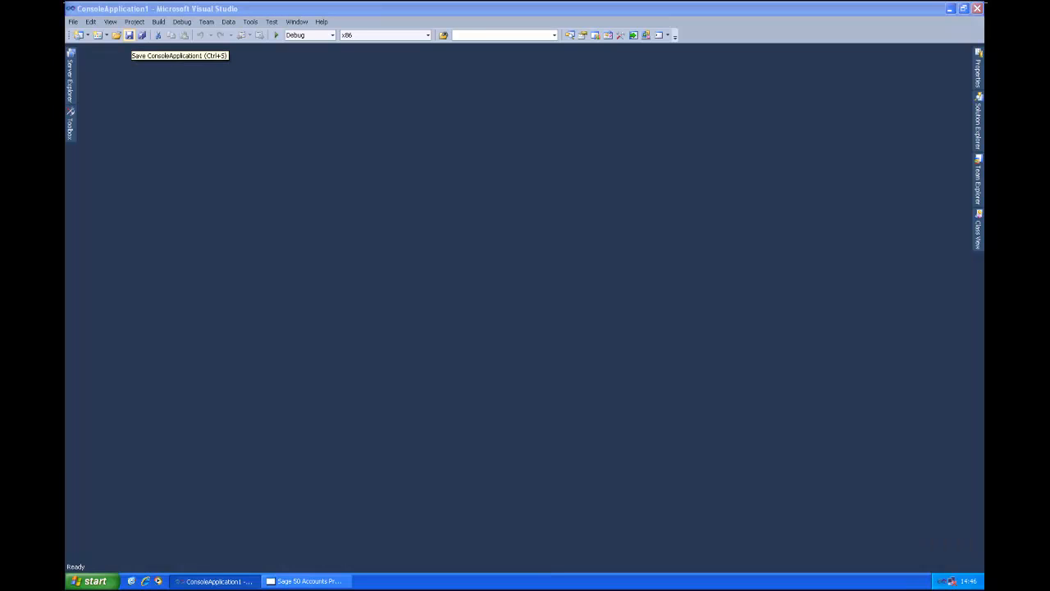
{"action": "left_click", "coordinate": [128, 35]}
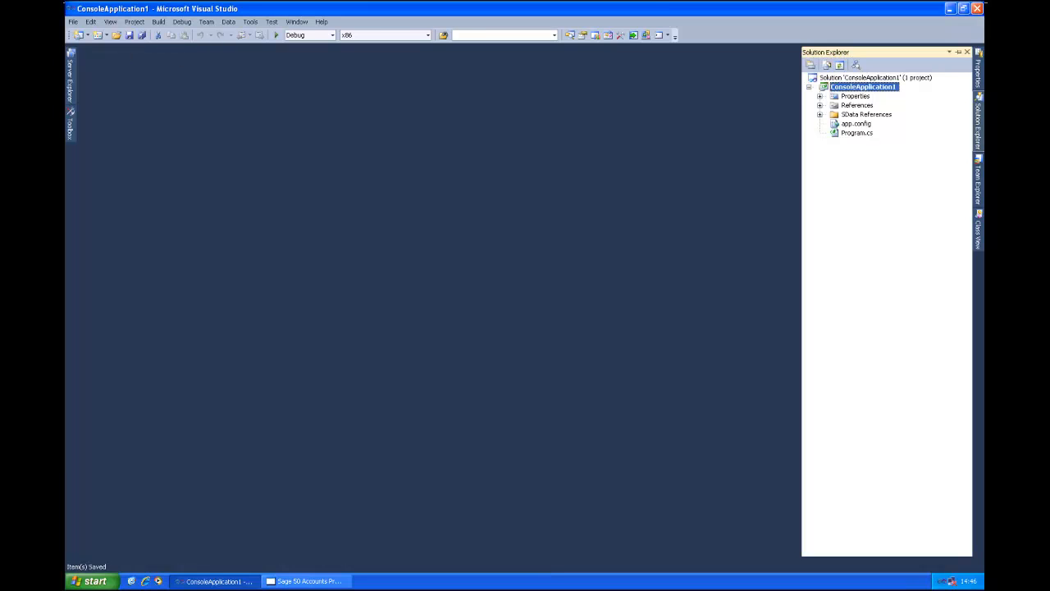
Reopen Program.cs and add blank lines inside Main ready for code.
{"action": "double_click", "coordinate": [856, 131]}
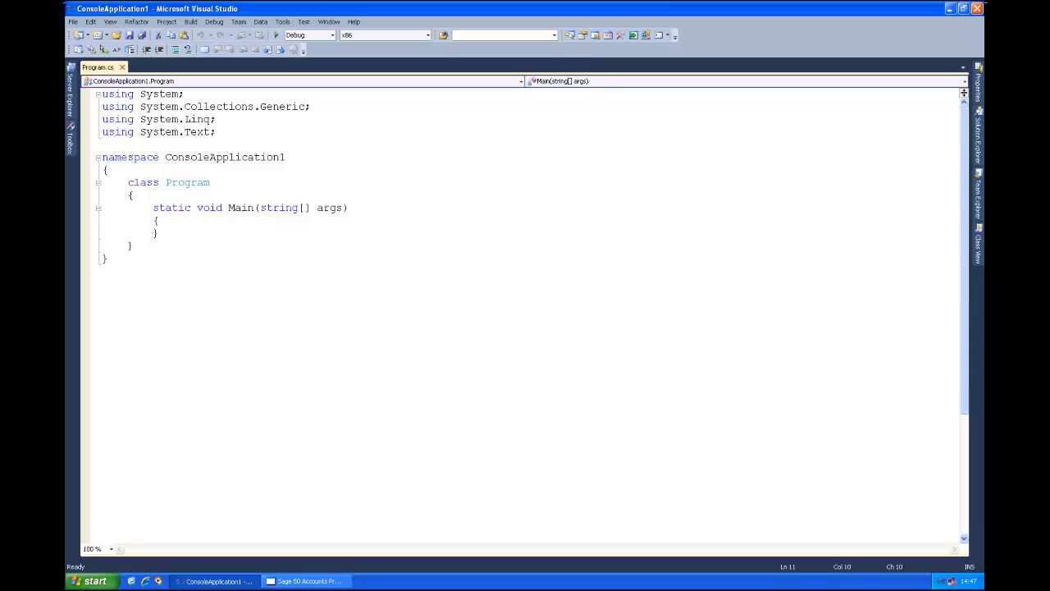
{"action": "left_click", "coordinate": [157, 220]}
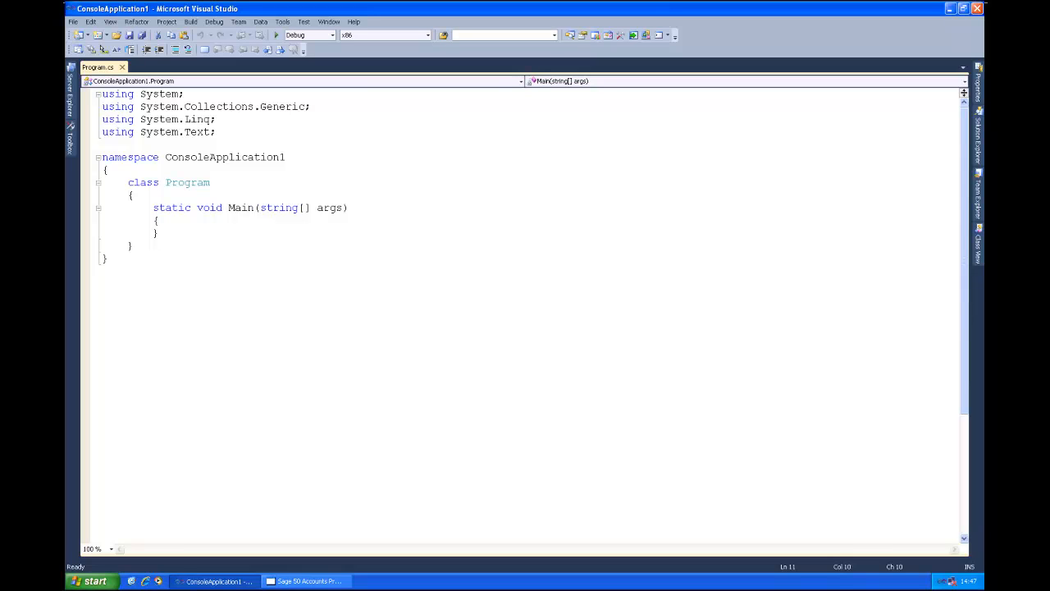
{"action": "left_click", "coordinate": [161, 219]}
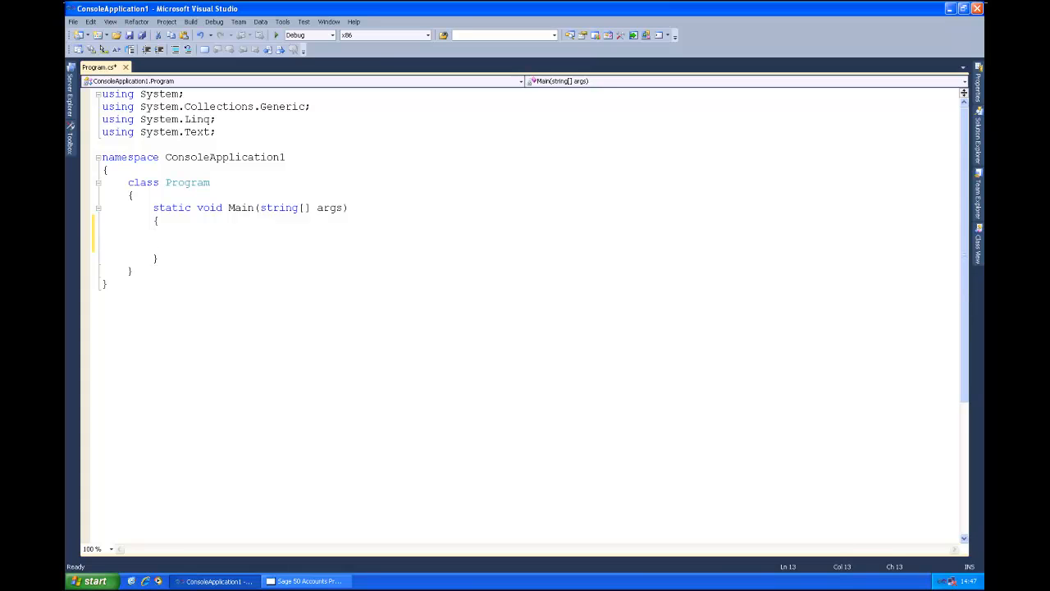
Write the SDataUri type and import the Sage.Common.Syndication namespace via the smart tag.
{"action": "type", "text": "SDa"}
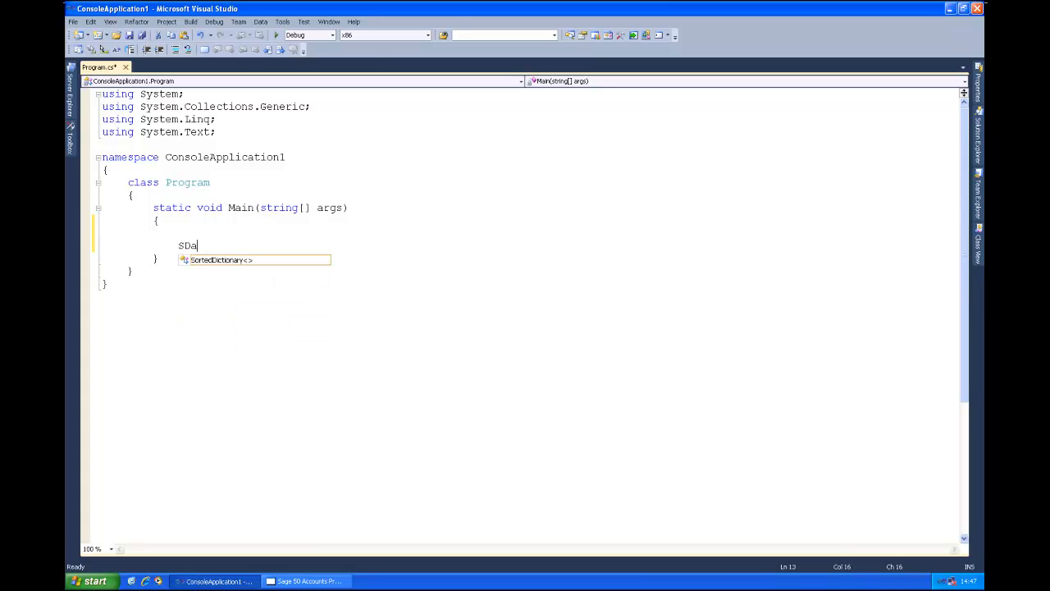
{"action": "type", "text": "tUri"}
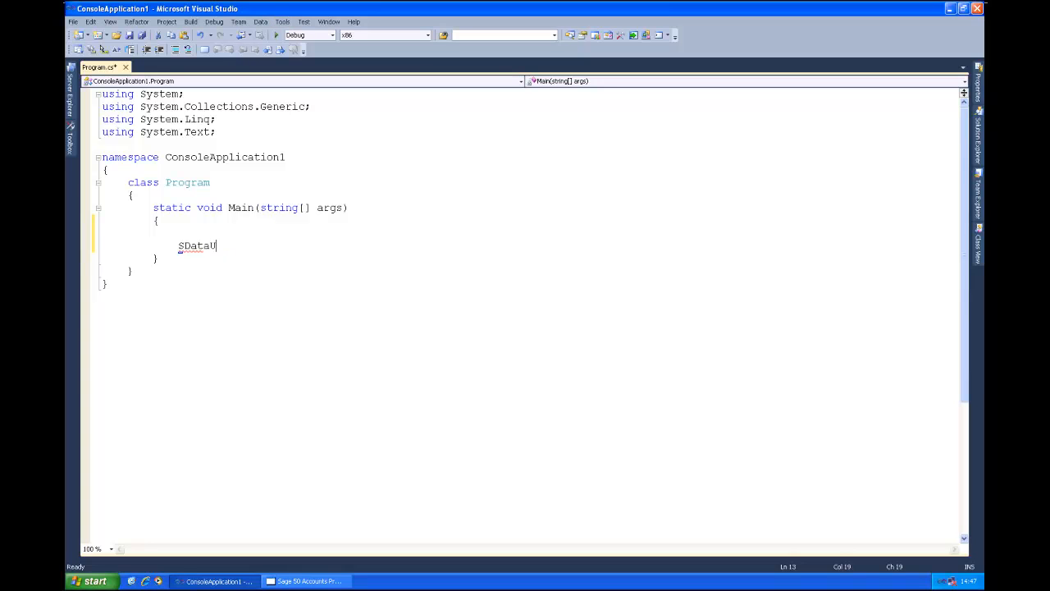
{"action": "type", "text": "ri"}
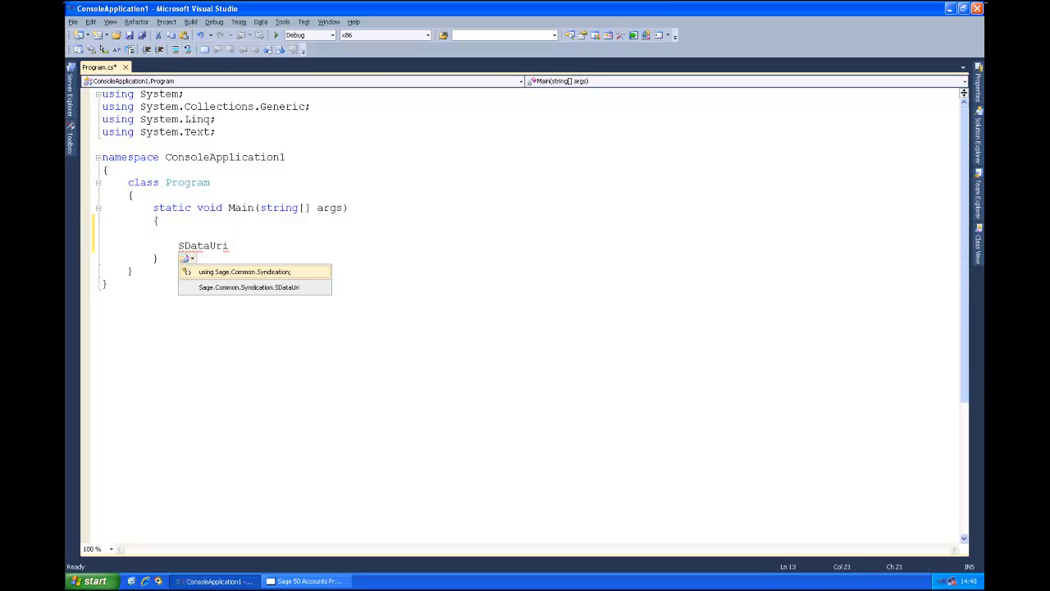
{"action": "left_click", "coordinate": [245, 273]}
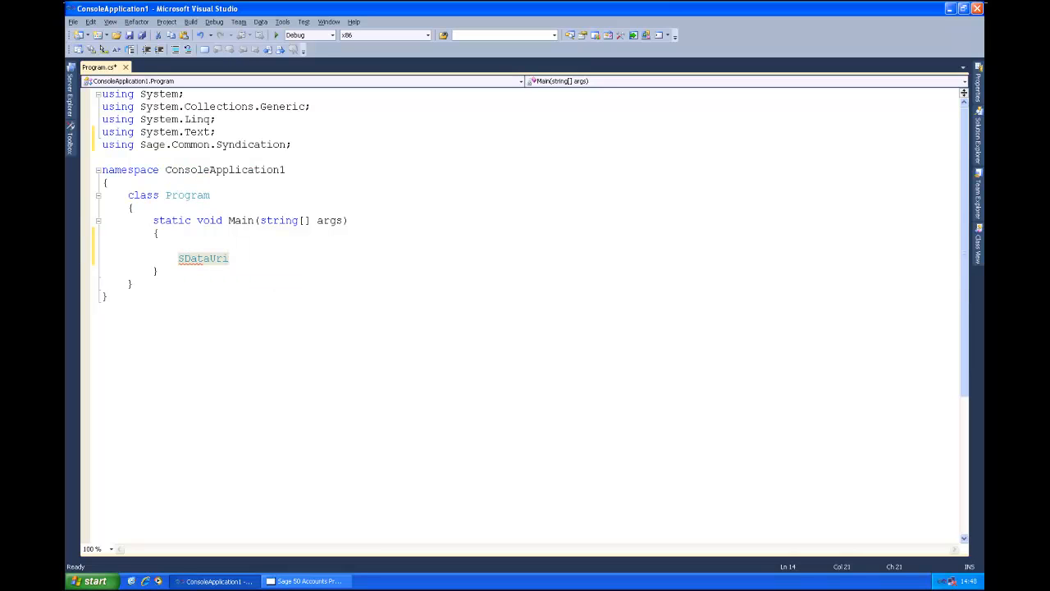
Complete the declaration as SDataUri uri = new SDataUri();.
{"action": "type", "text": "uri ="}
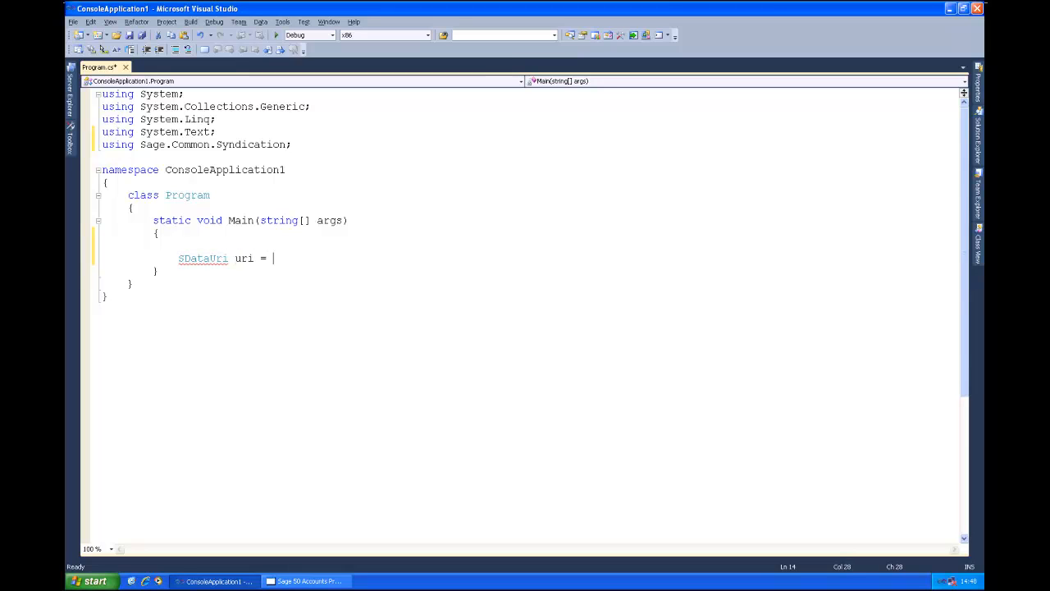
{"action": "type", "text": "new SDataUri()"}
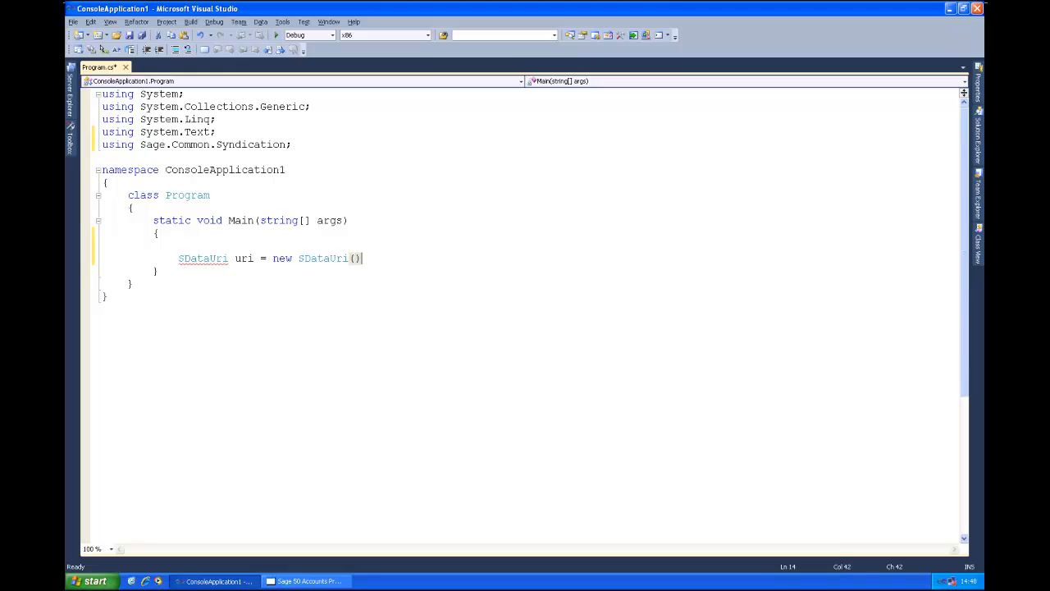
{"action": "type", "text": ";"}
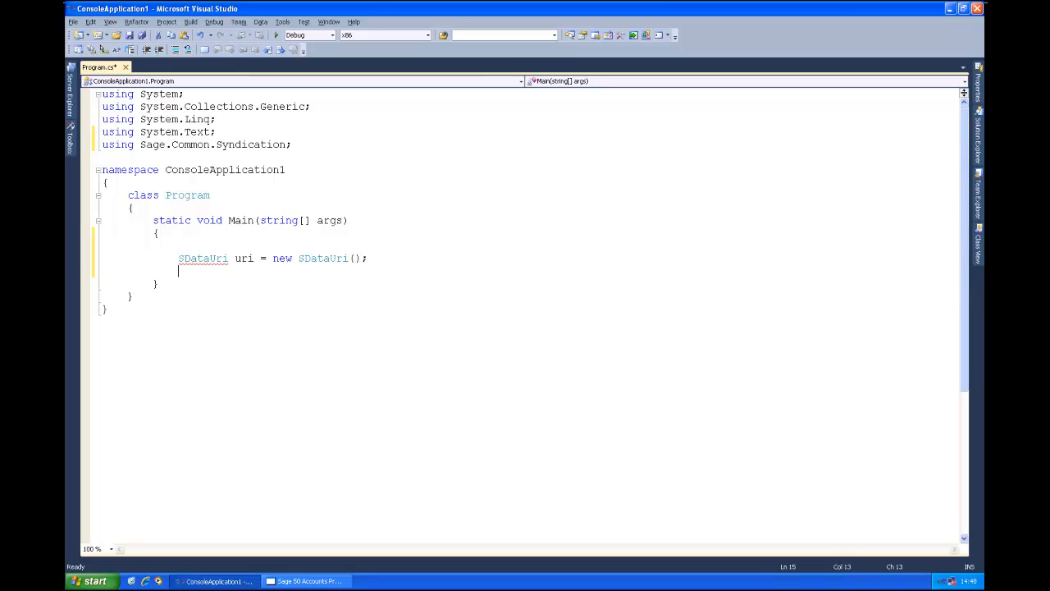
Begin a uri.BuildLocalPath( call on the line after the declaration.
{"action": "type", "text": "uri"}
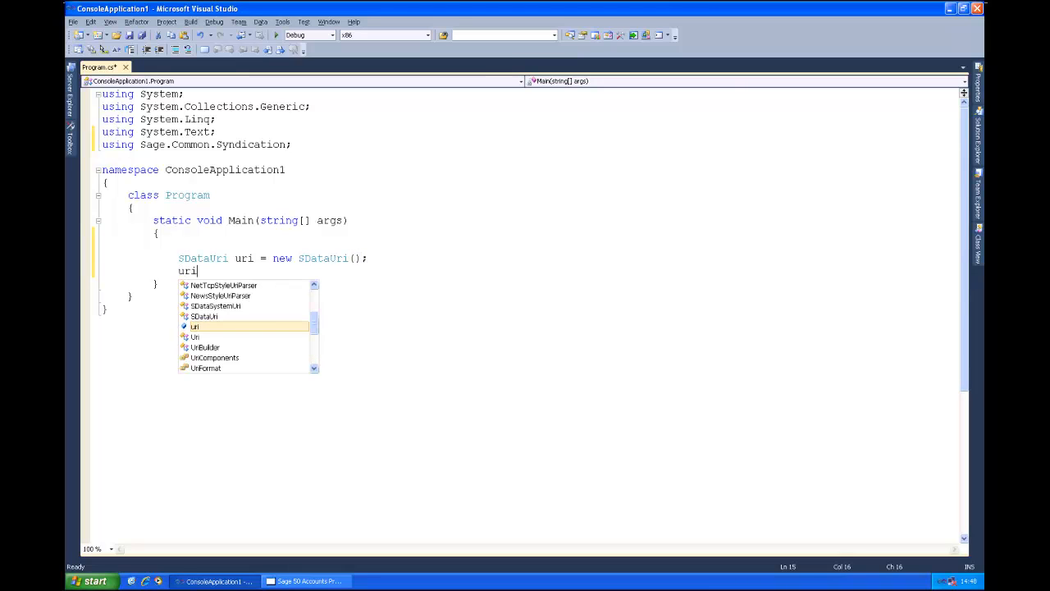
{"action": "type", "text": ".BuildLocalPath("}
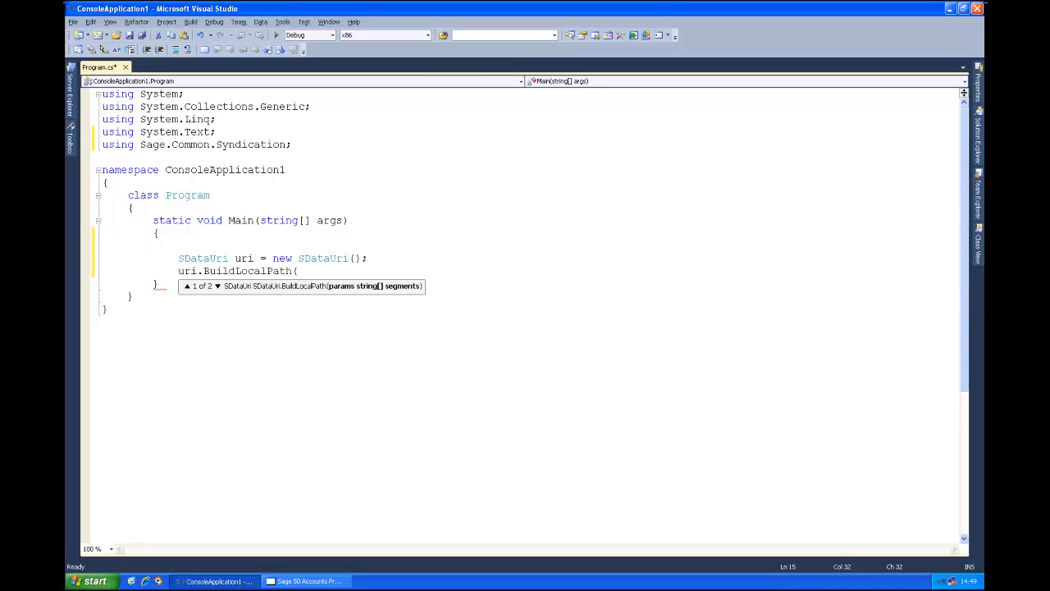
Fill in the first path arguments "Accounts50", "GCRM" and "-".
{"action": "type", "text": "\""}
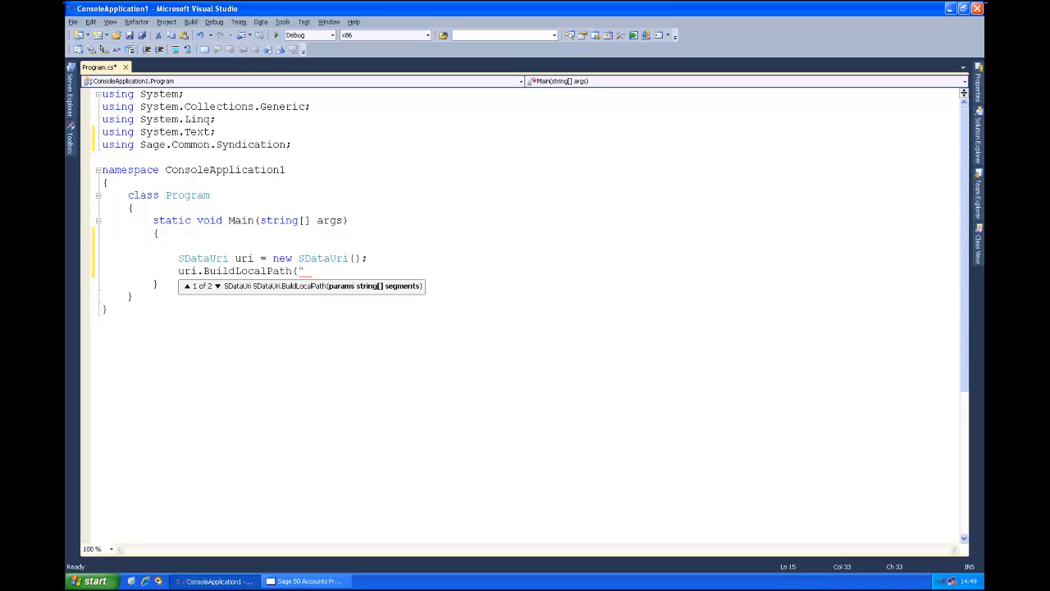
{"action": "type", "text": "Accounts"}
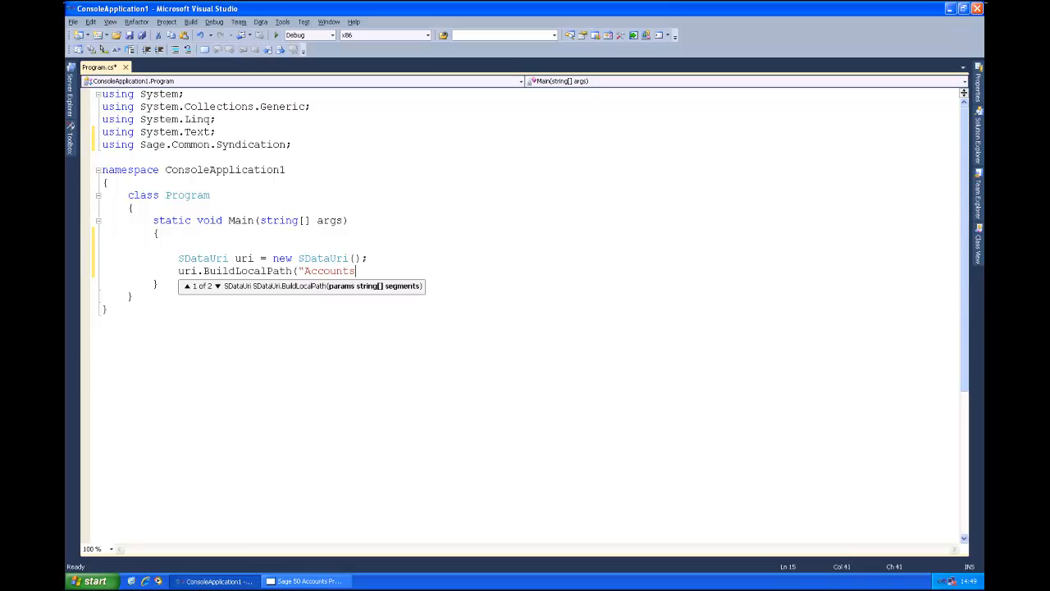
{"action": "type", "text": "50\""}
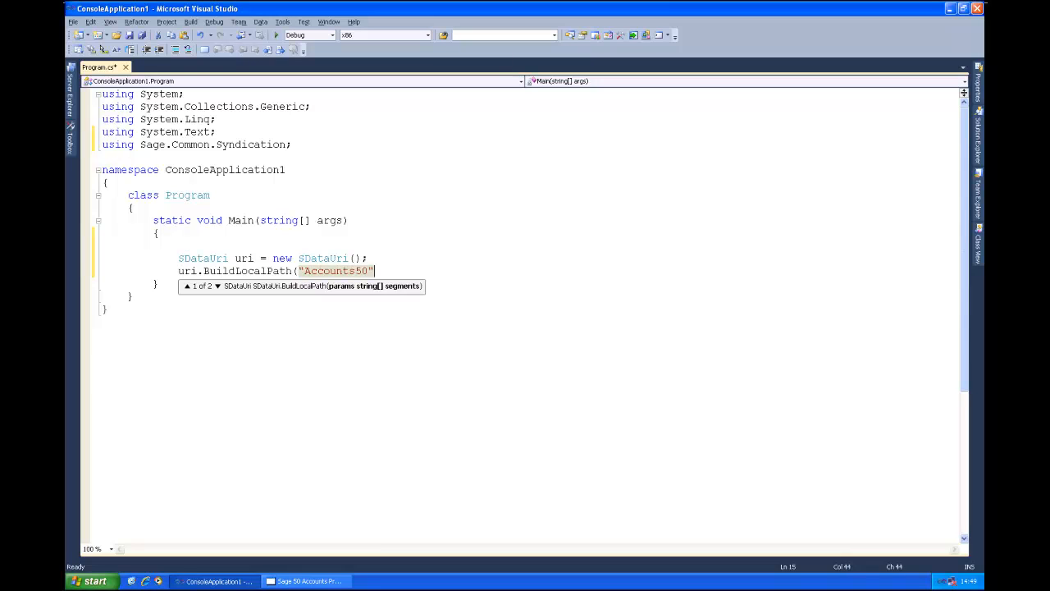
{"action": "type", "text": ","}
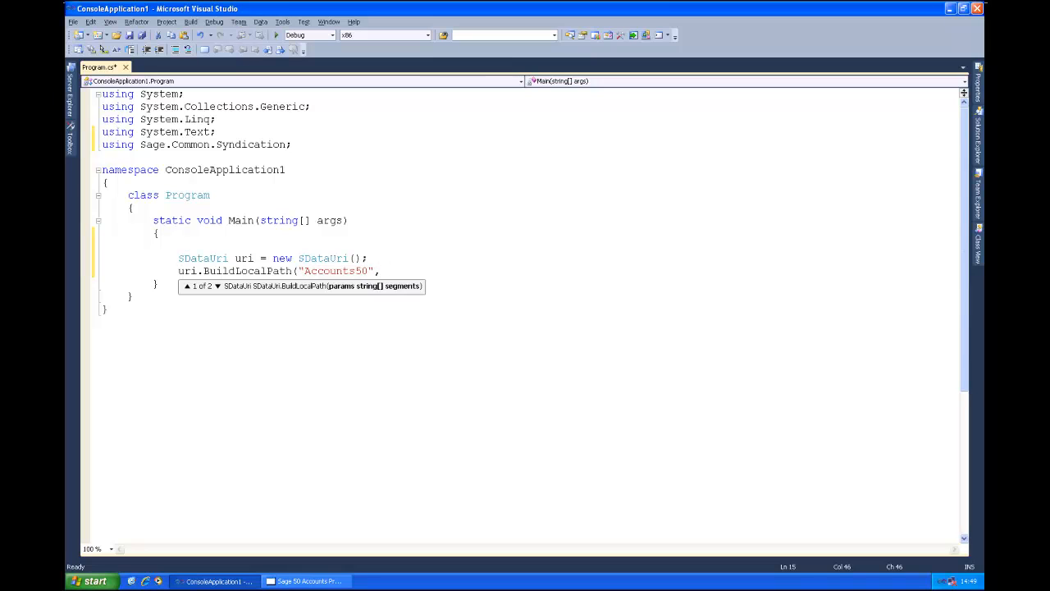
{"action": "type", "text": "\"GCRM"}
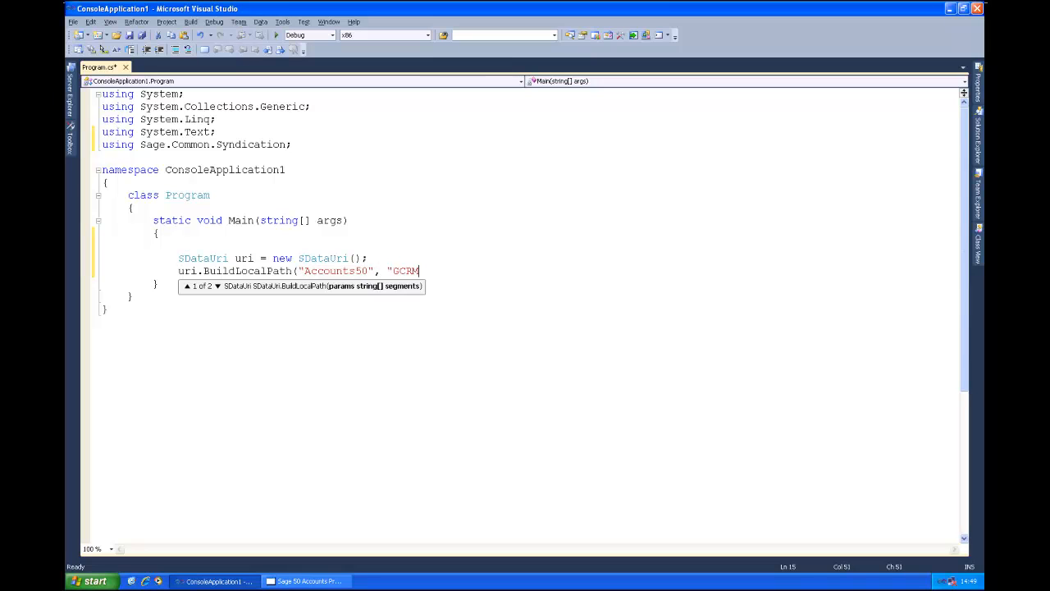
{"action": "type", "text": "\","}
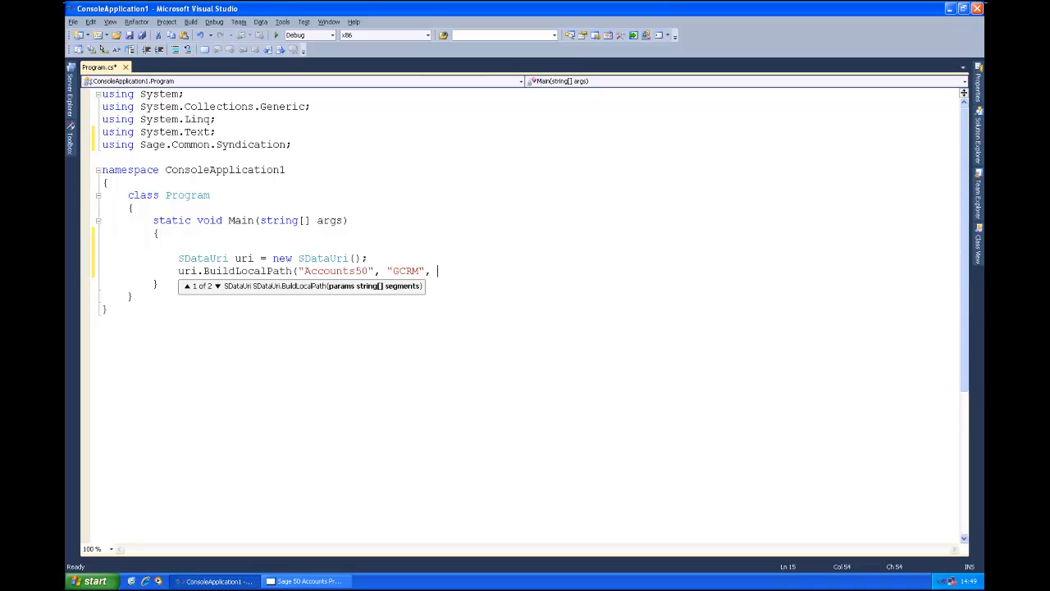
{"action": "type", "text": "\"-"}
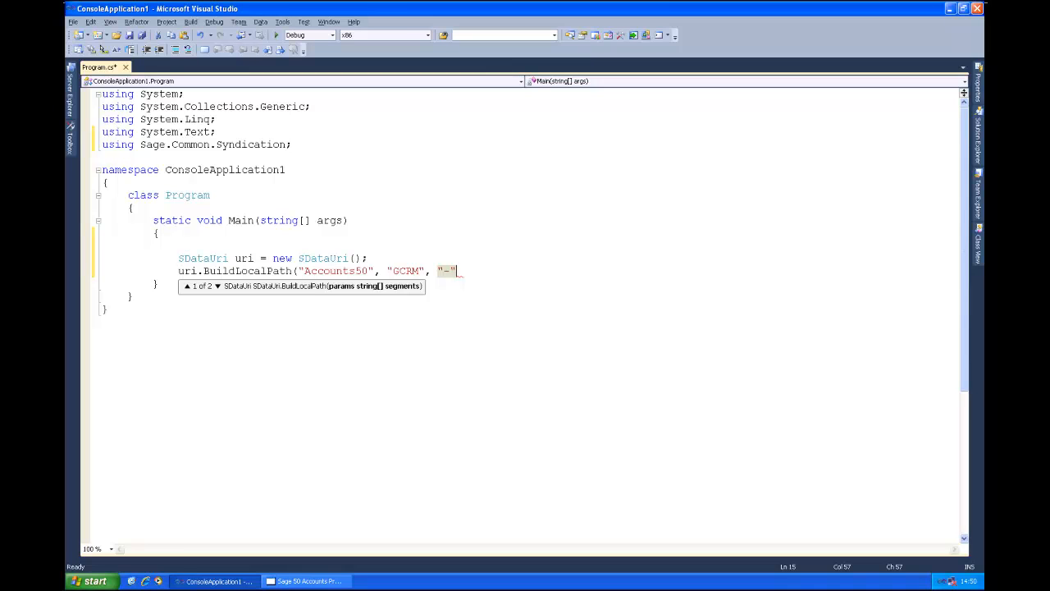
Finish the call with "tradingAccounts"); and start a fresh line below it.
{"action": "type", "text": ","}
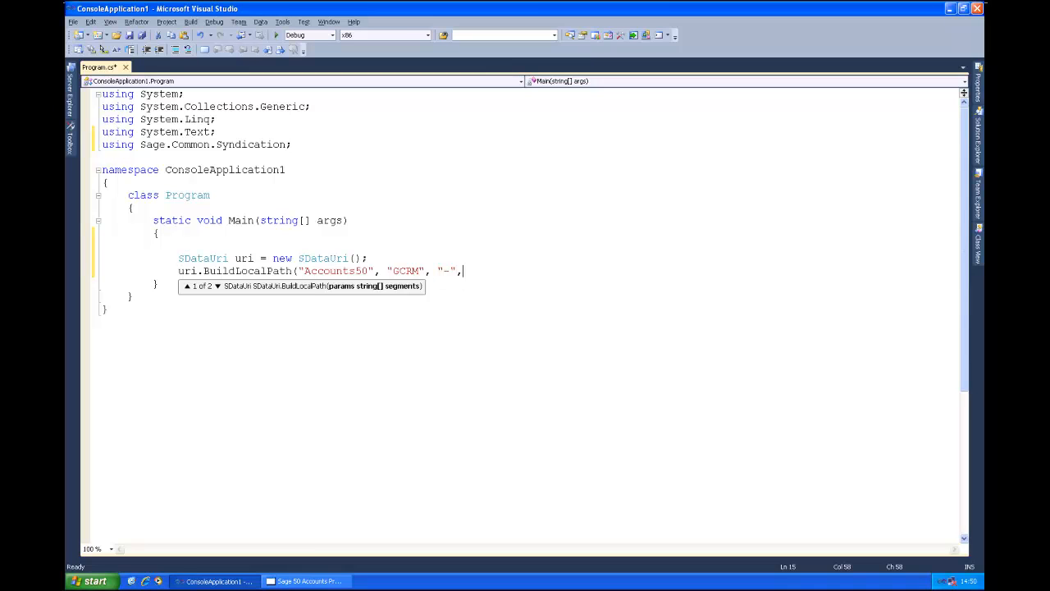
{"action": "type", "text": "\"t"}
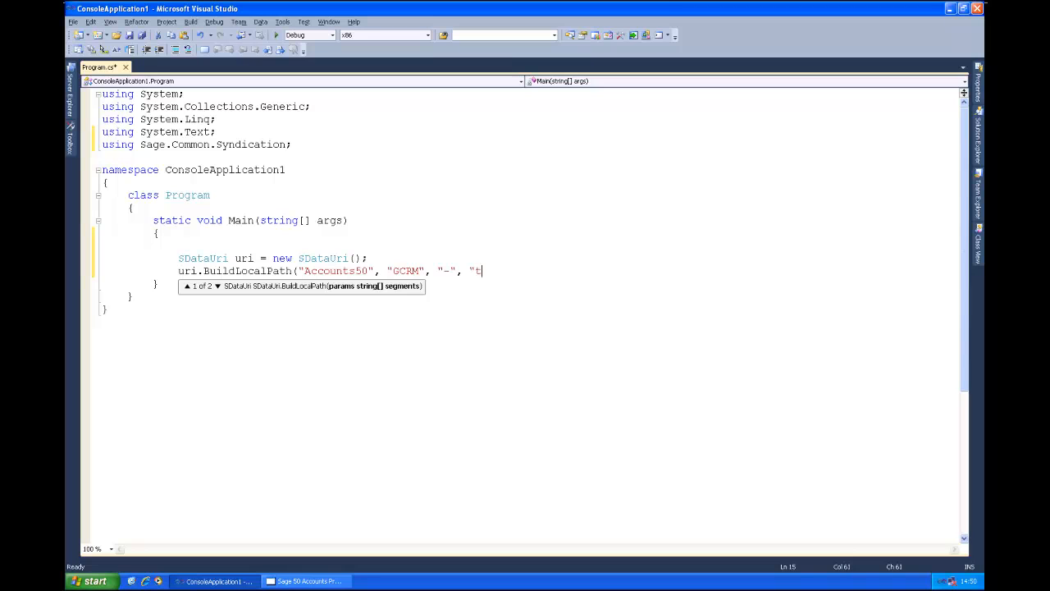
{"action": "type", "text": "rading"}
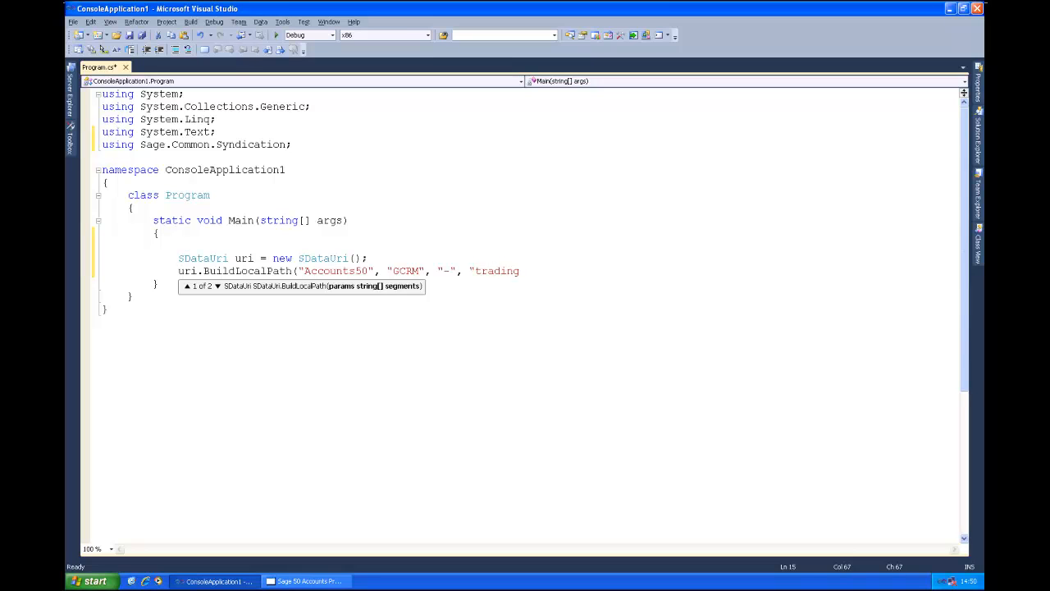
{"action": "type", "text": "Account"}
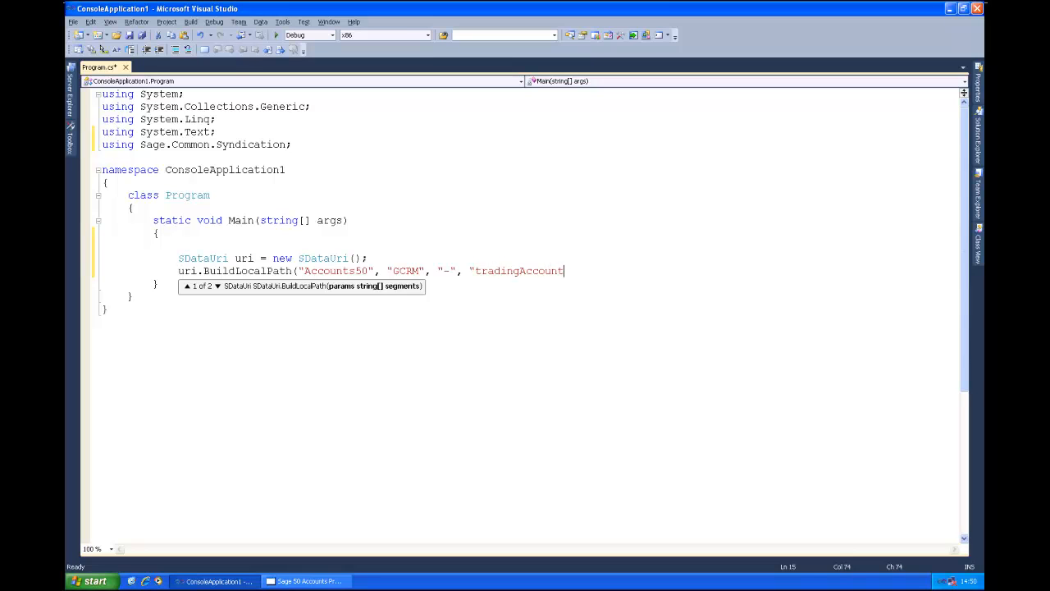
{"action": "type", "text": "s\");"}
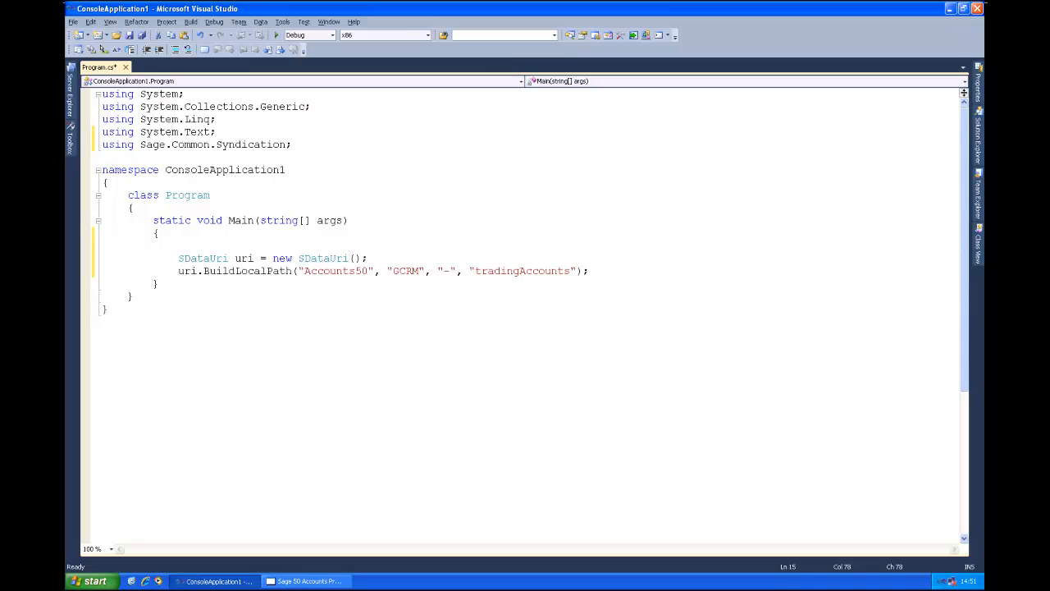
{"action": "left_click", "coordinate": [588, 271]}
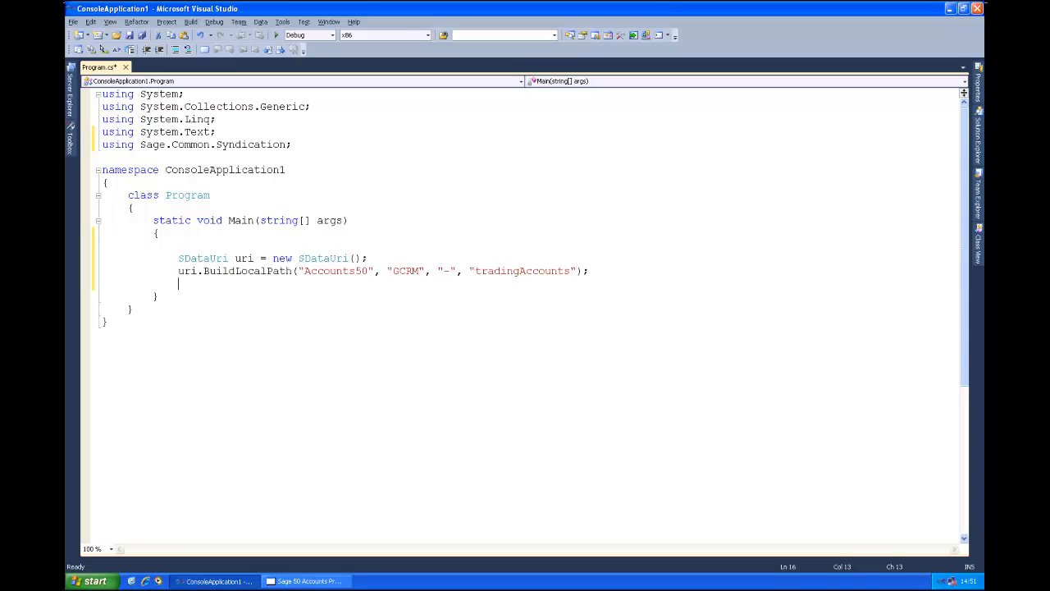
{"action": "key", "text": "enter"}
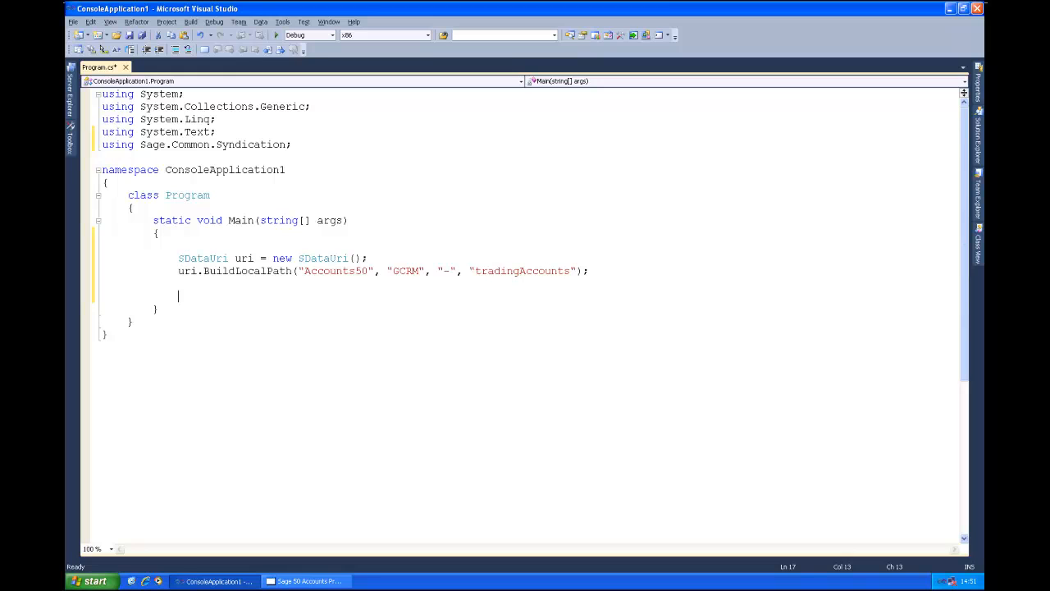
Write the SDataRequest type and resolve it so Sage.Integration.Client is imported.
{"action": "type", "text": "SDa"}
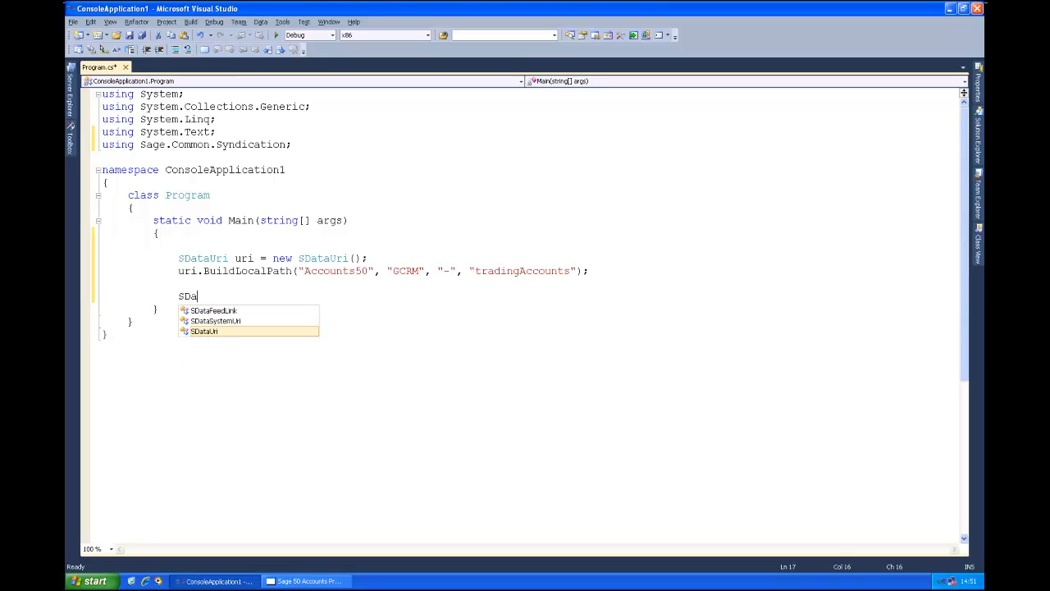
{"action": "type", "text": "ta"}
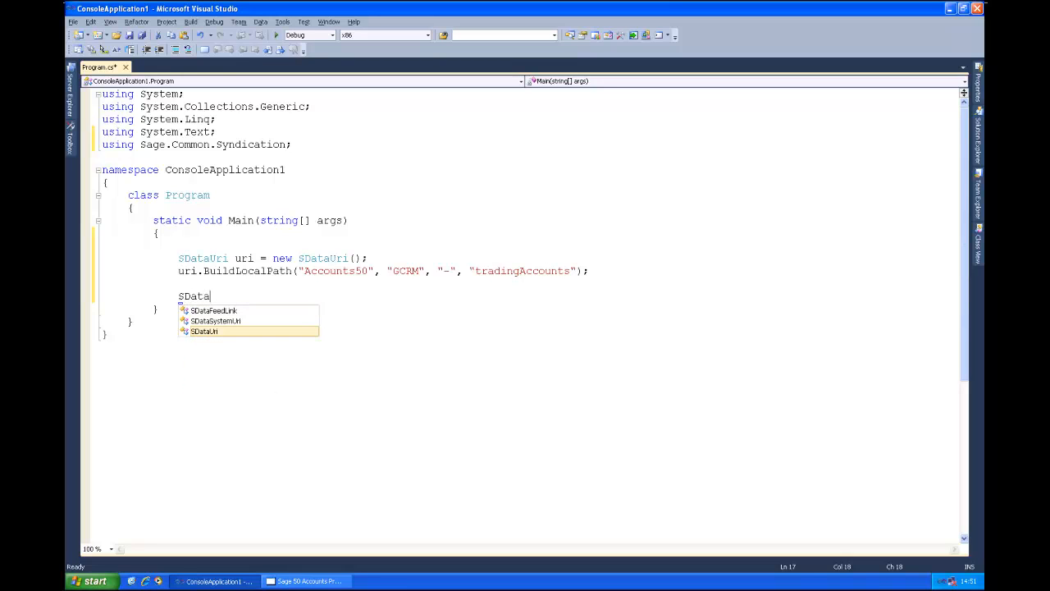
{"action": "type", "text": "Request"}
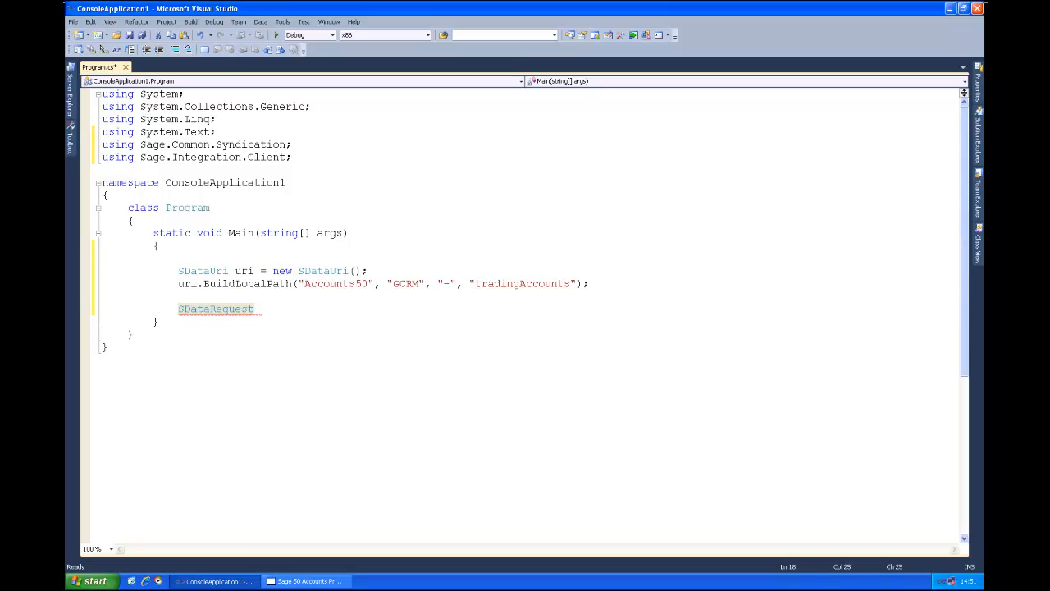
{"action": "left_click", "coordinate": [254, 308]}
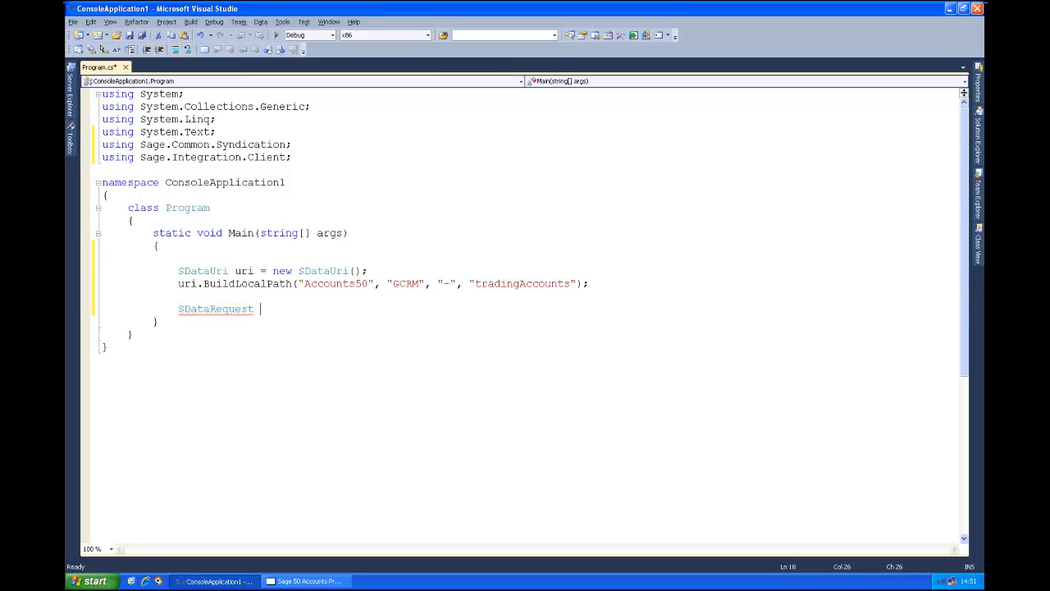
Complete request = new SDataRequest(uri.Uri); and begin the next statement.
{"action": "type", "text": "reques"}
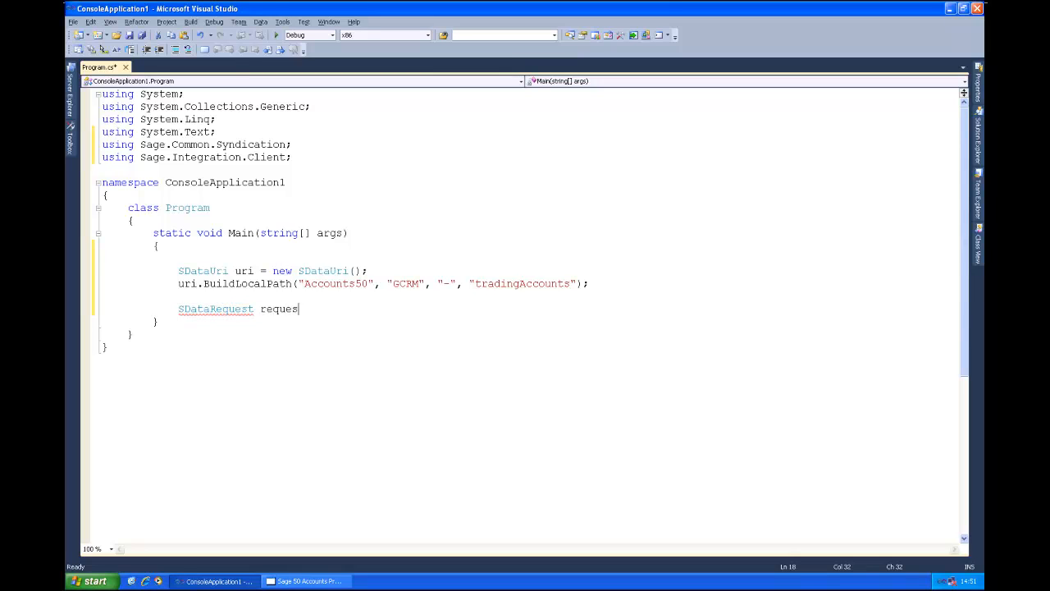
{"action": "type", "text": "request = new"}
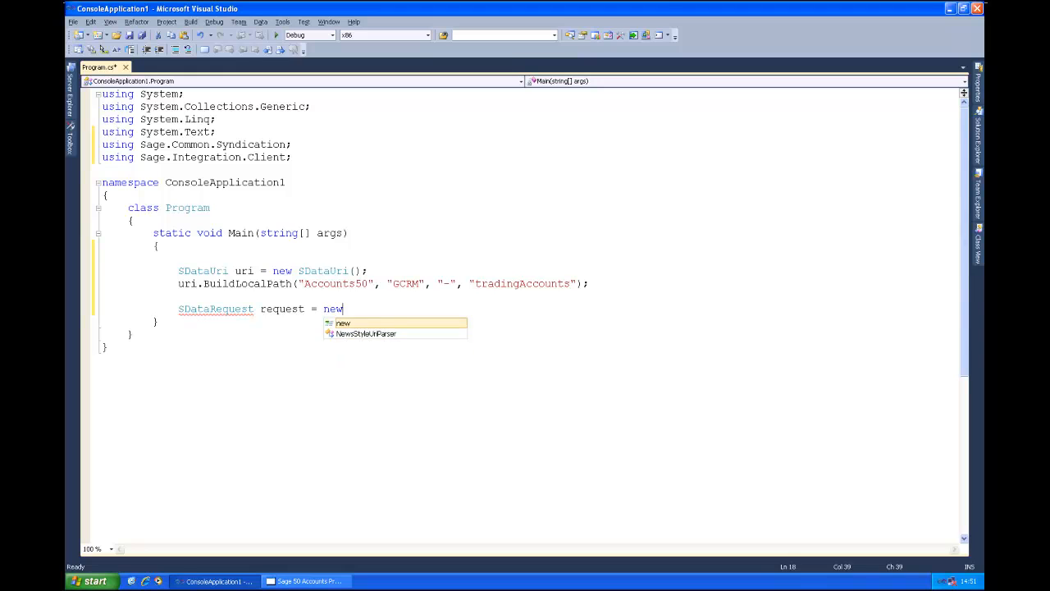
{"action": "type", "text": "SDataRequest"}
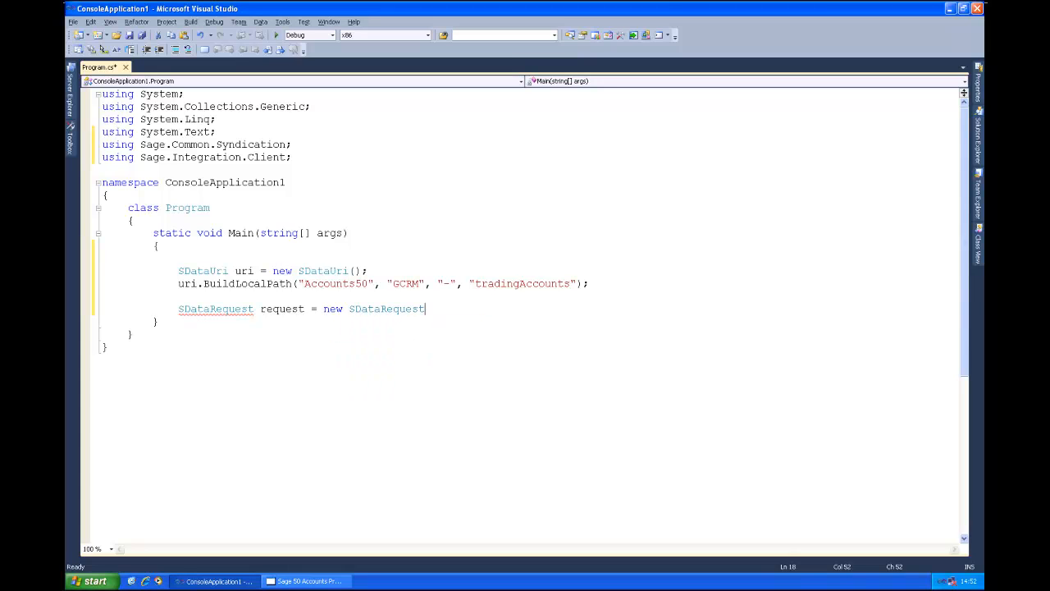
{"action": "type", "text": "("}
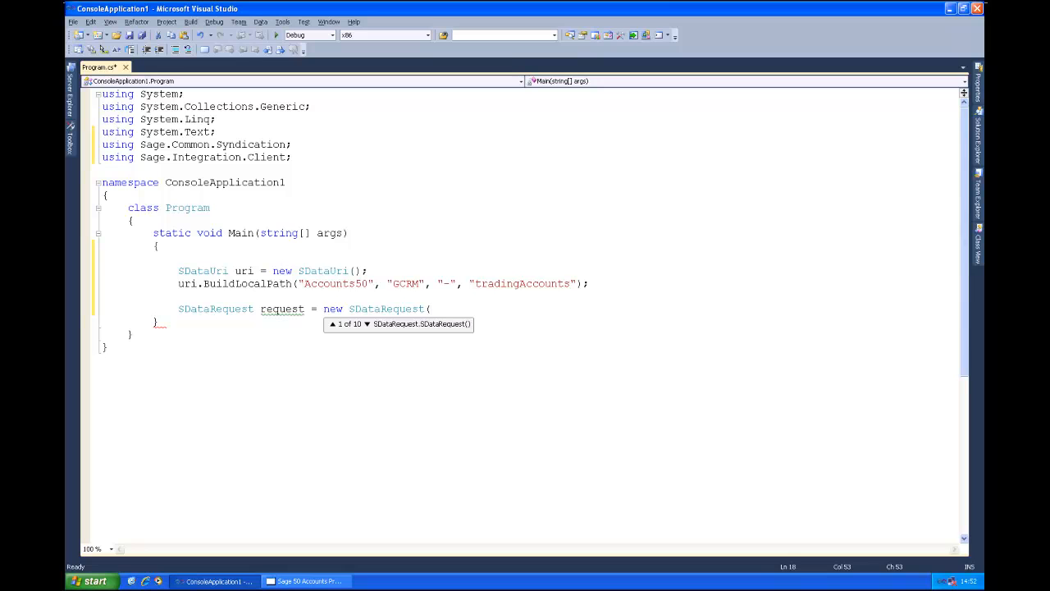
{"action": "type", "text": "ur"}
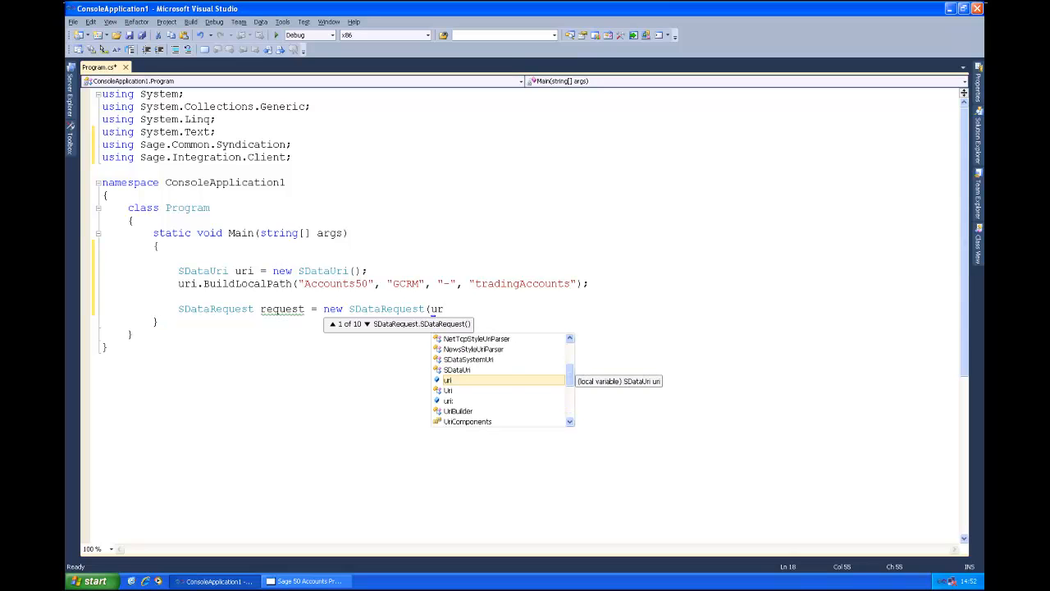
{"action": "type", "text": "i.u"}
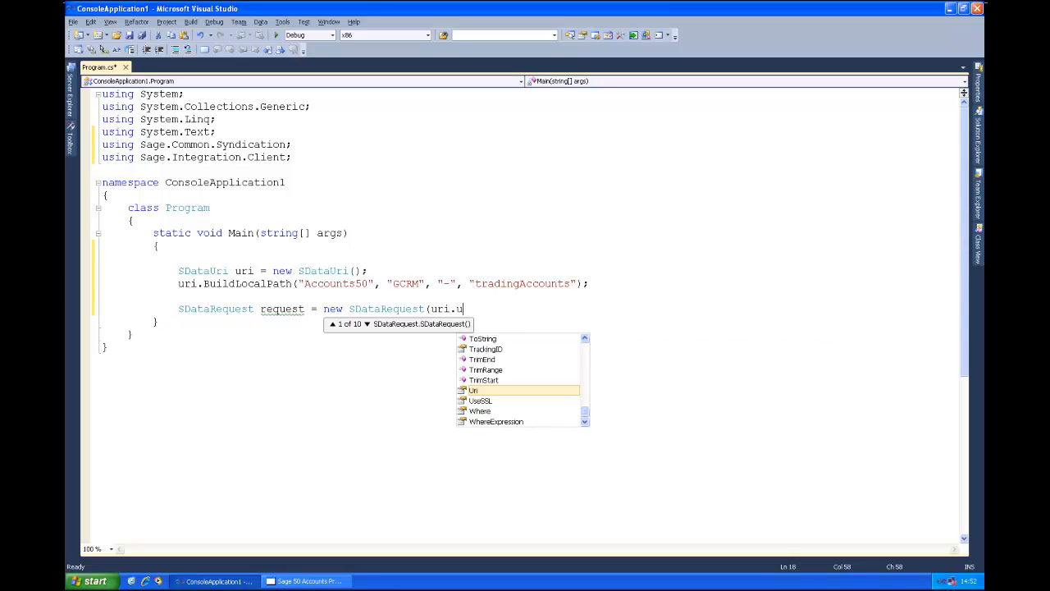
{"action": "type", "text": "Uri"}
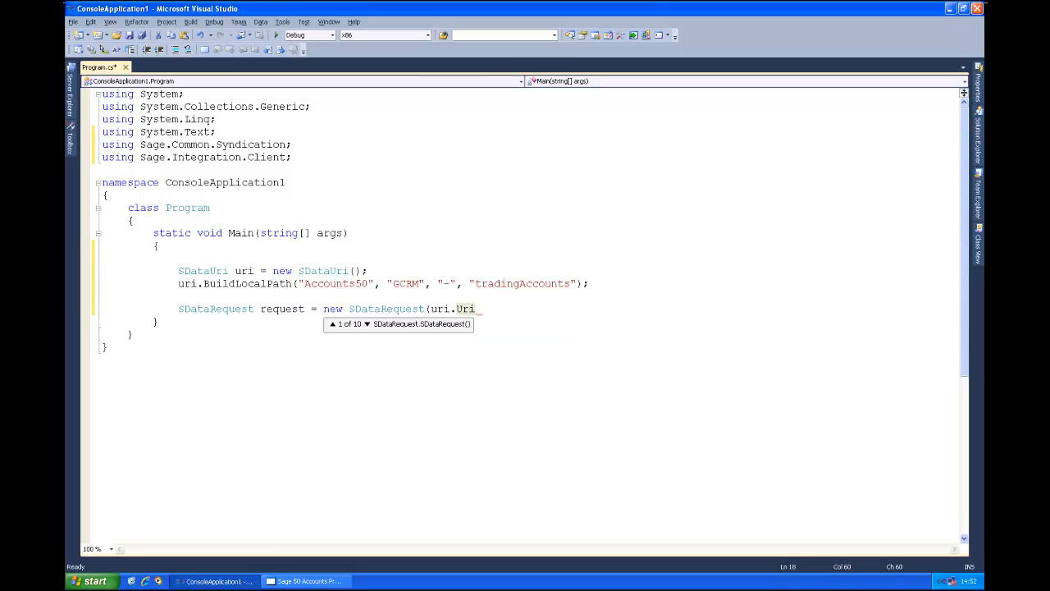
{"action": "type", "text": ")"}
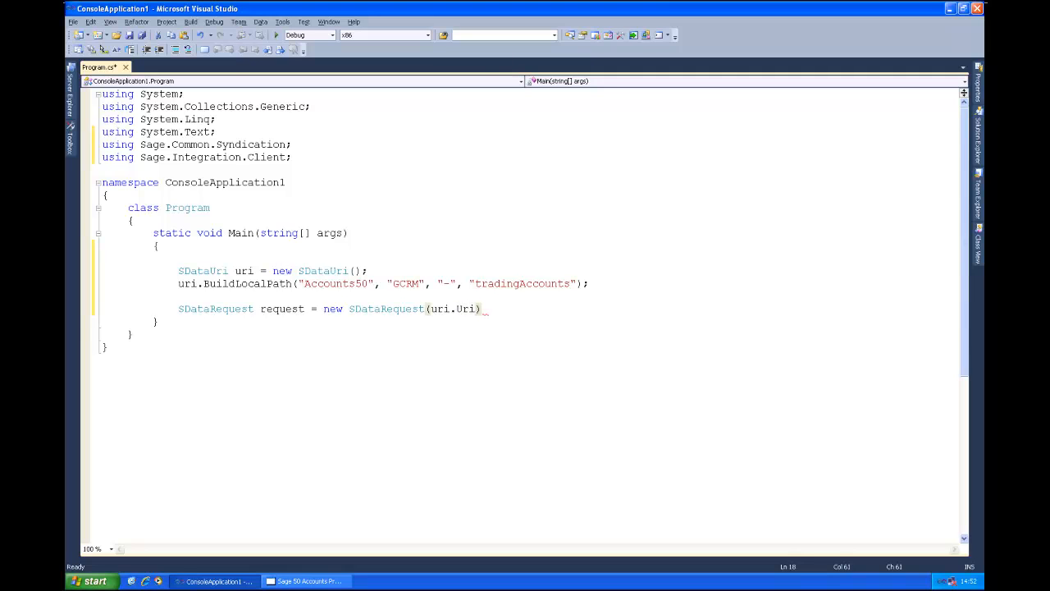
{"action": "type", "text": "re"}
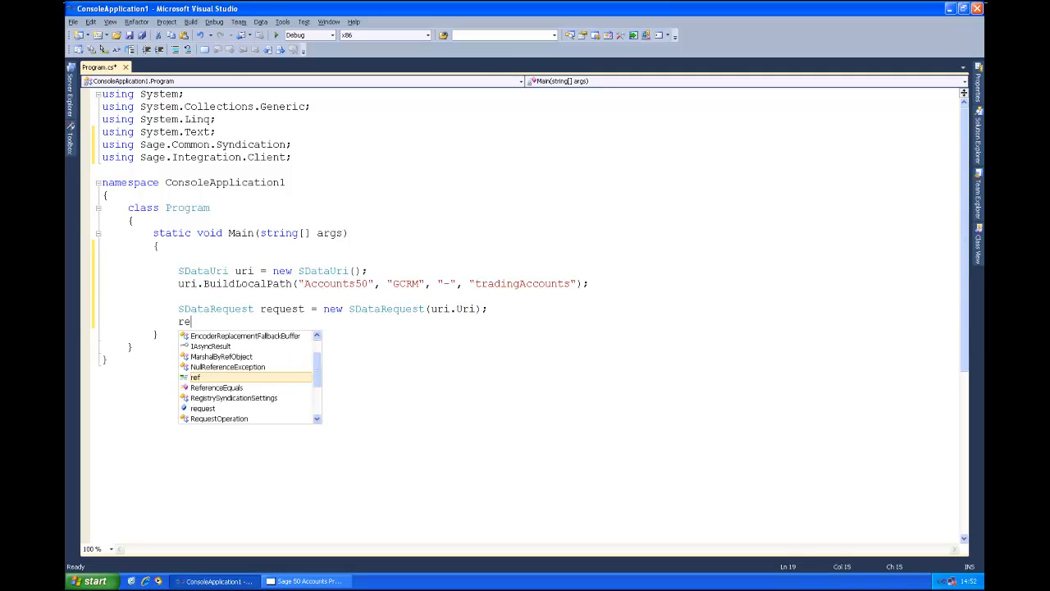
Set request.Username = "MANAGER";.
{"action": "type", "text": "quest"}
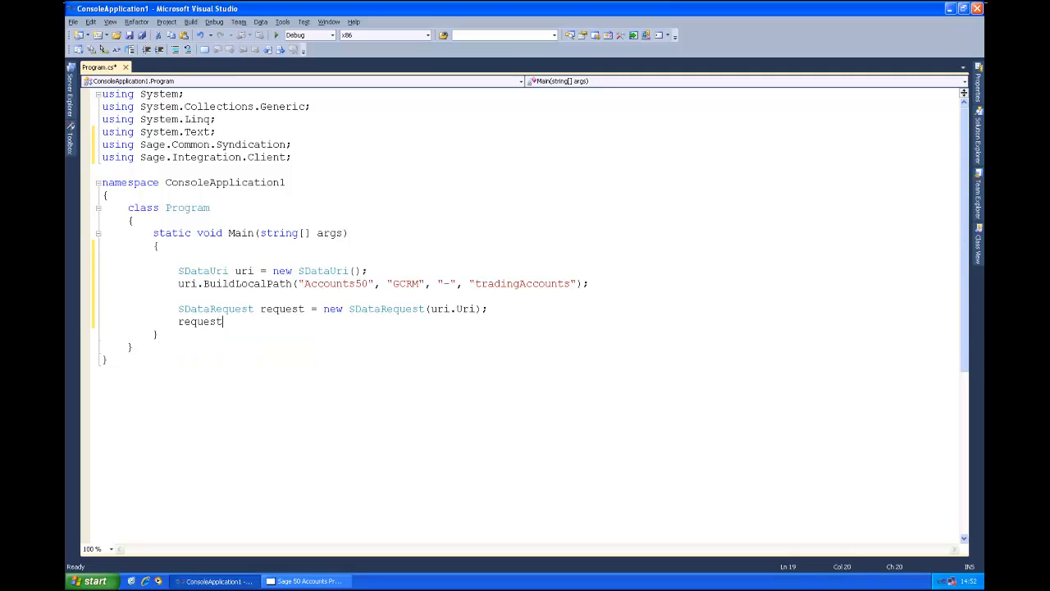
{"action": "type", "text": ".Us"}
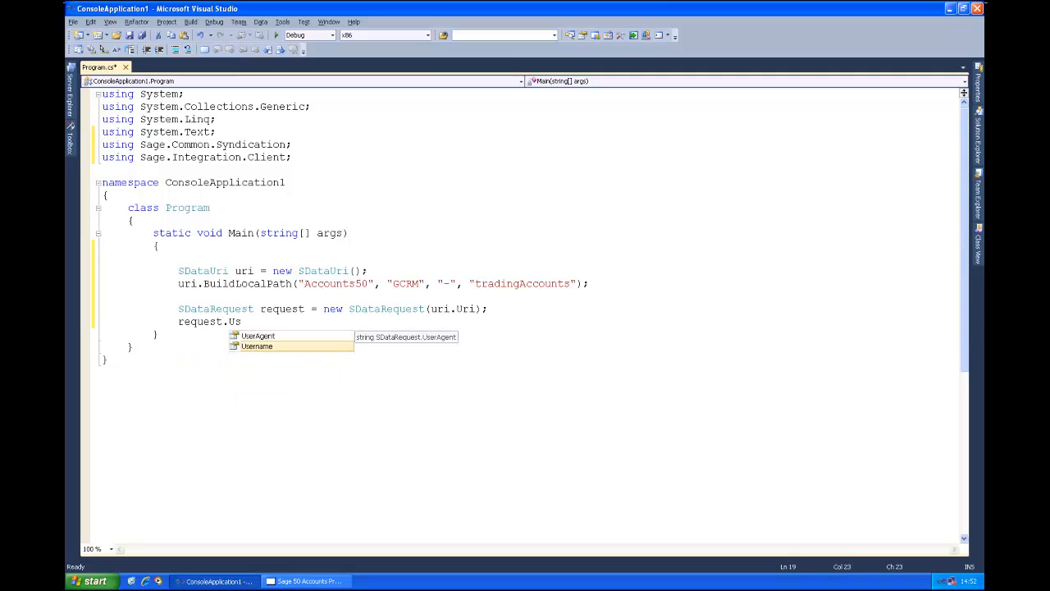
{"action": "type", "text": "ername ="}
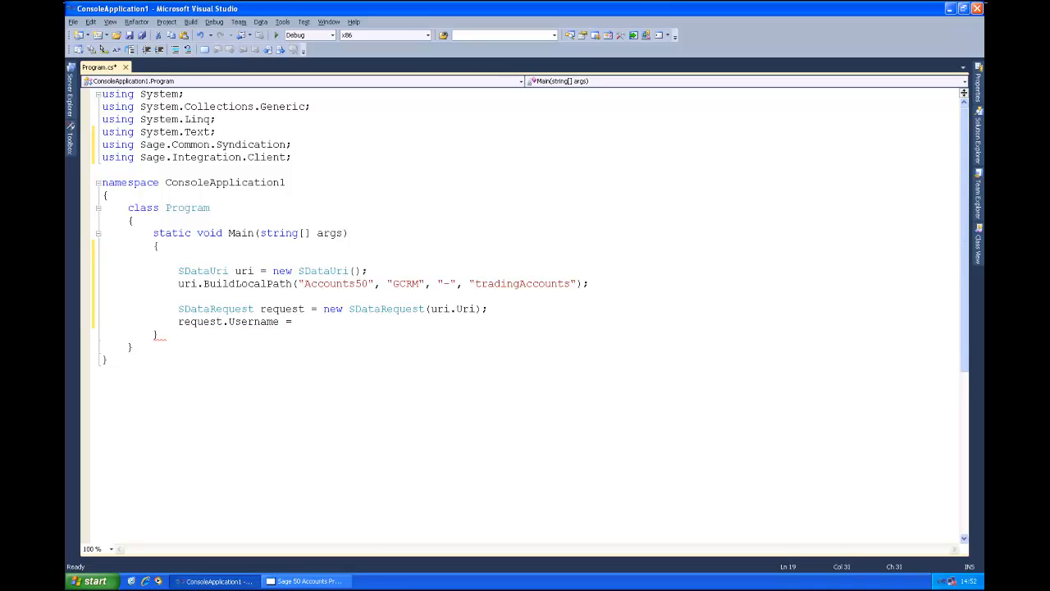
{"action": "left_click", "coordinate": [292, 320]}
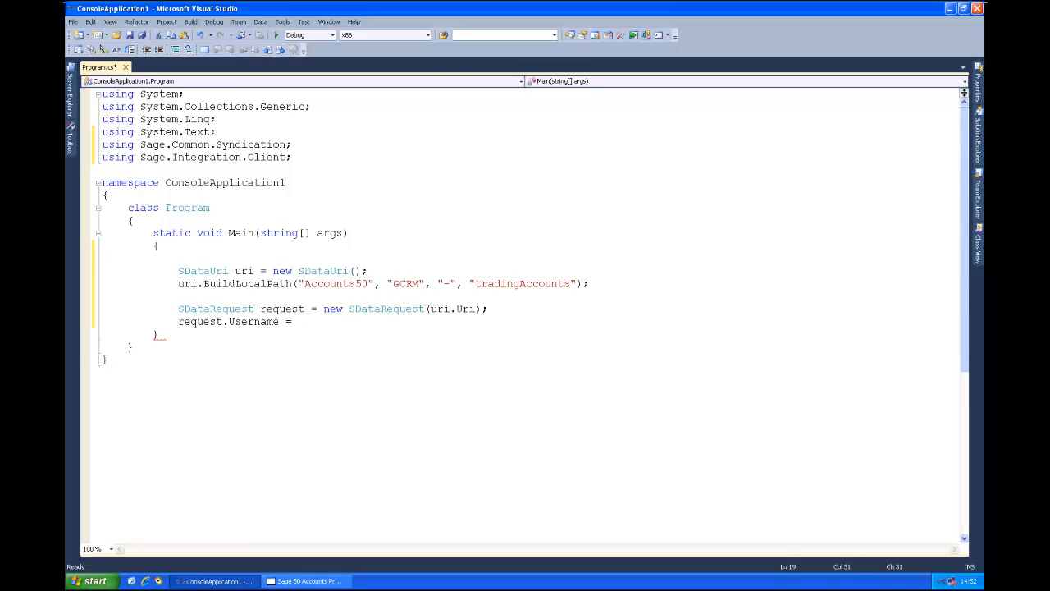
{"action": "left_click", "coordinate": [292, 320]}
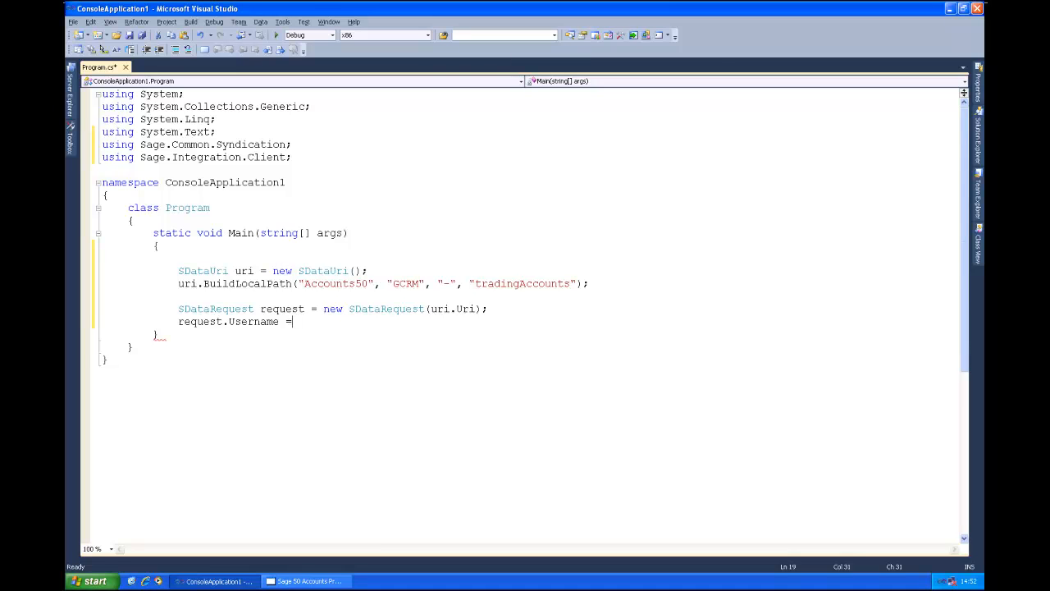
{"action": "type", "text": "\""}
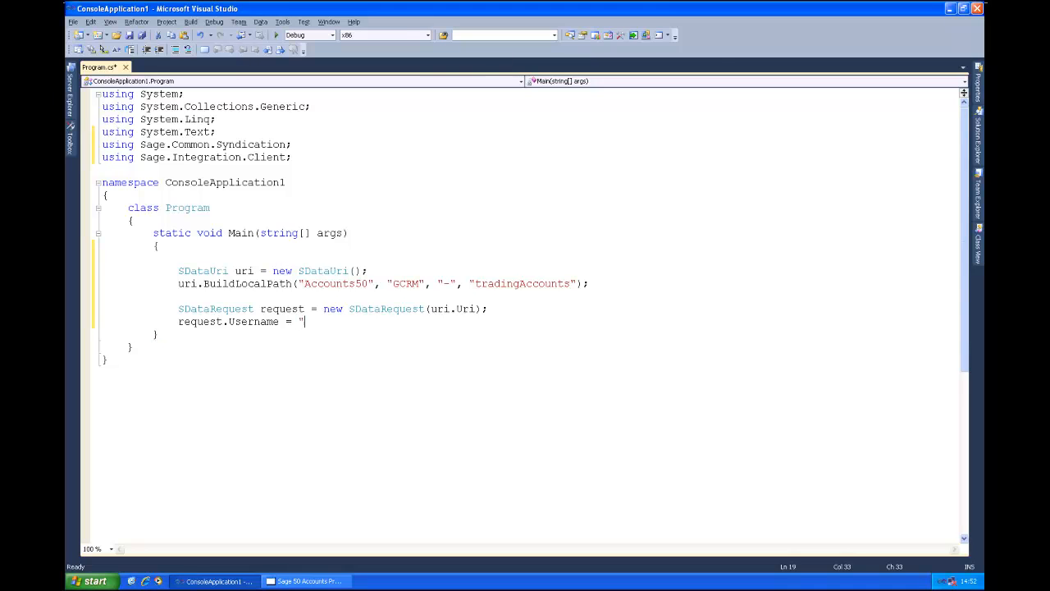
{"action": "type", "text": "MAN"}
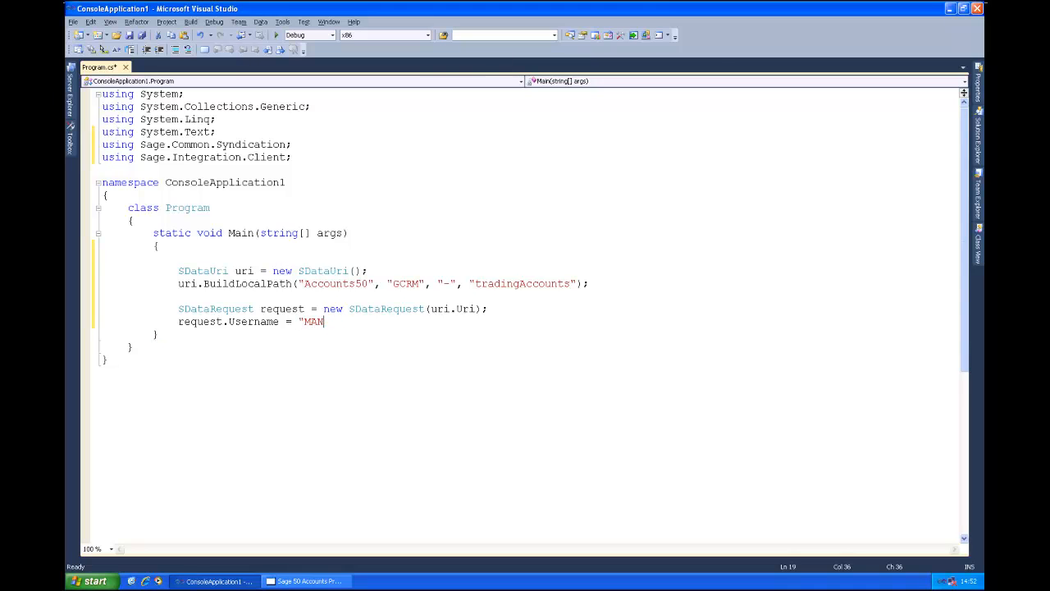
{"action": "type", "text": "AGER\""}
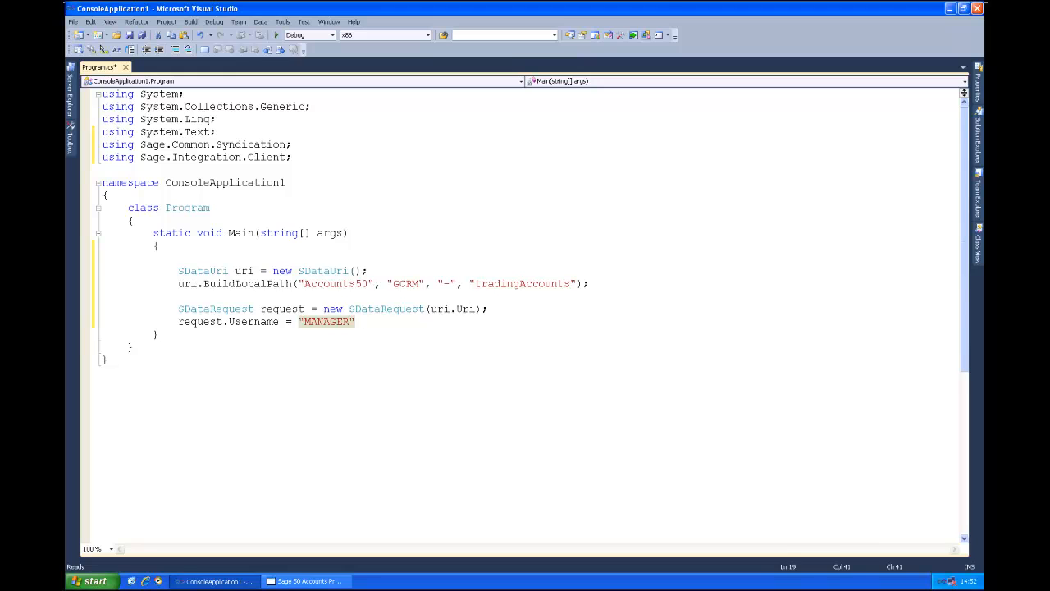
Set request.Password = ""; and start a new line below.
{"action": "type", "text": "re"}
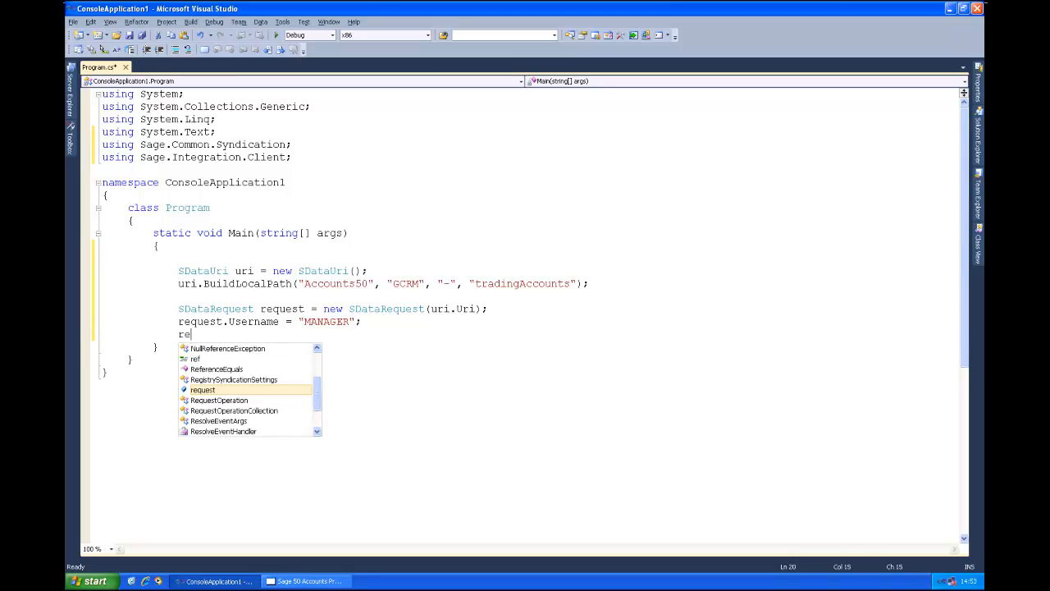
{"action": "type", "text": "request."}
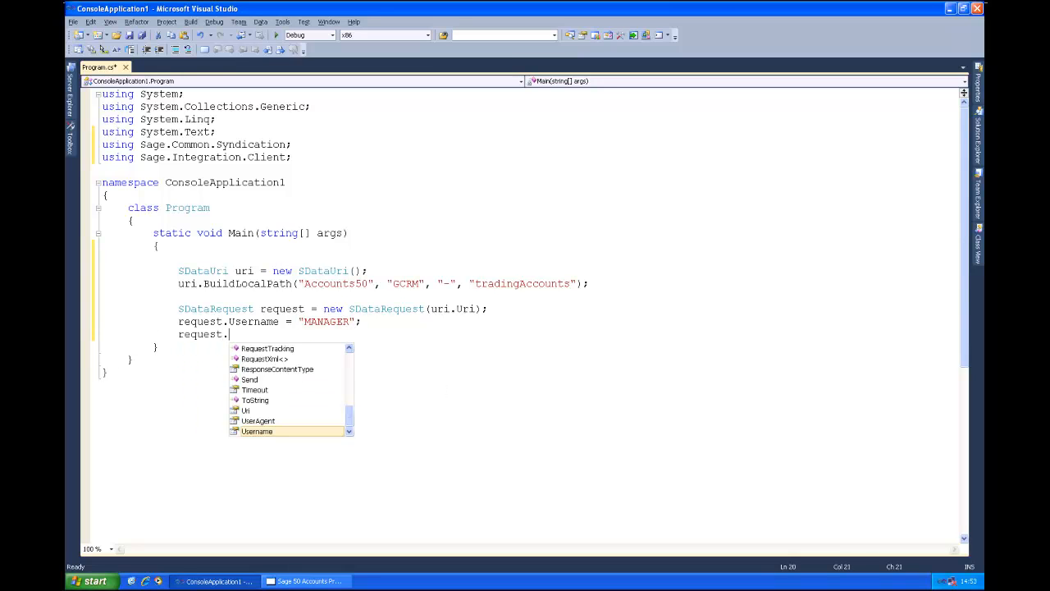
{"action": "type", "text": "Password"}
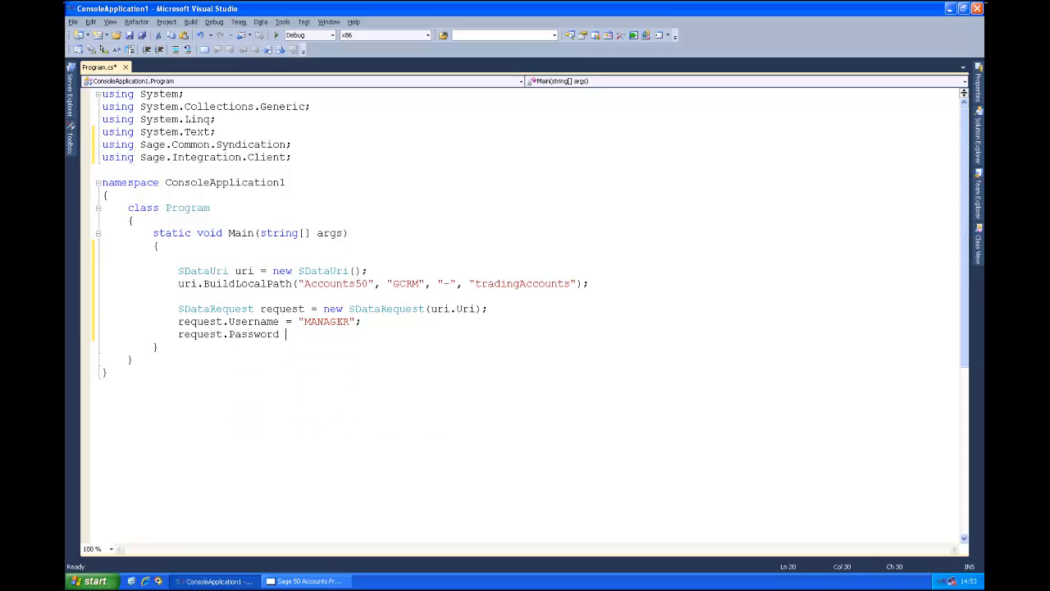
{"action": "type", "text": "= \"\";"}
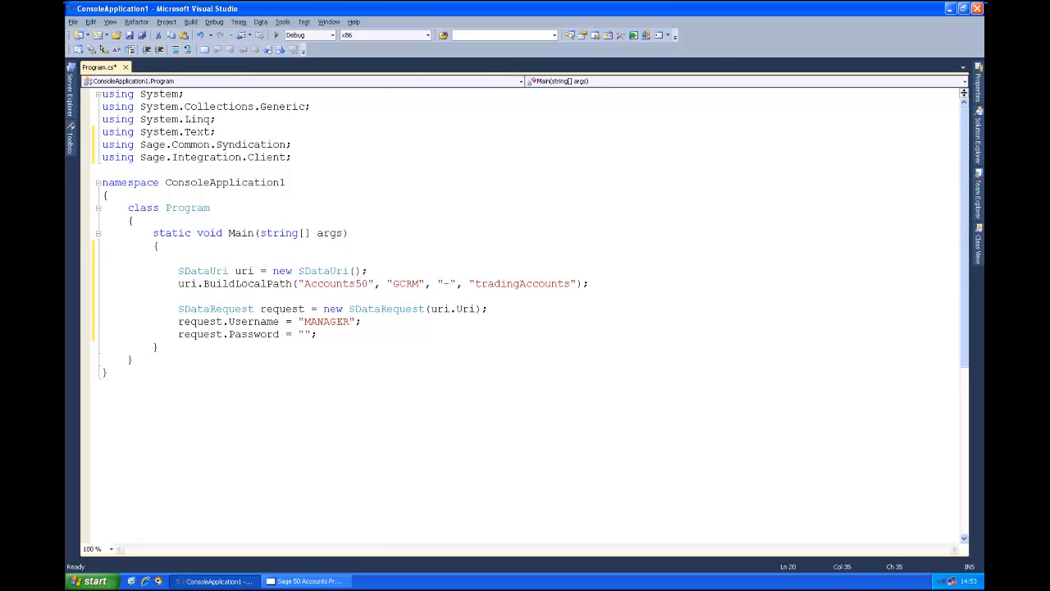
{"action": "key", "text": "enter"}
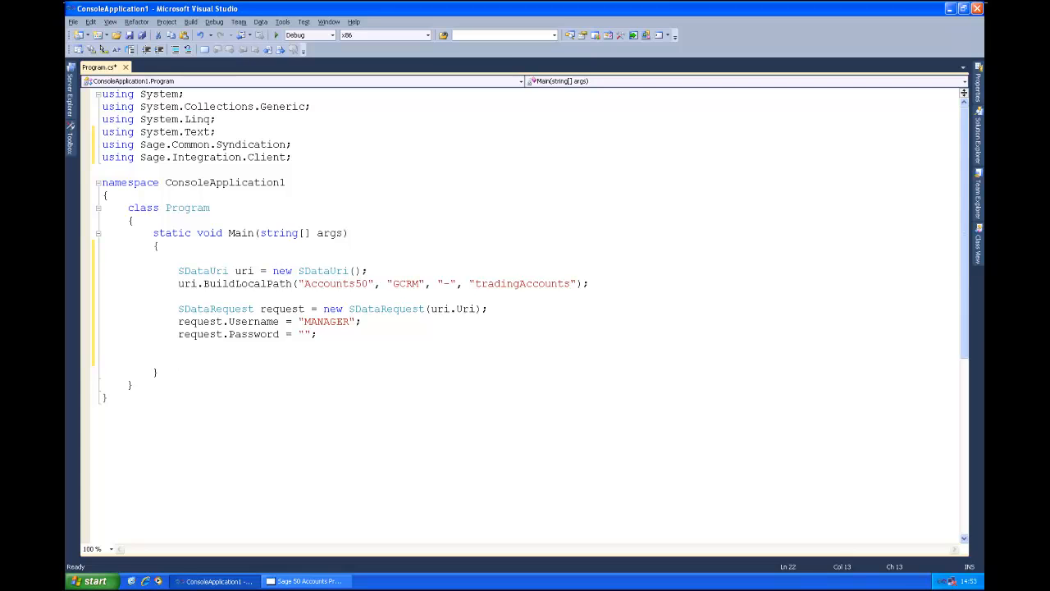
Declare tradingAccountFeed accounts = new tradingAccountFeed(); with Sage.crmErp.x2008.Feeds imported.
{"action": "type", "text": "tradingAccount"}
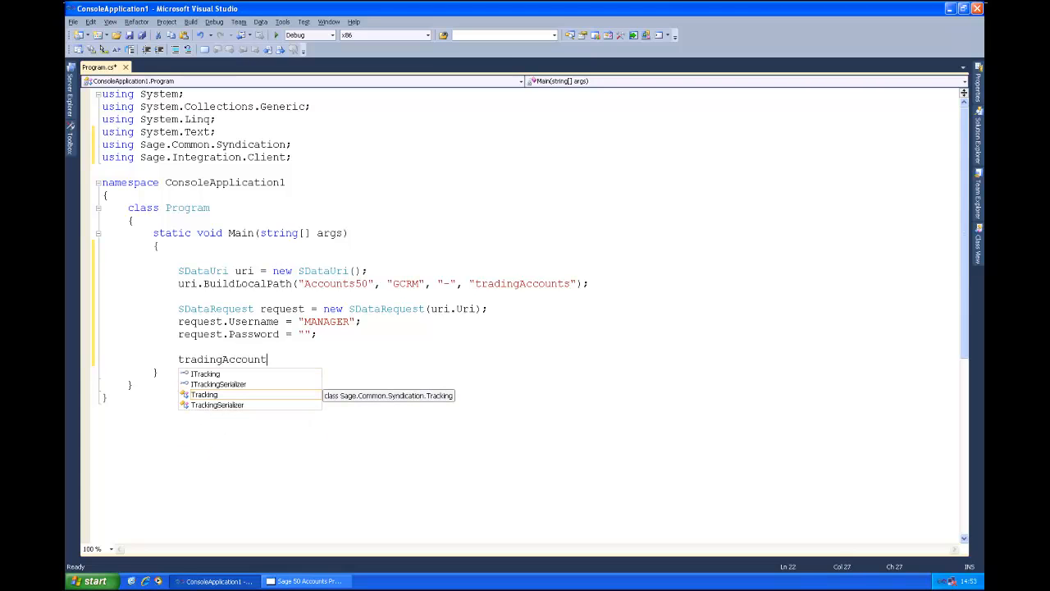
{"action": "type", "text": "Feed"}
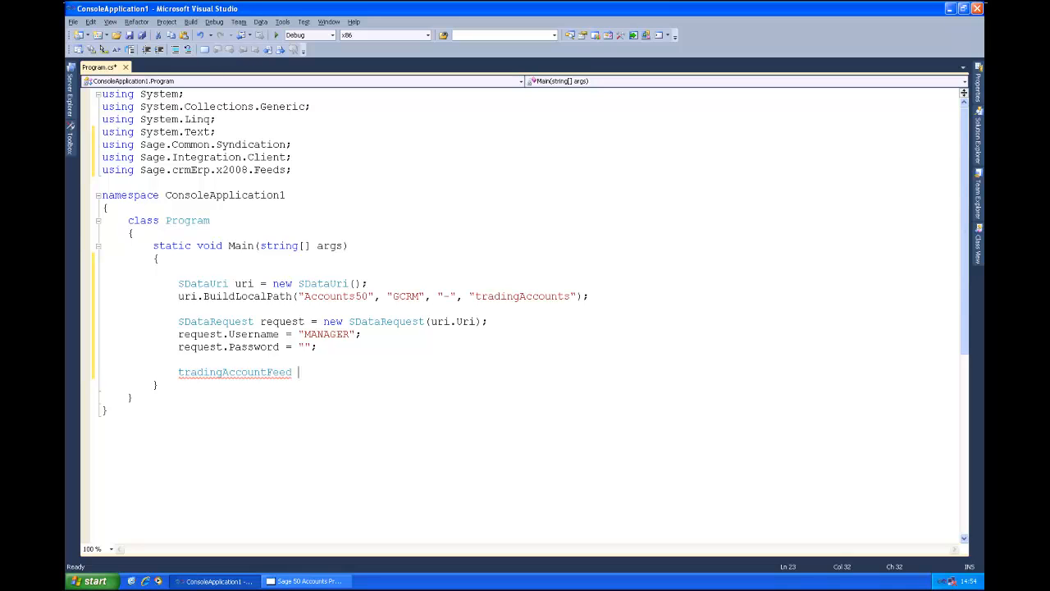
{"action": "type", "text": "accounts"}
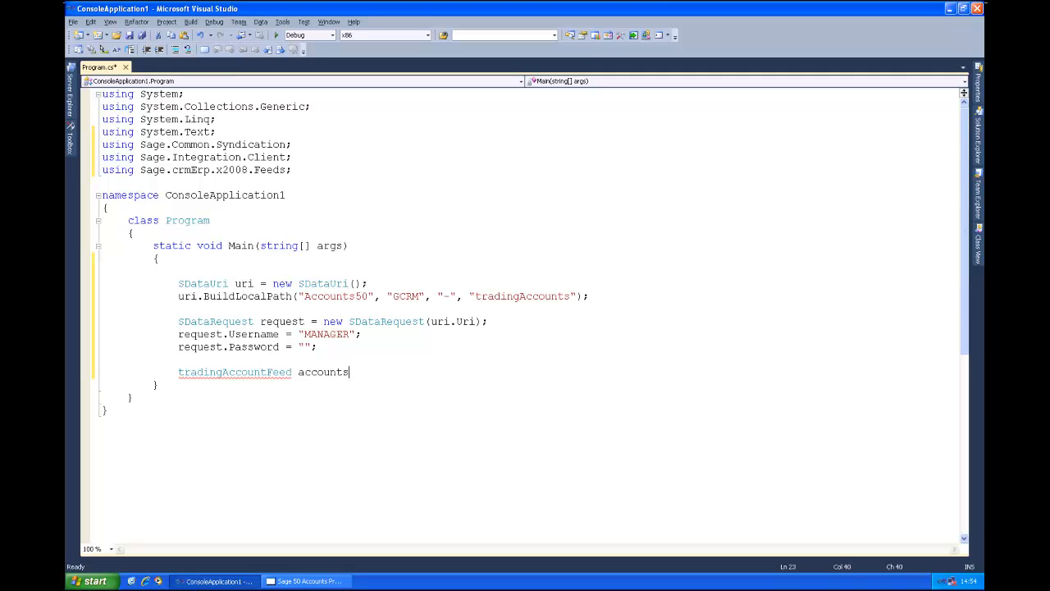
{"action": "type", "text": "="}
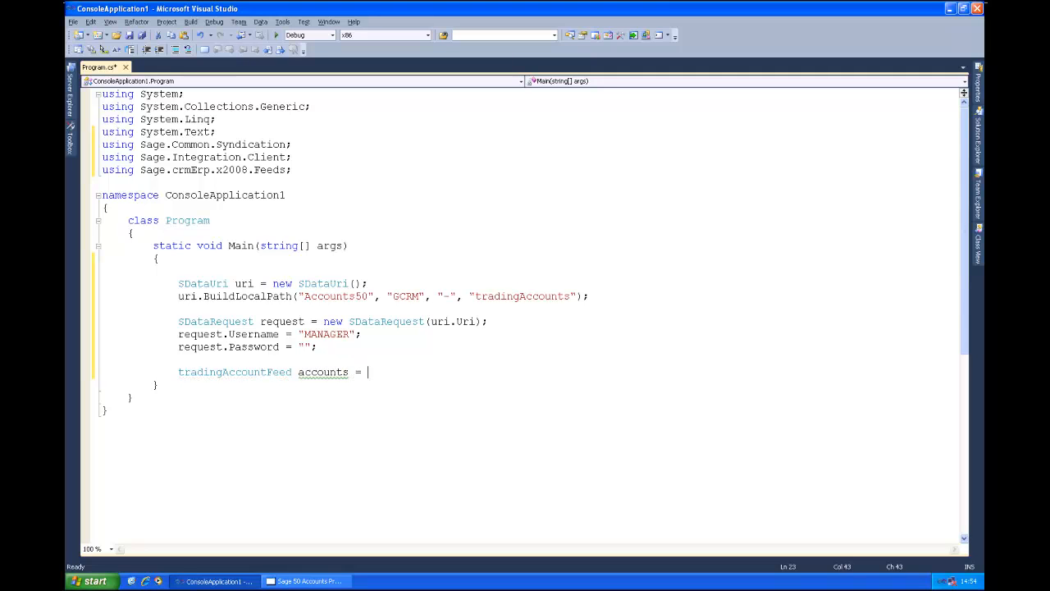
{"action": "type", "text": "new tradingAccountFeed();"}
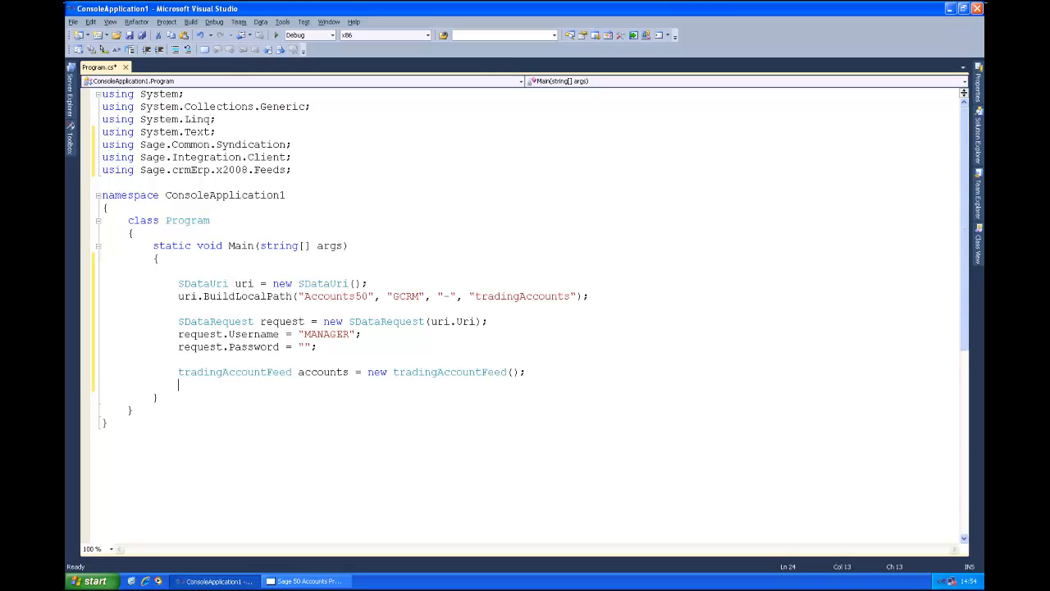
Call request.RequestFeed<tradingAccountFeedEntry>(accounts); then request.Send();.
{"action": "type", "text": "request."}
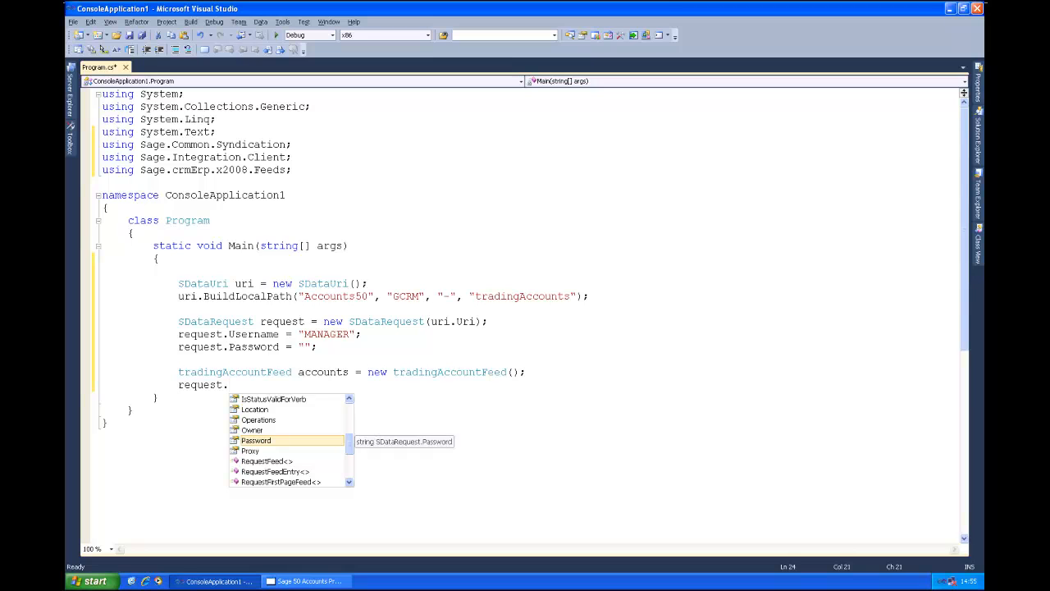
{"action": "type", "text": "RequestFeed"}
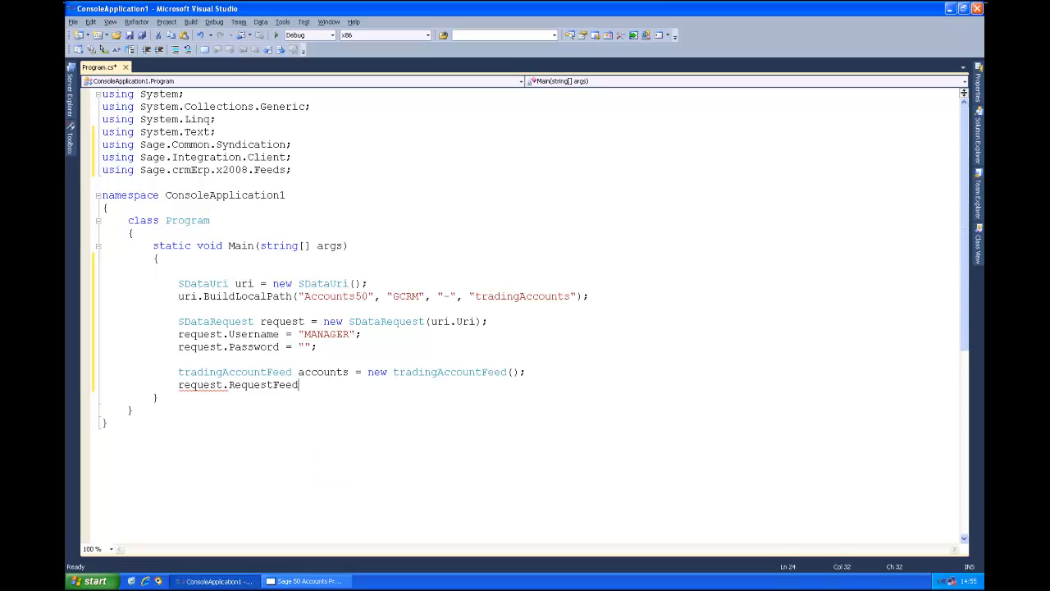
{"action": "type", "text": "<"}
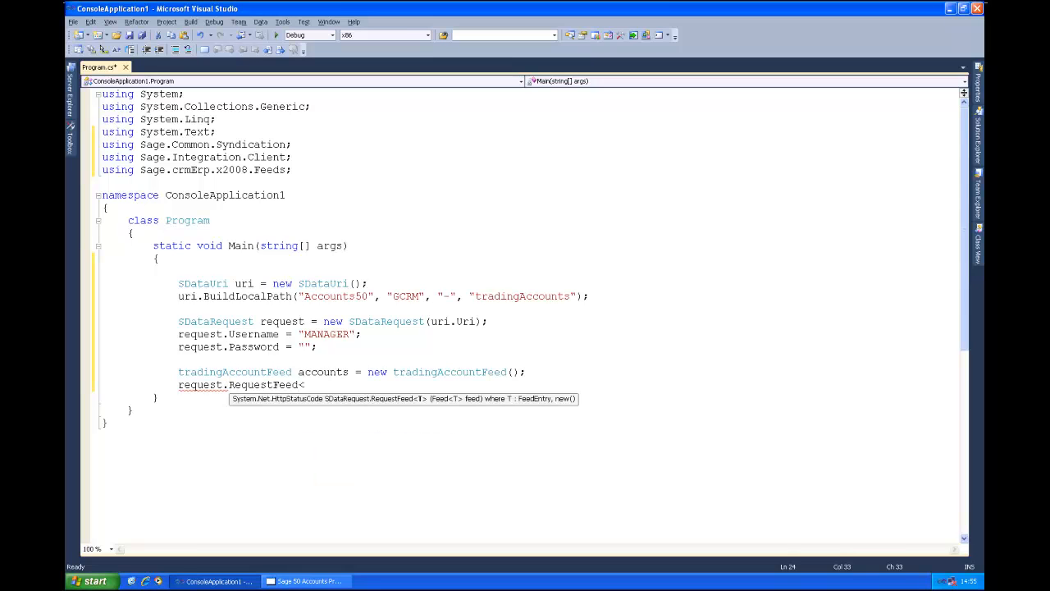
{"action": "type", "text": "acc"}
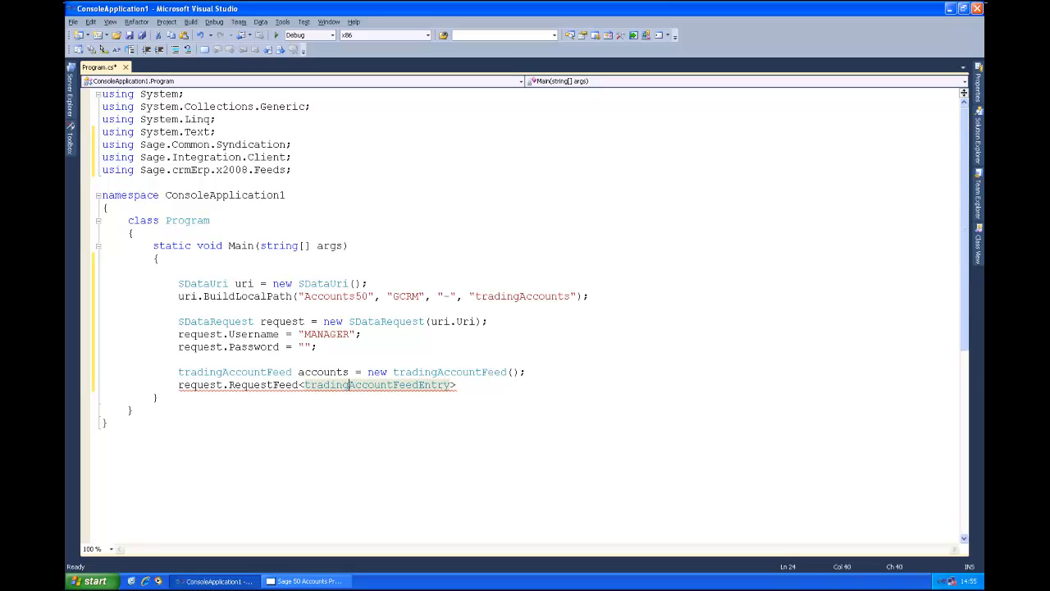
{"action": "type", "text": "("}
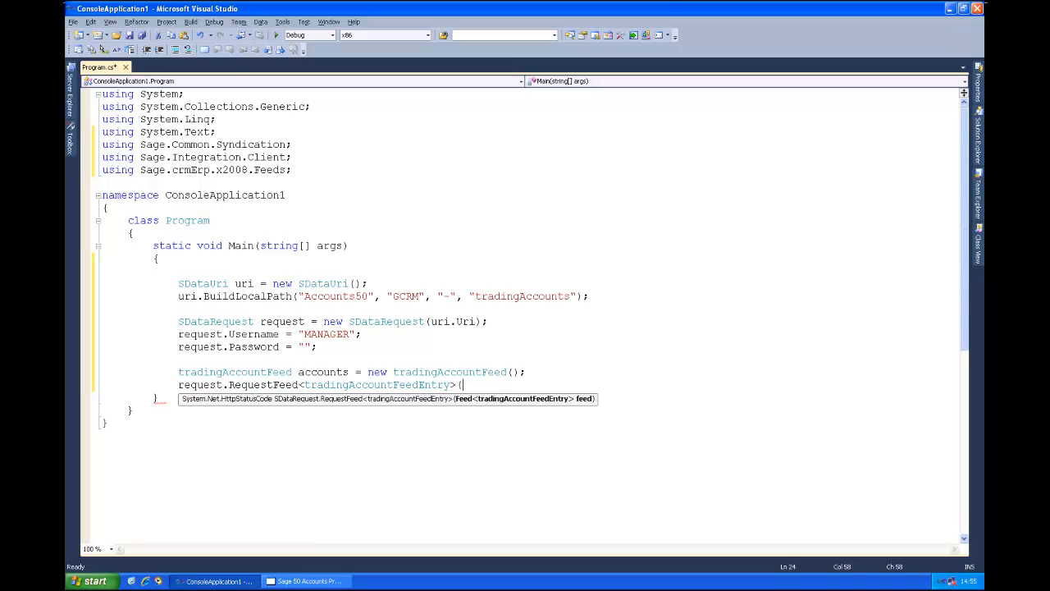
{"action": "type", "text": "accounts);"}
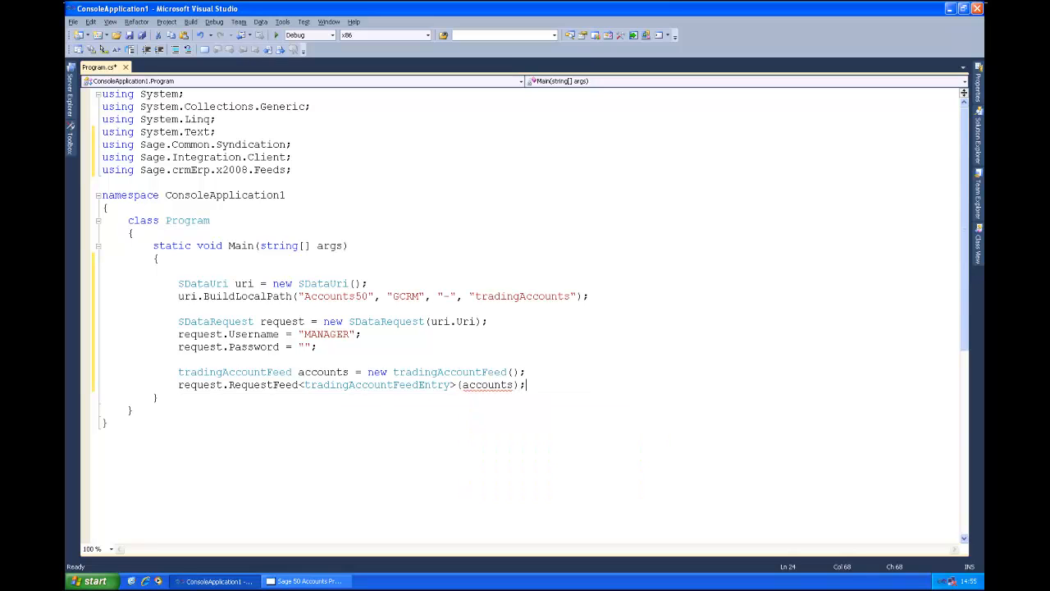
{"action": "type", "text": "request.Send();"}
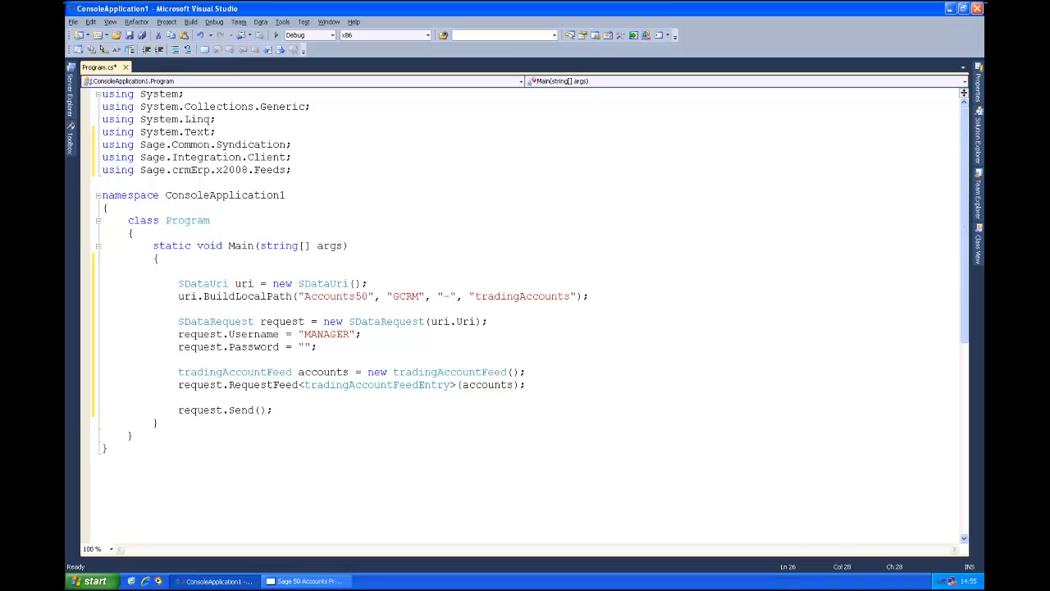
{"action": "left_click", "coordinate": [272, 410]}
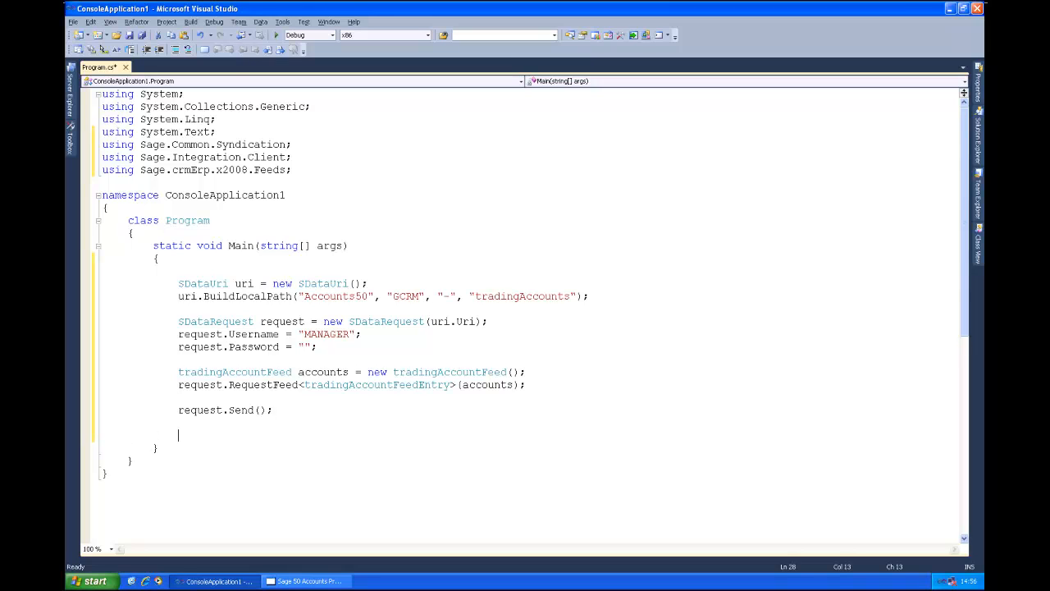
Add an if (request.IsStatusValidForVerb) block with empty braces after Send.
{"action": "type", "text": "request"}
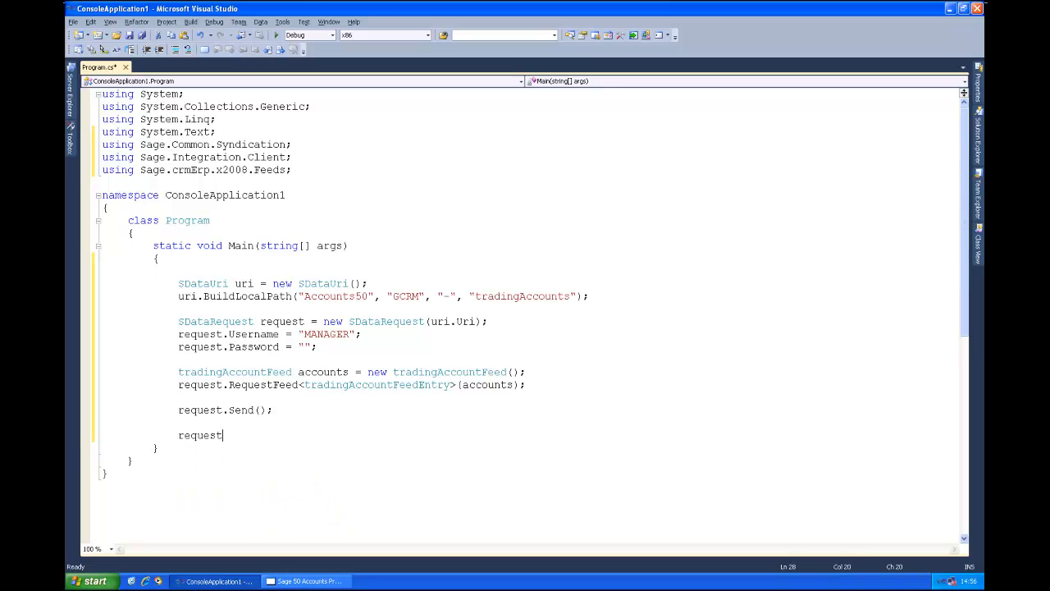
{"action": "type", "text": "."}
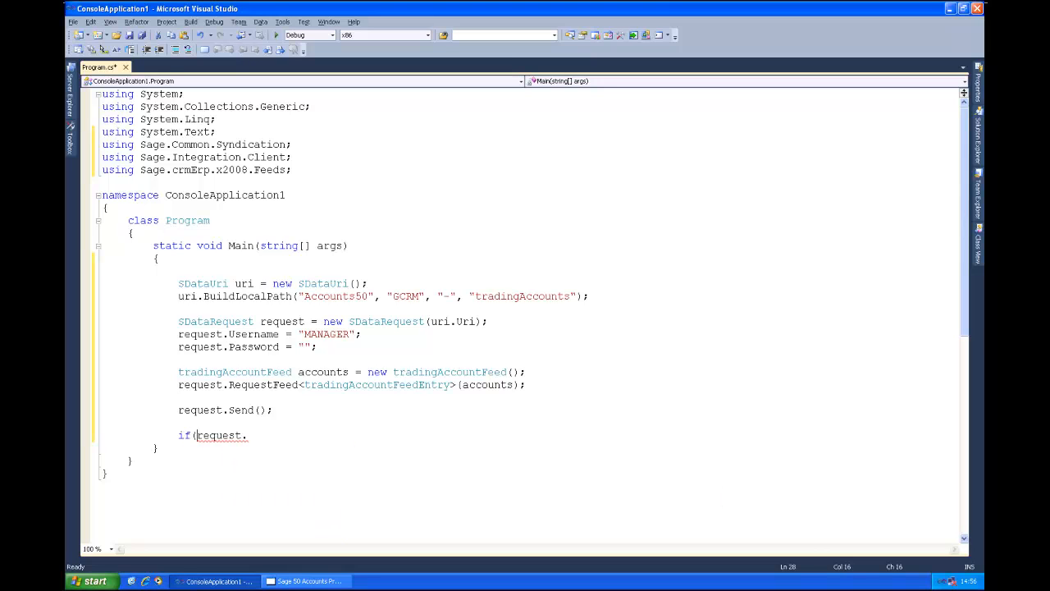
{"action": "type", "text": "Is"}
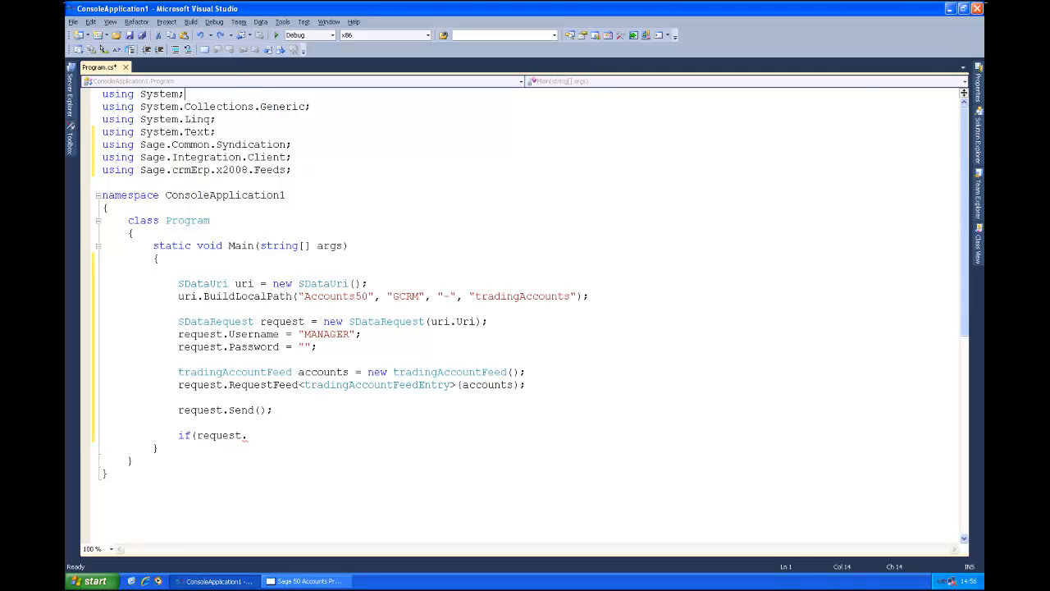
{"action": "type", "text": "IsStatusValidForVerb"}
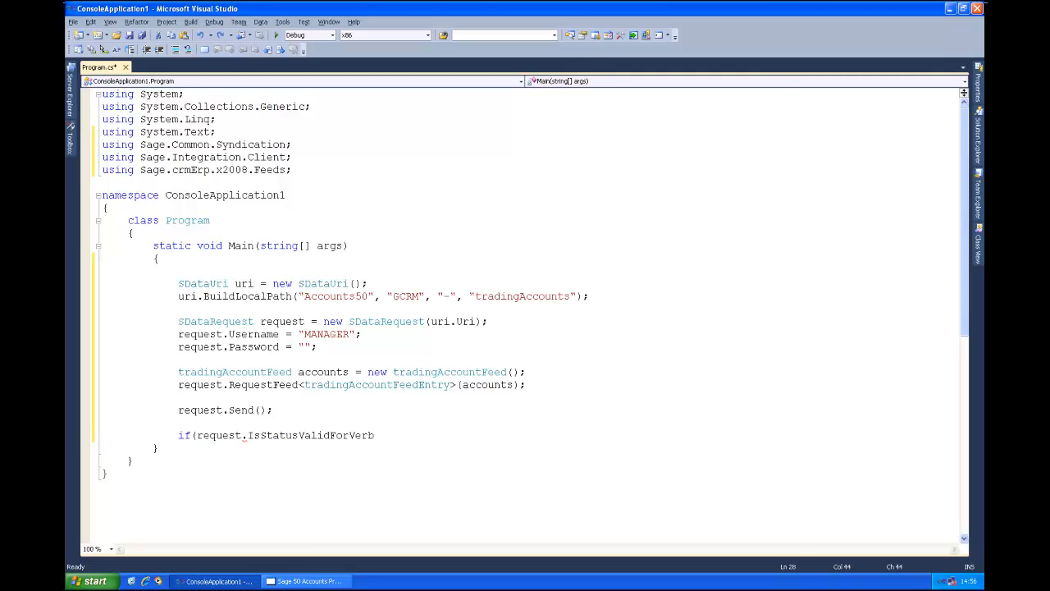
{"action": "type", "text": ")"}
{"action": "type", "text": "{"}
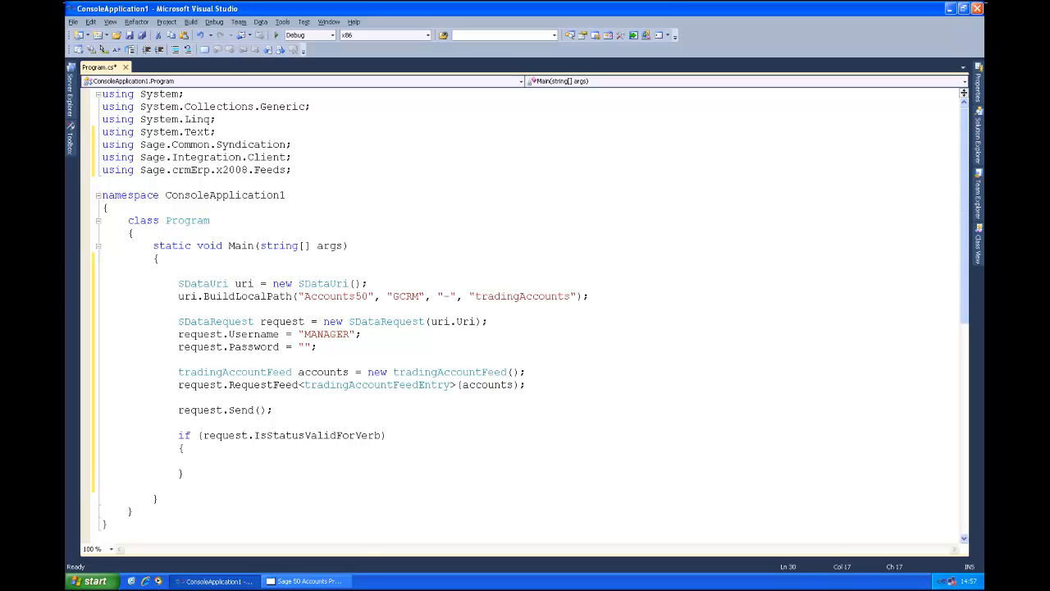
Add a foreach over accounts with a var account loop variable.
{"action": "type", "text": "foreach (var item in collection)"}
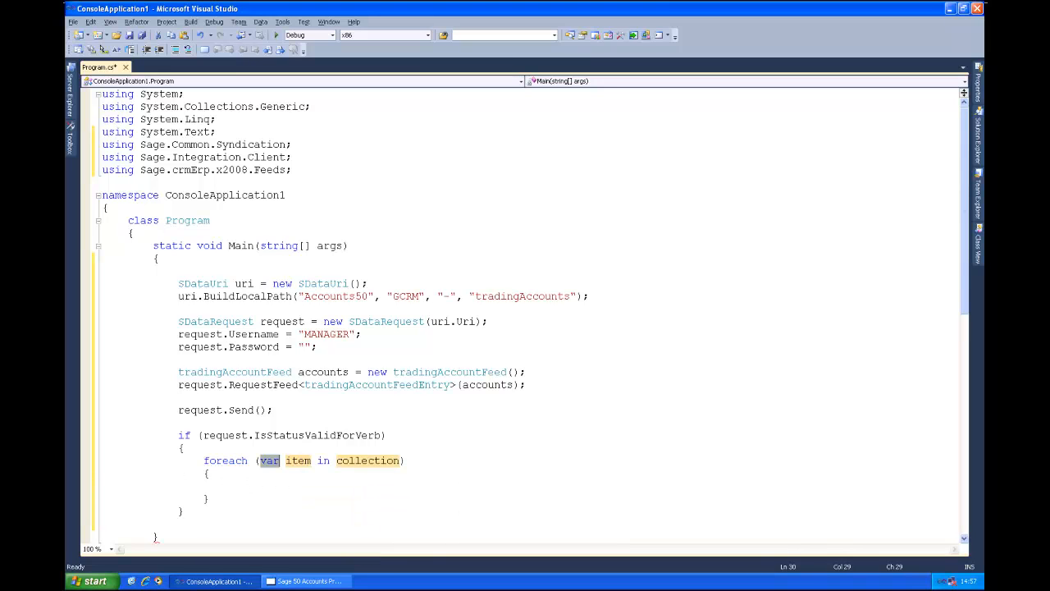
{"action": "type", "text": "ta"}
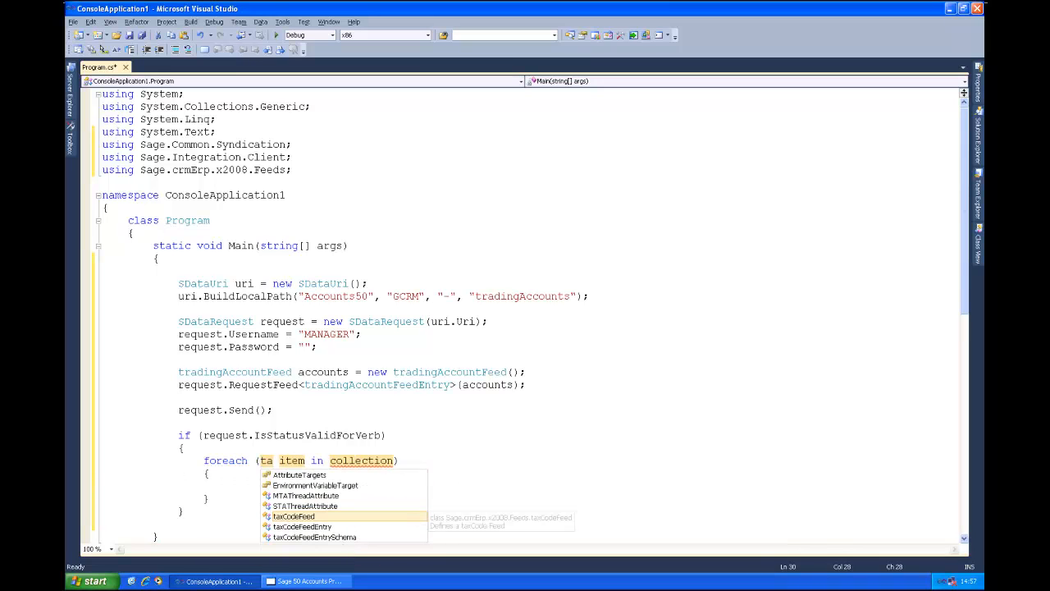
{"action": "type", "text": "radingAccountFeedEntry"}
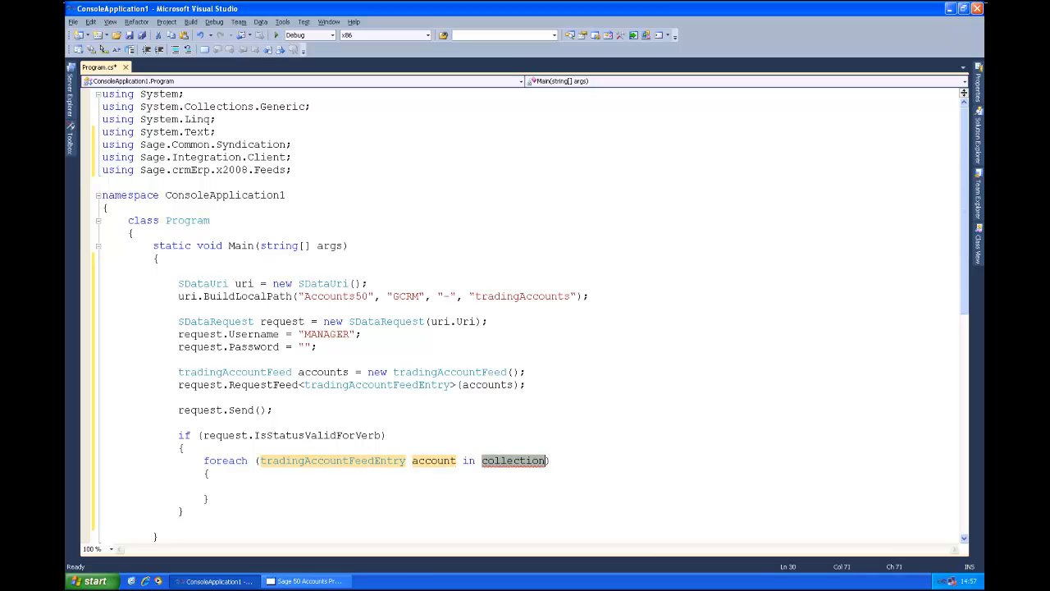
{"action": "type", "text": "accounts"}
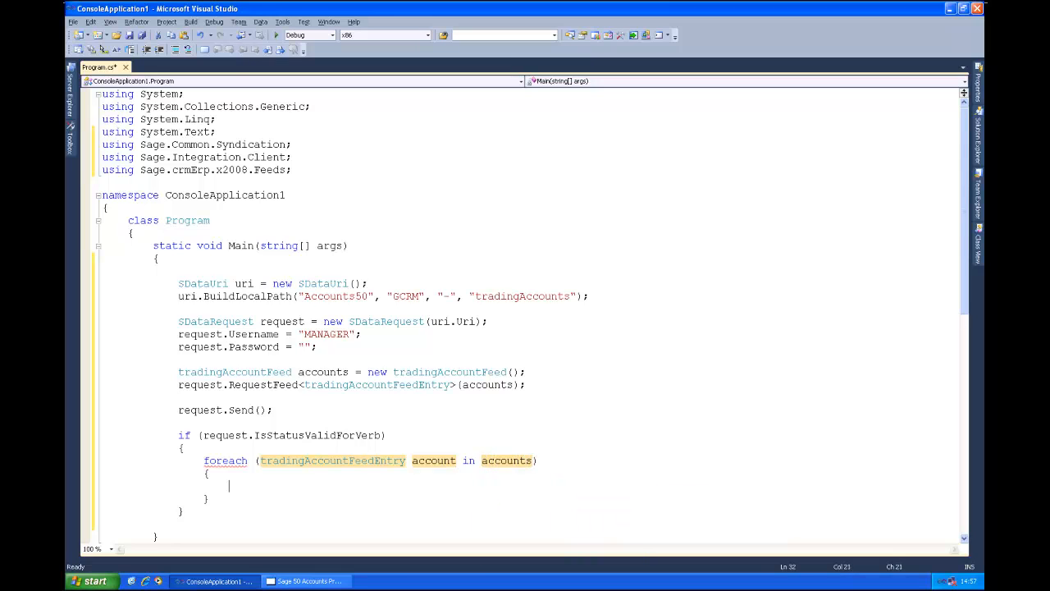
Write Console.WriteLine(string.Format("Account name found: {0}", account.name)); inside the loop.
{"action": "type", "text": "C"}
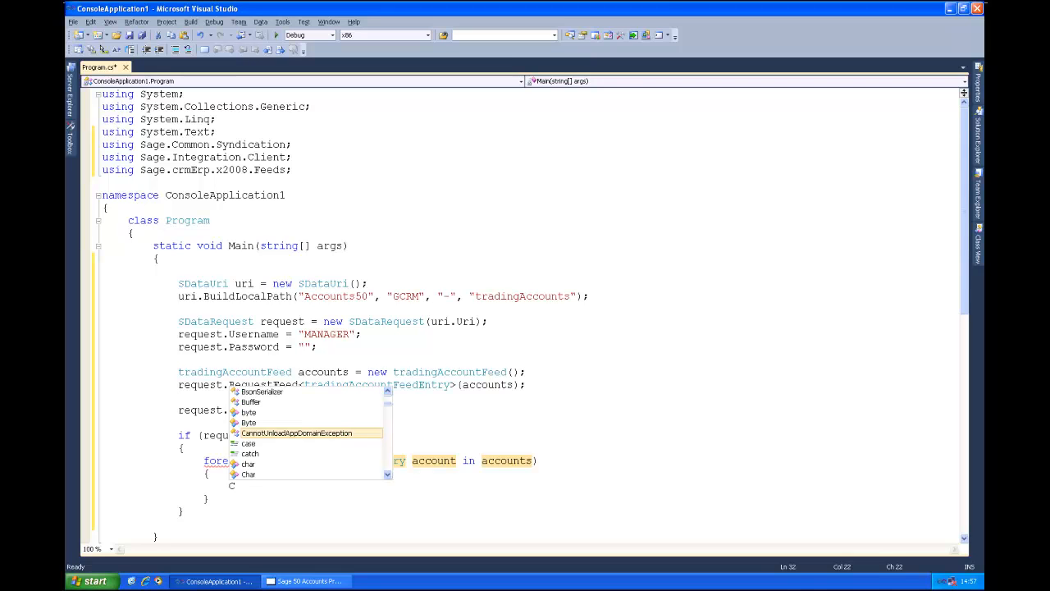
{"action": "type", "text": "onsole."}
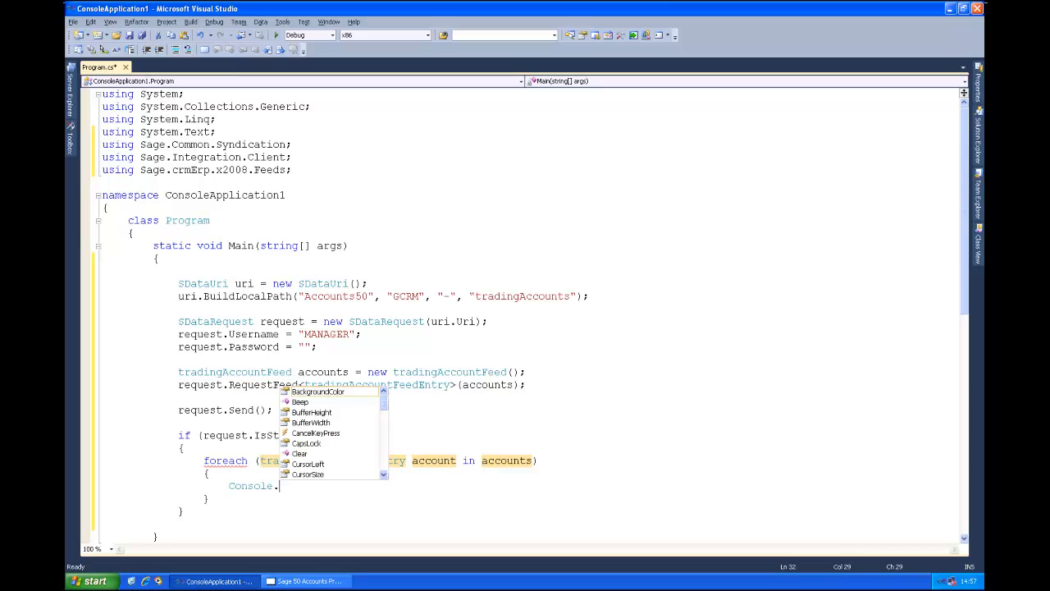
{"action": "type", "text": "W"}
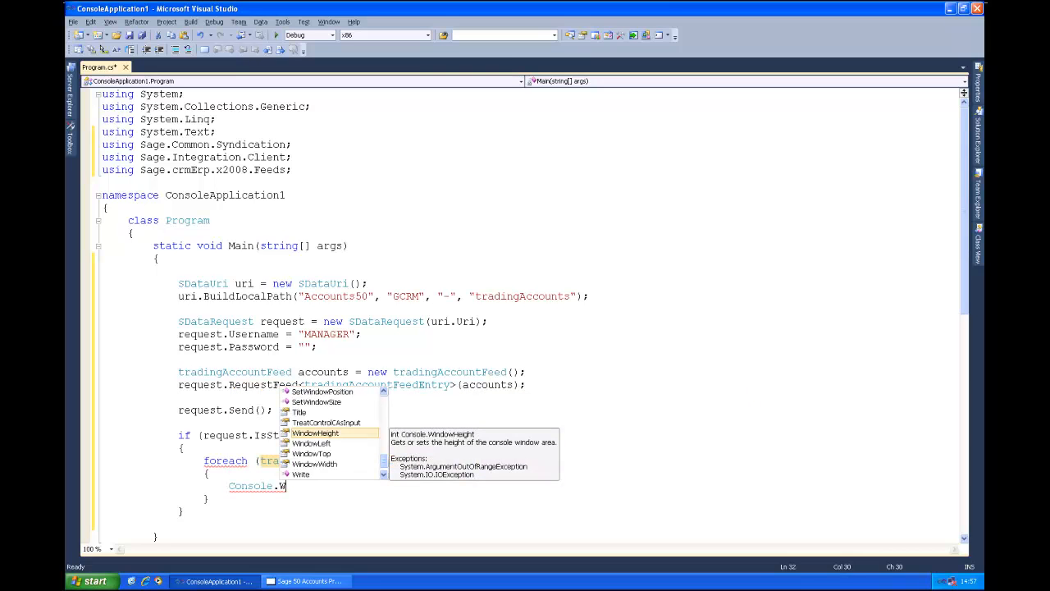
{"action": "type", "text": "riteLine("}
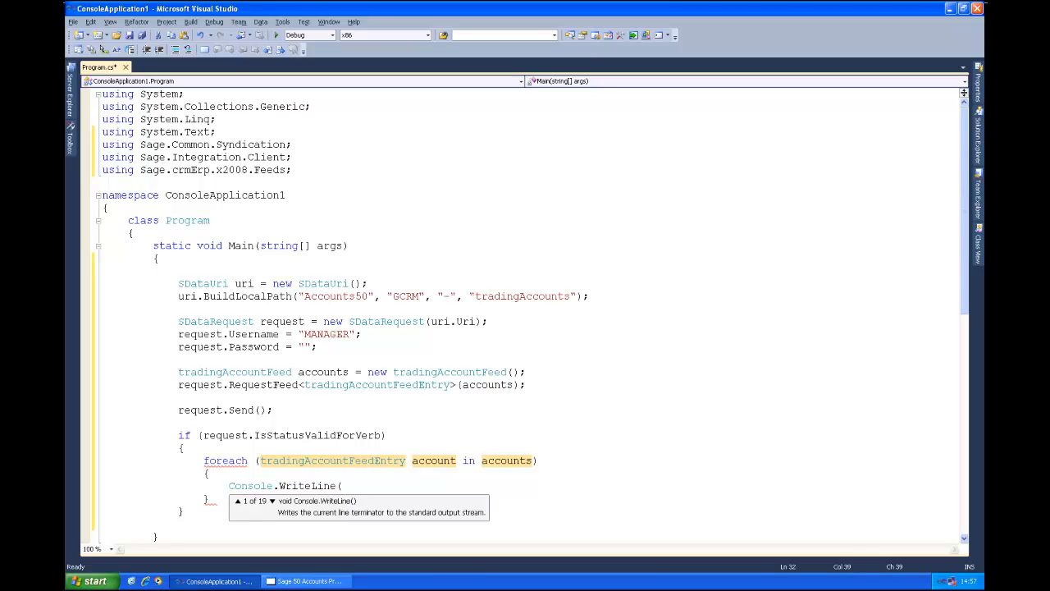
{"action": "type", "text": "sti"}
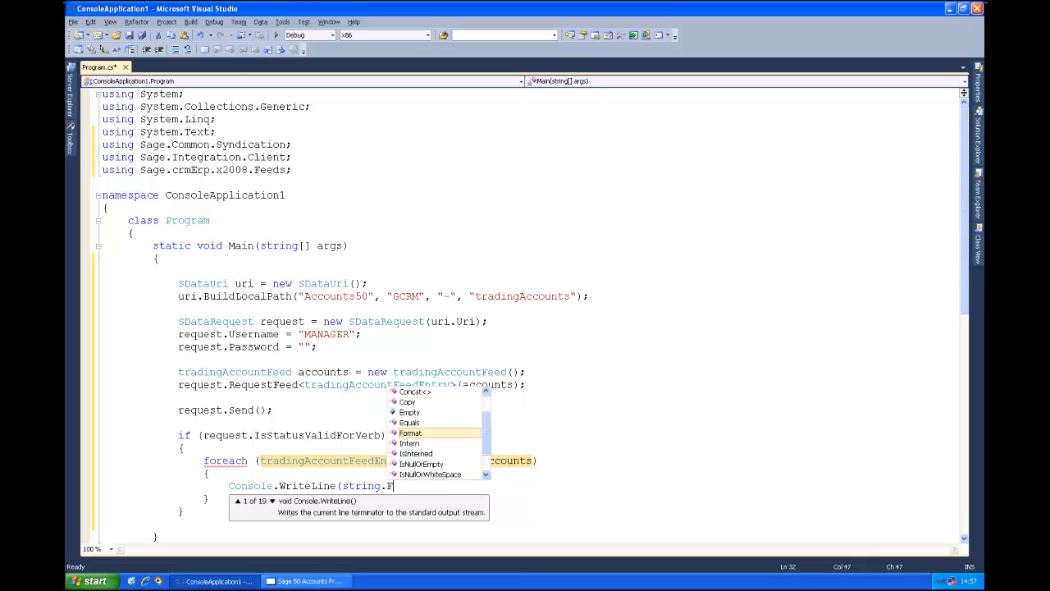
{"action": "type", "text": "ormat(\"A"}
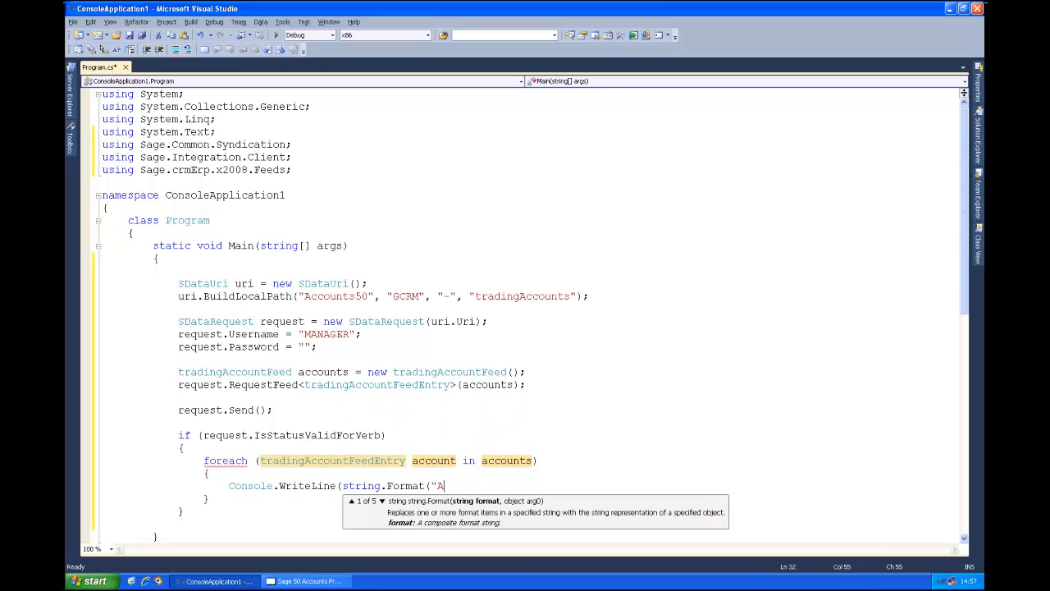
{"action": "type", "text": "ccount name"}
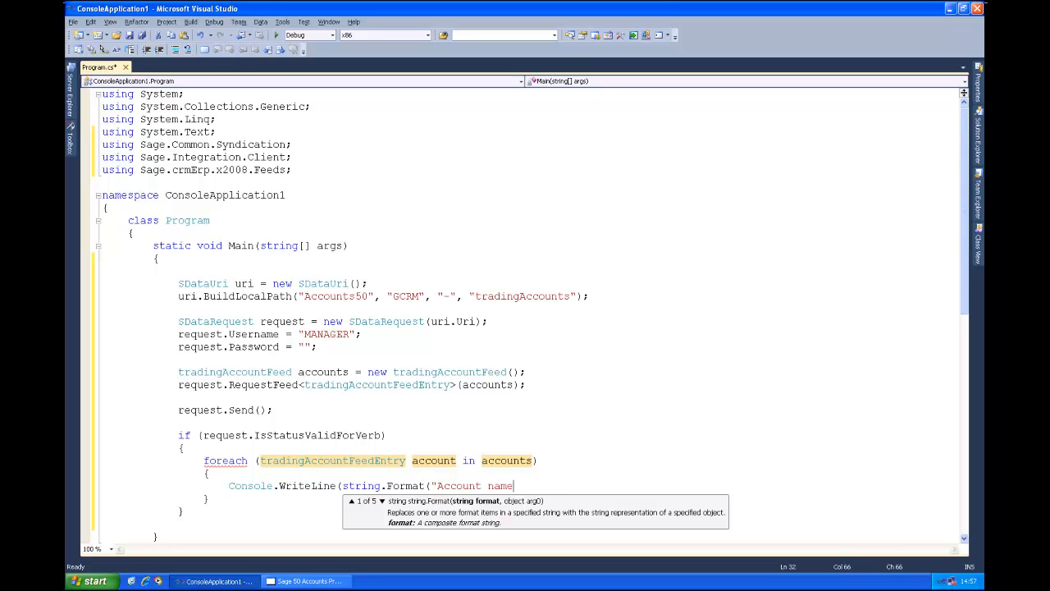
{"action": "type", "text": "found"}
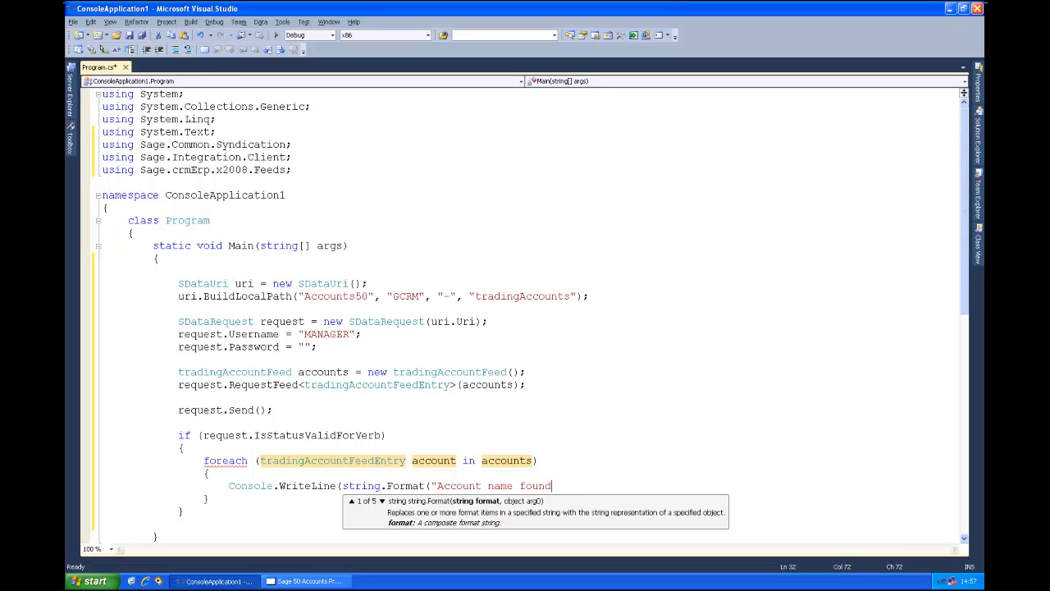
{"action": "type", "text": ": {0}\", account."}
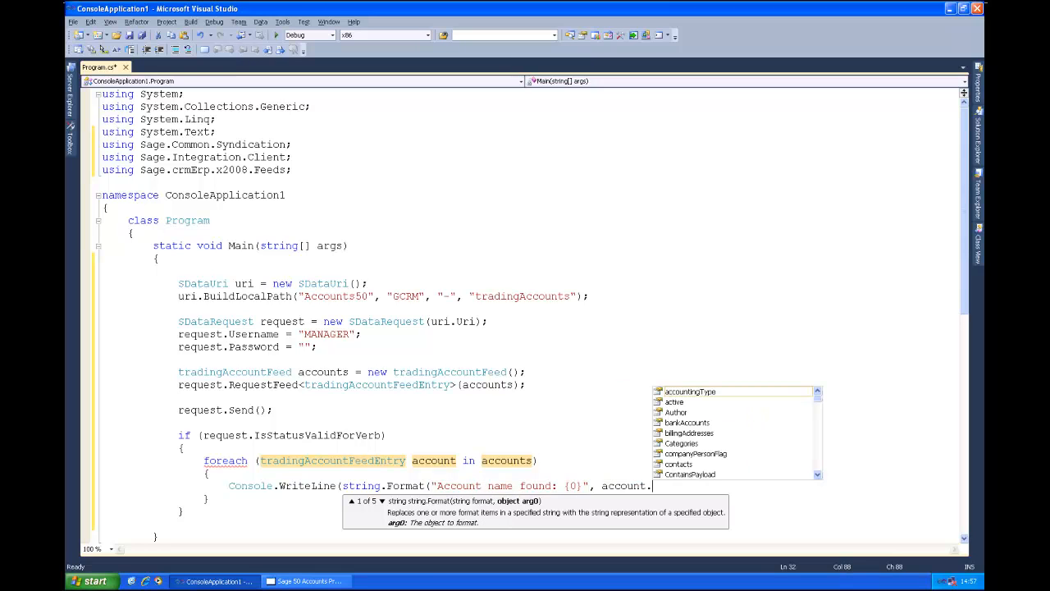
{"action": "type", "text": "name"}
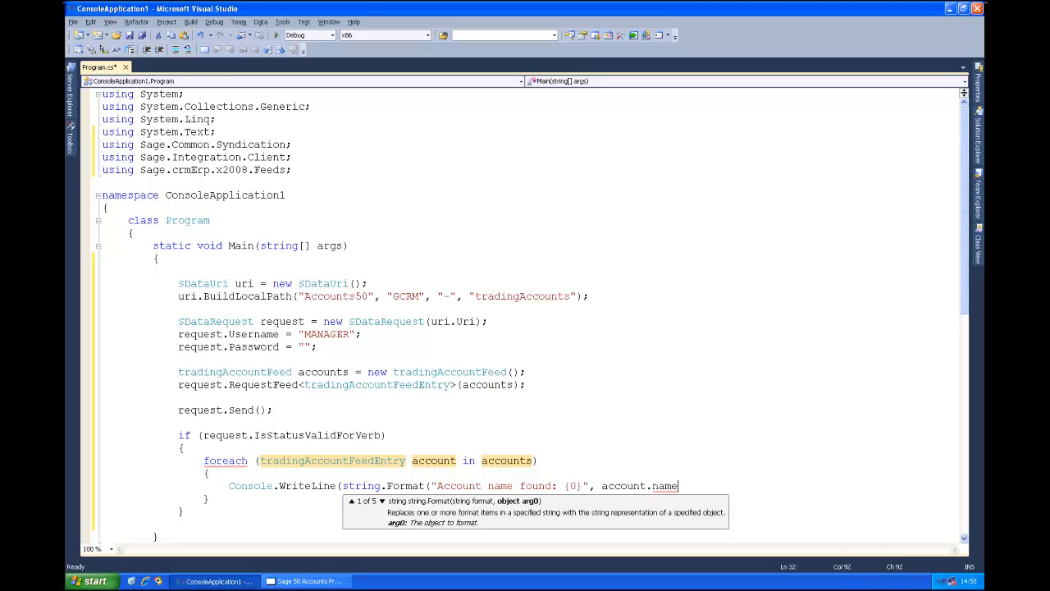
{"action": "type", "text": "));"}
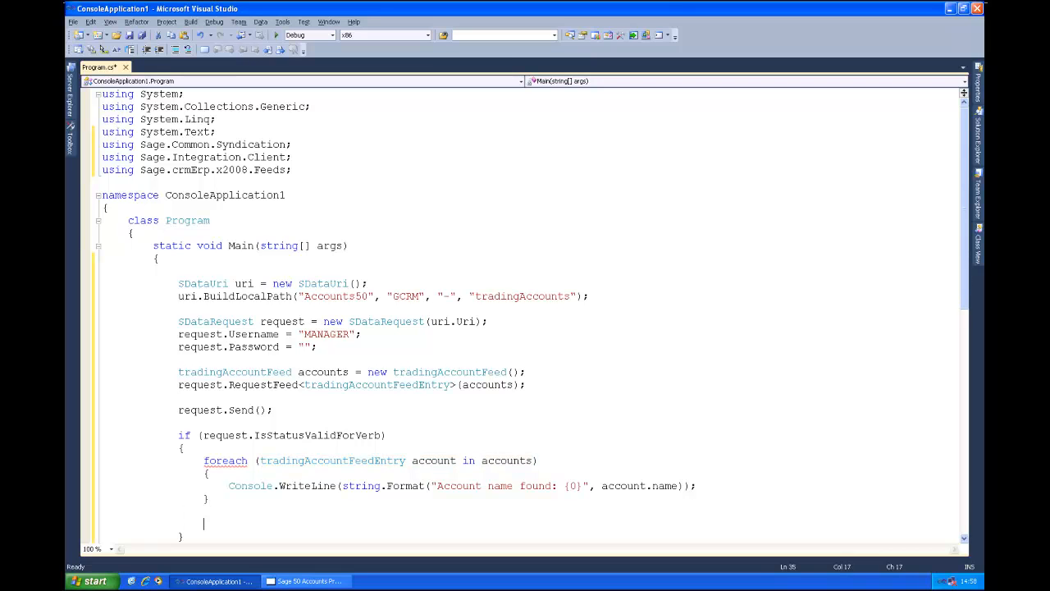
Add Console.ReadKey(); after the loop to wait for a key press.
{"action": "type", "text": "Console.ReadKey()"}
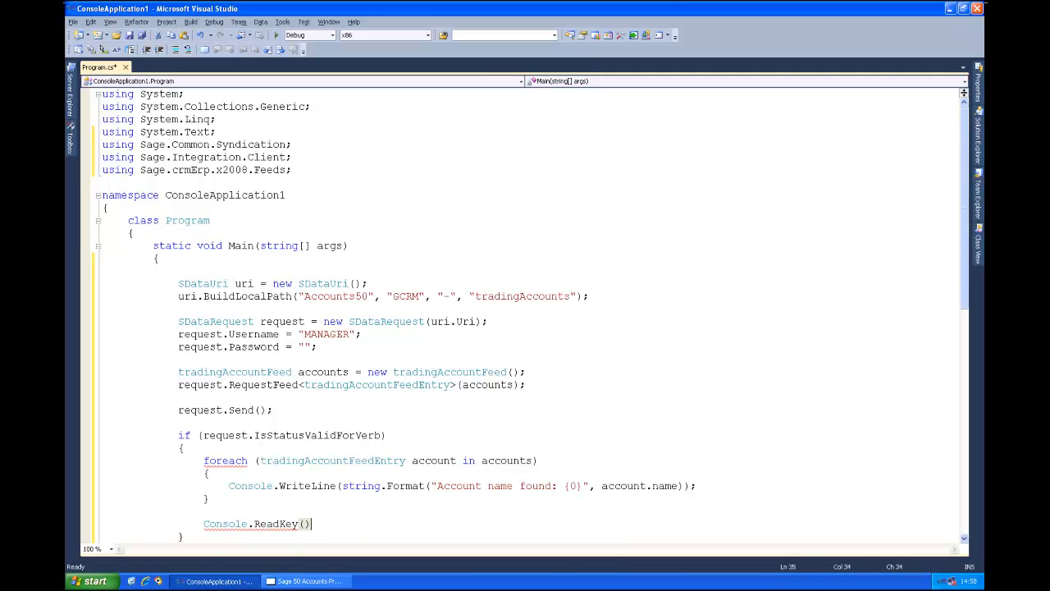
{"action": "type", "text": ";"}
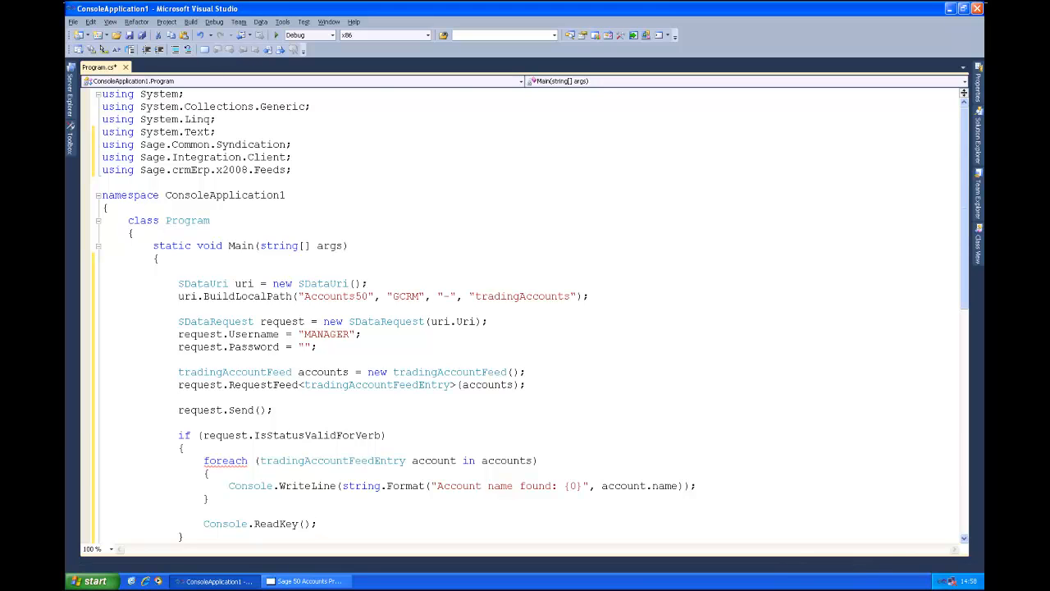
Build the solution after changing the foreach to iterate accounts.Entries.
{"action": "key", "text": "F6"}
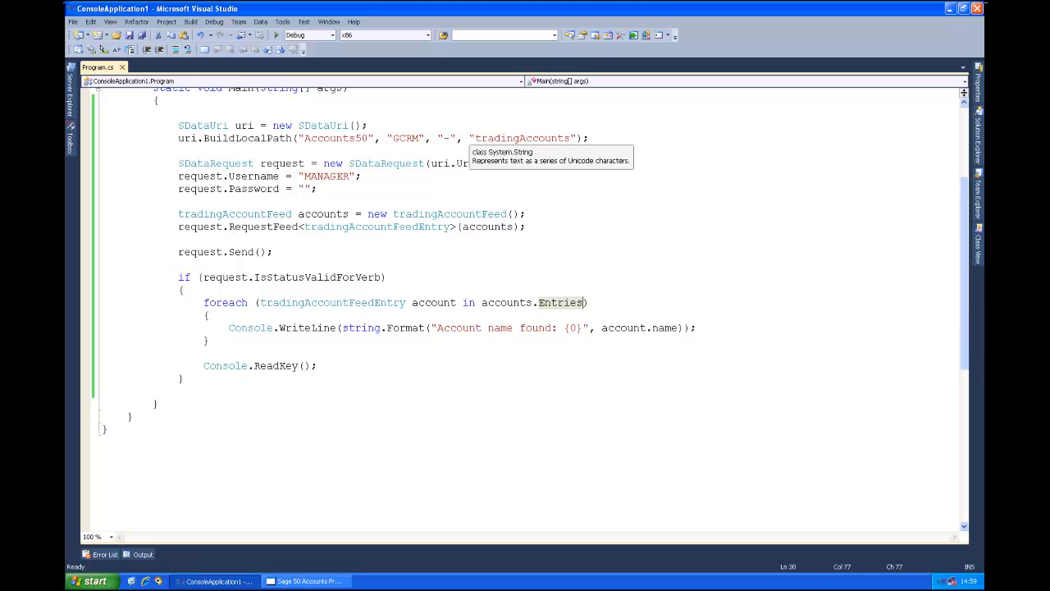
{"action": "mouse_move", "coordinate": [583, 302]}
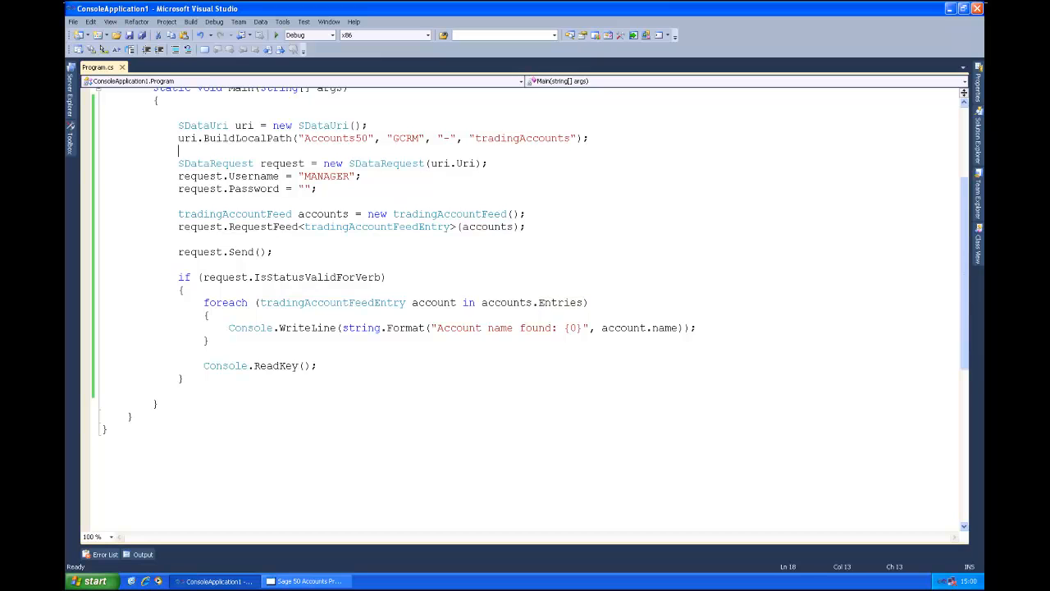
Add uri.Count = 10; after the BuildLocalPath call to limit the feed to 10 accounts.
{"action": "key", "text": "Backspace"}
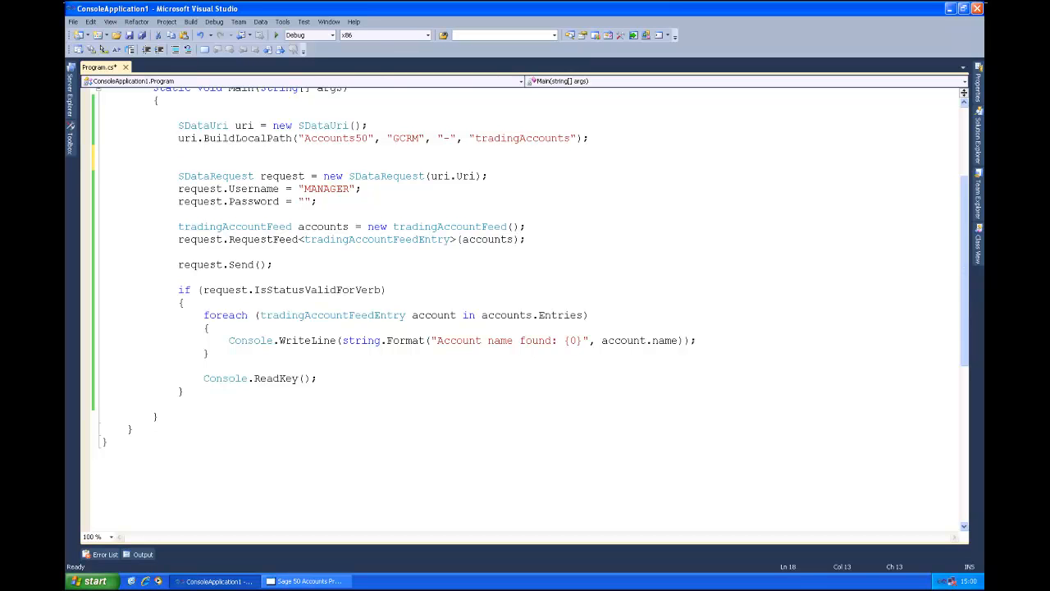
{"action": "type", "text": "re"}
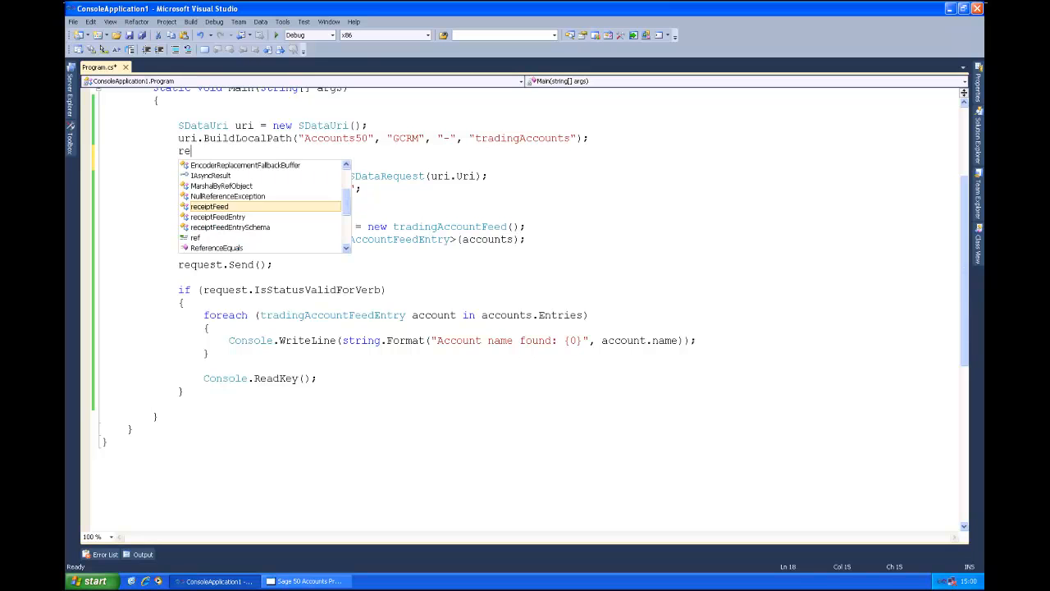
{"action": "type", "text": "qu"}
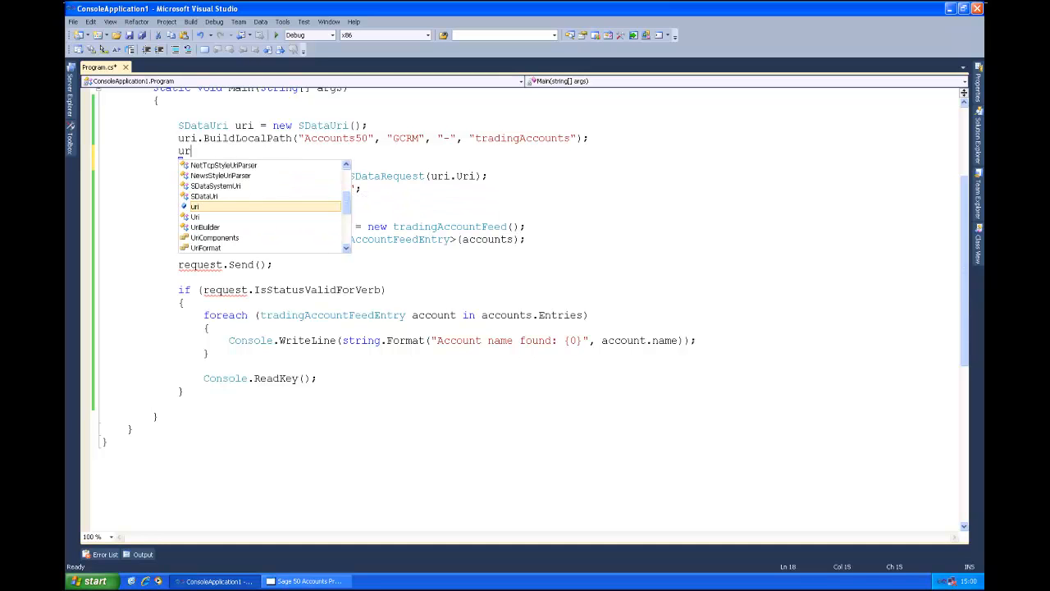
{"action": "type", "text": ".Co"}
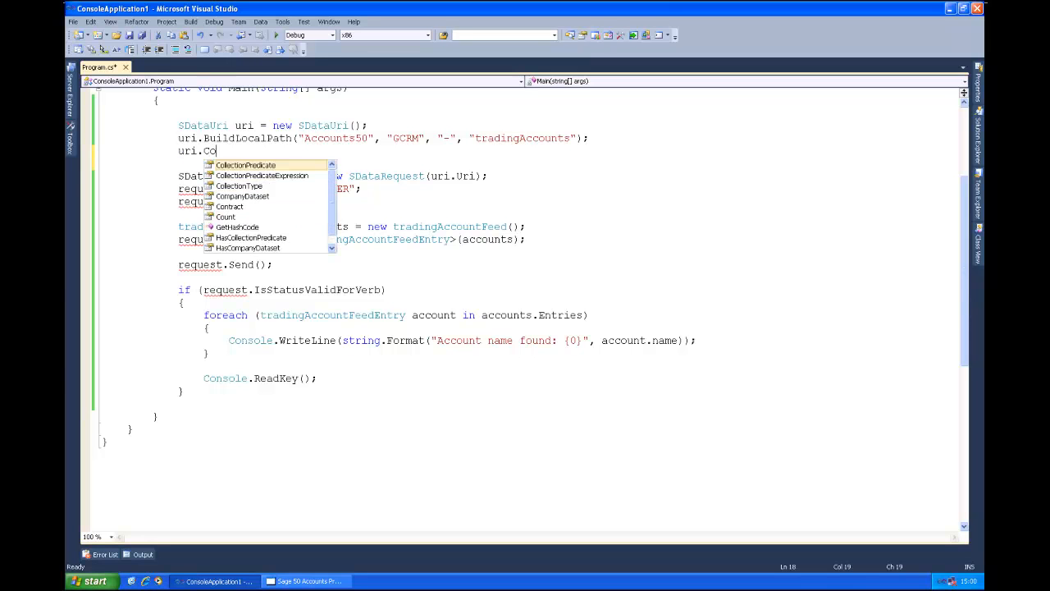
{"action": "type", "text": "unt ="}
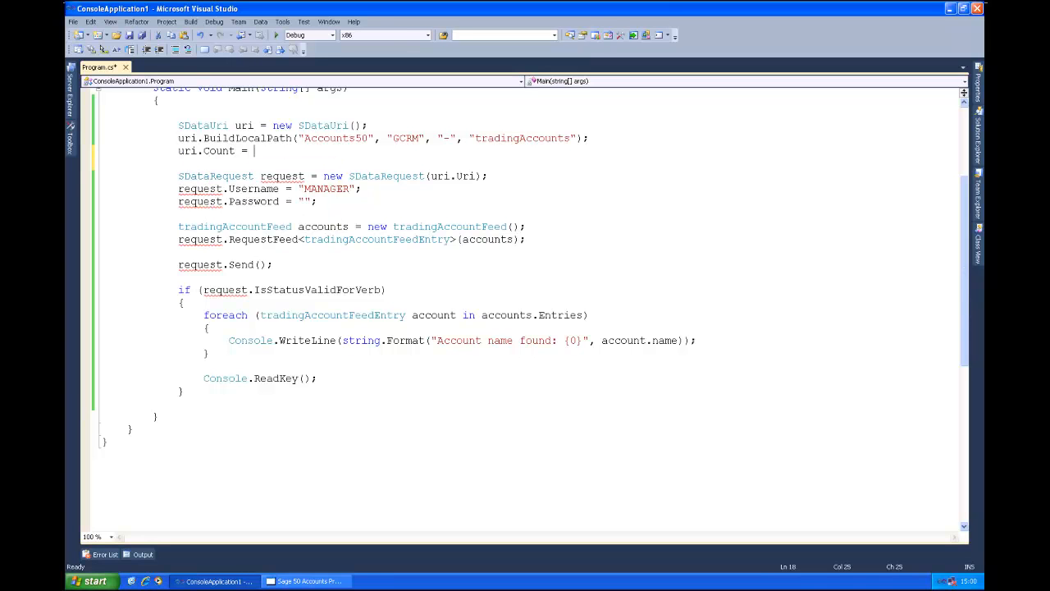
{"action": "type", "text": "10;"}
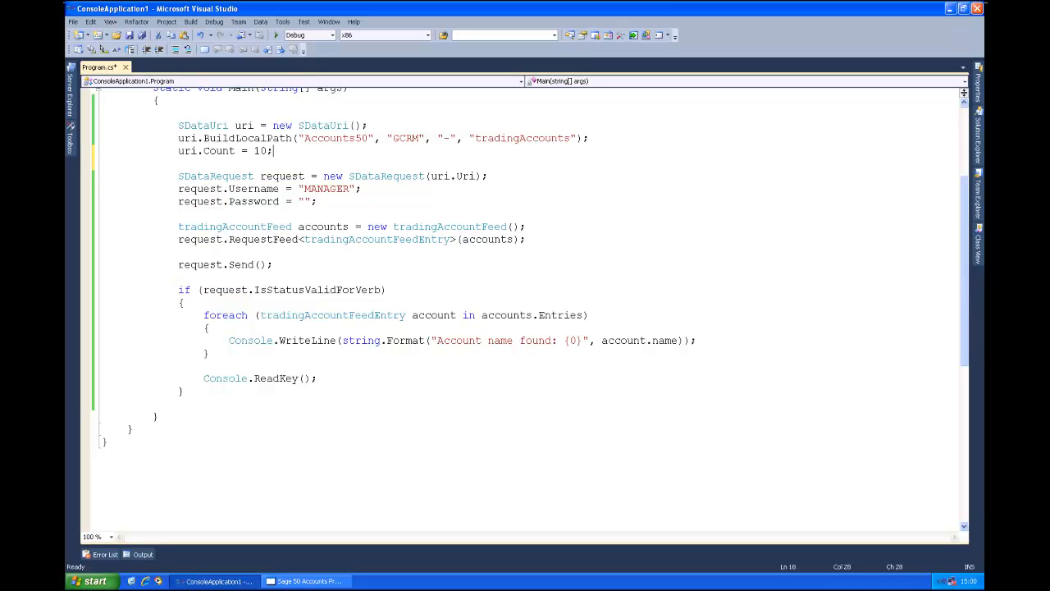
Add uri.StartIndex = 10; so the page begins at the tenth account.
{"action": "type", "text": "uri.Sa"}
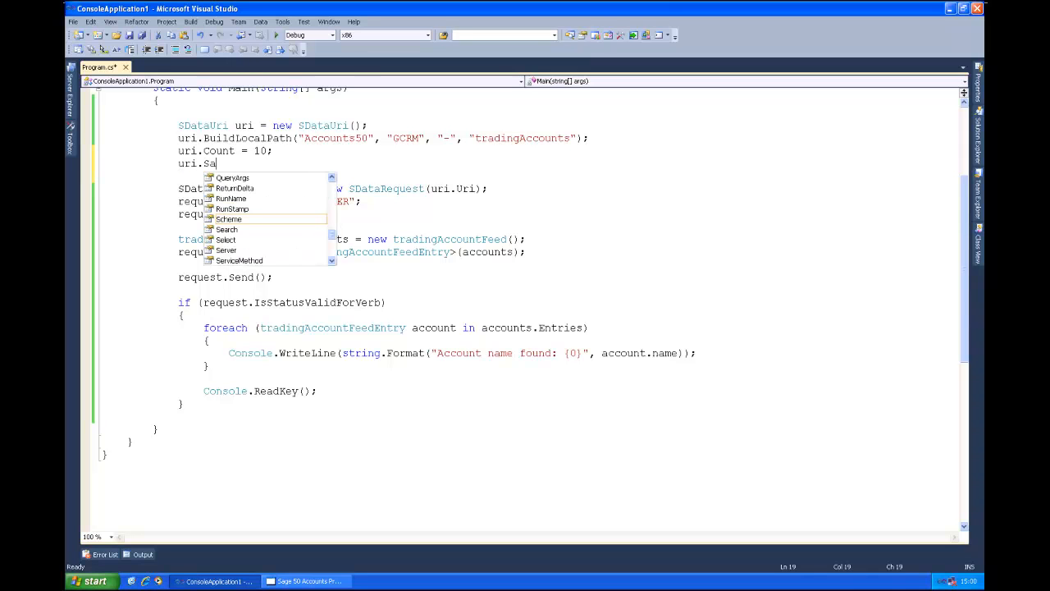
{"action": "type", "text": "tar"}
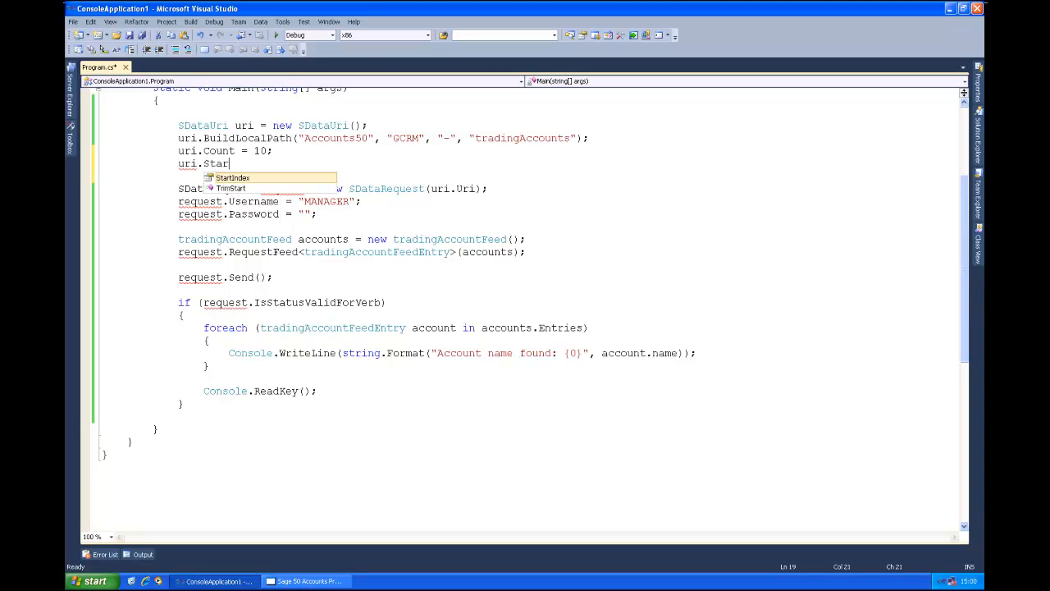
{"action": "type", "text": "tIndex = 10;"}
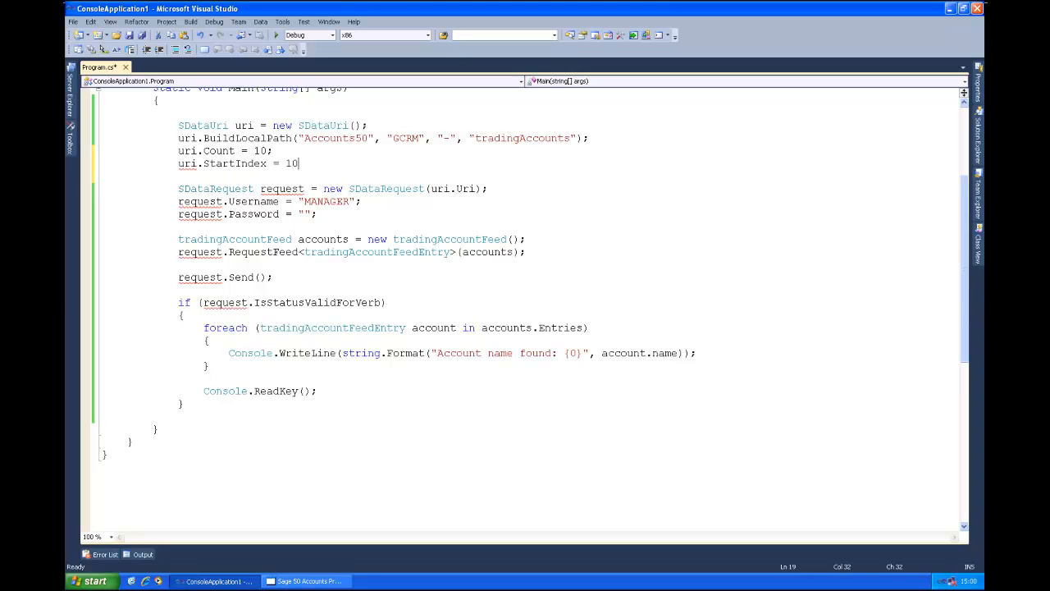
{"action": "type", "text": ";"}
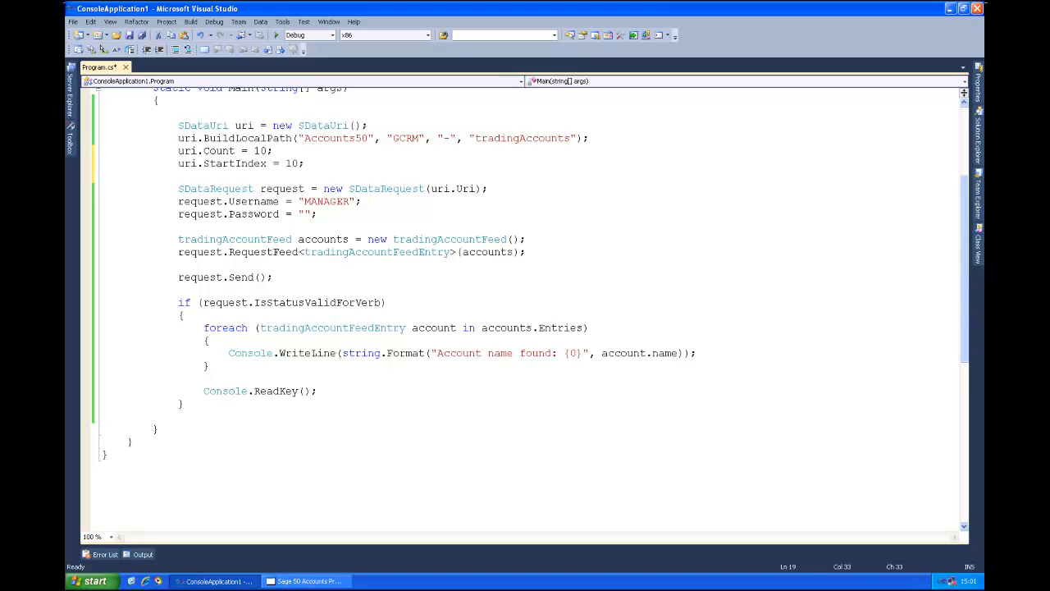
{"action": "mouse_move", "coordinate": [221, 165]}
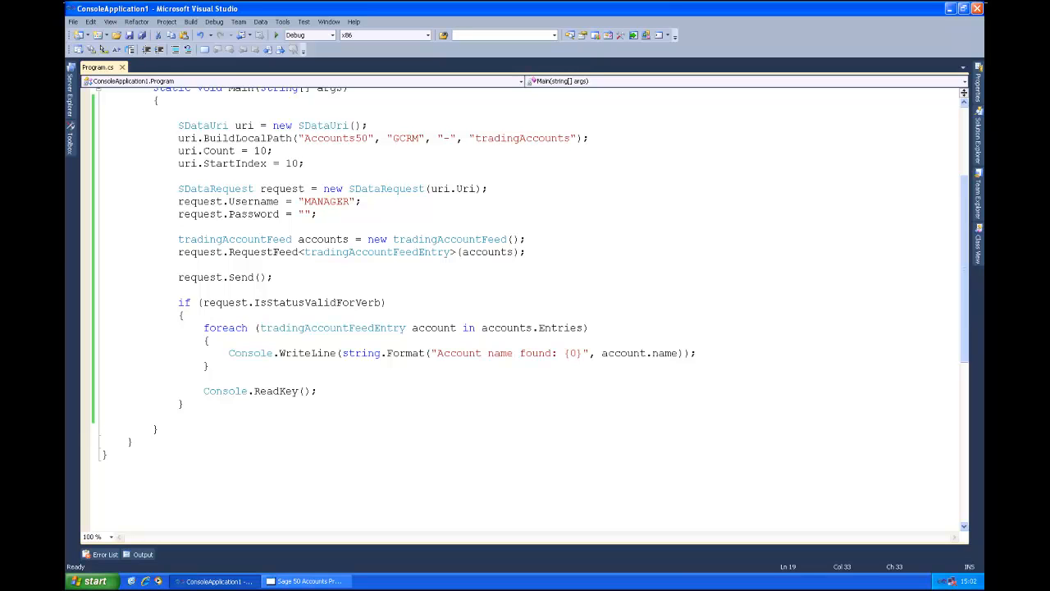
{"action": "mouse_move", "coordinate": [320, 302]}
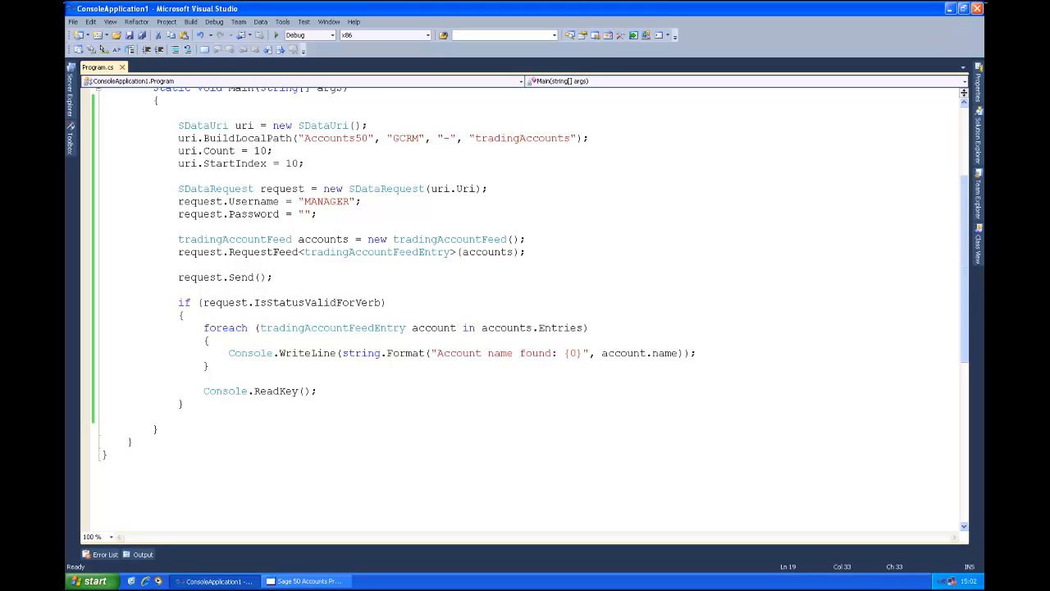
{"action": "mouse_move", "coordinate": [292, 302]}
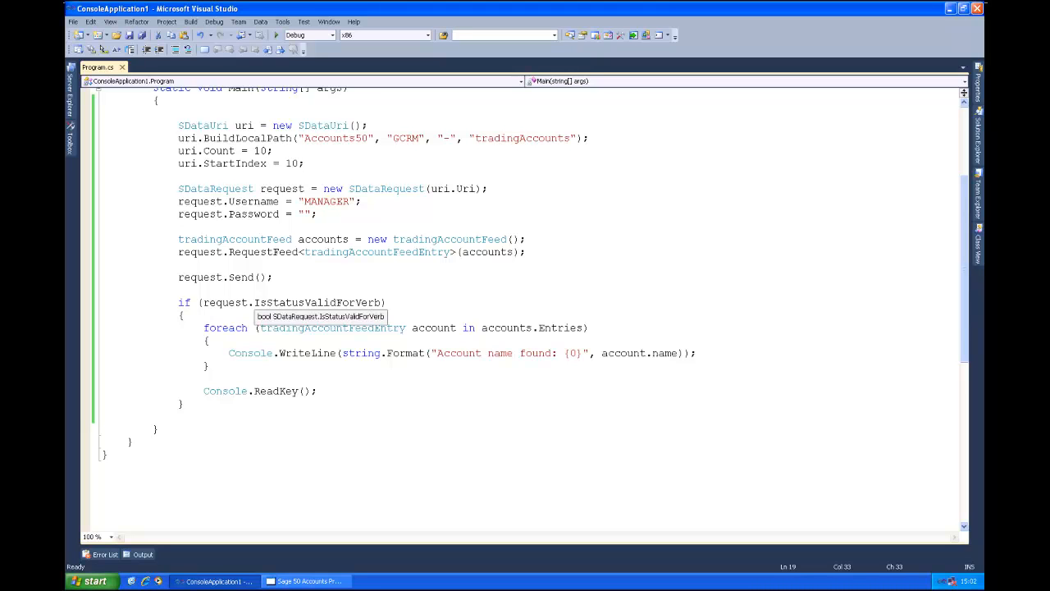